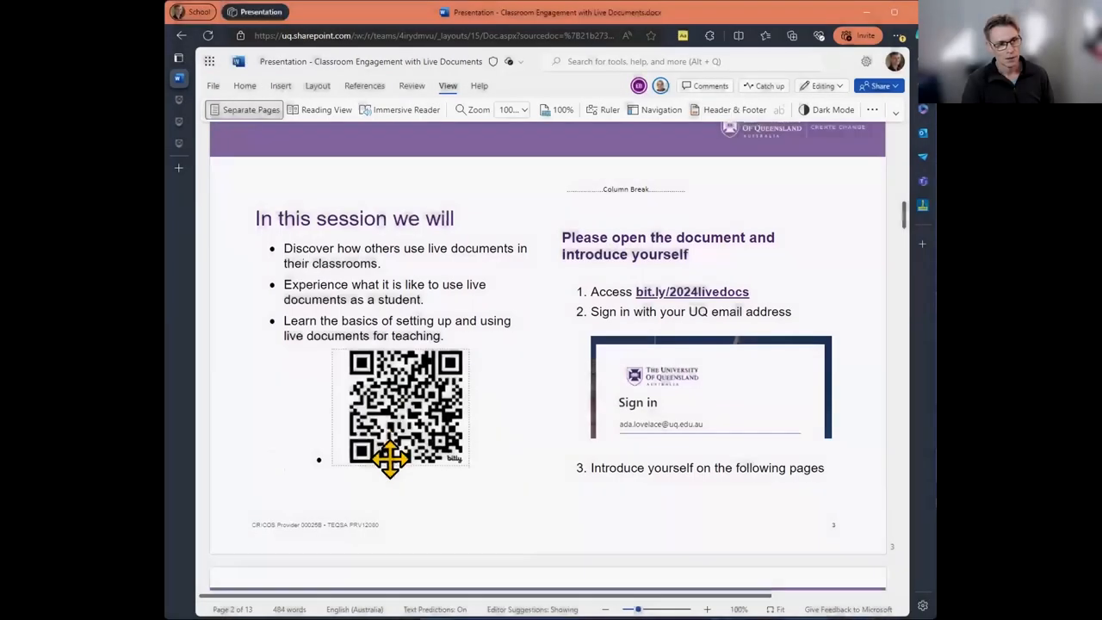
Reach the Introduce yourself table and check who else has the document open
scroll("down", 3)
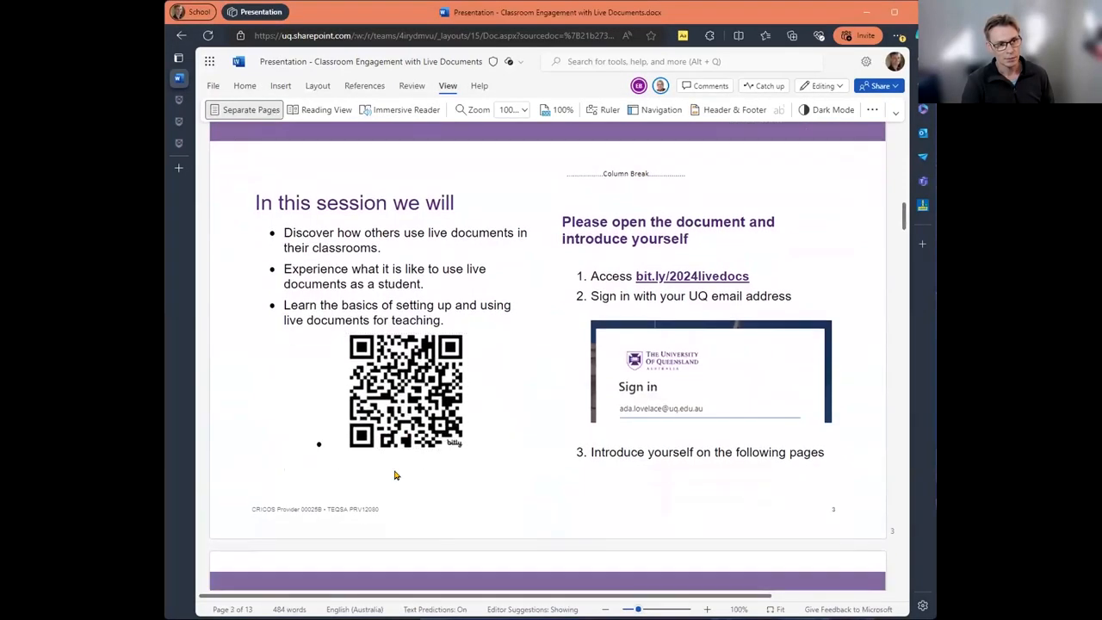
scroll("down", 3)
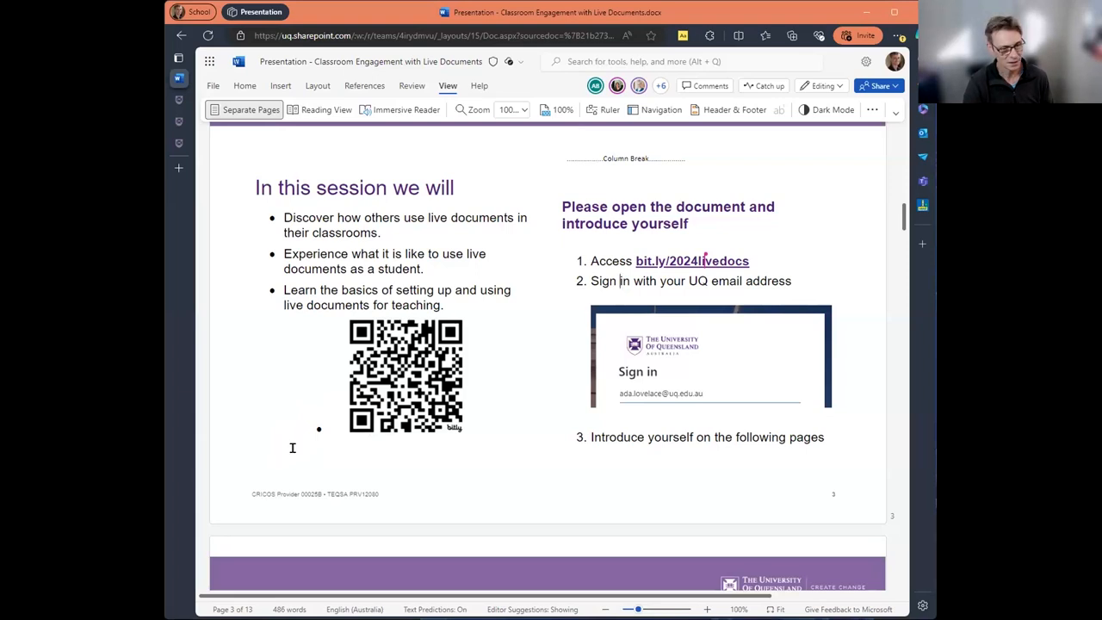
scroll("down", 3)
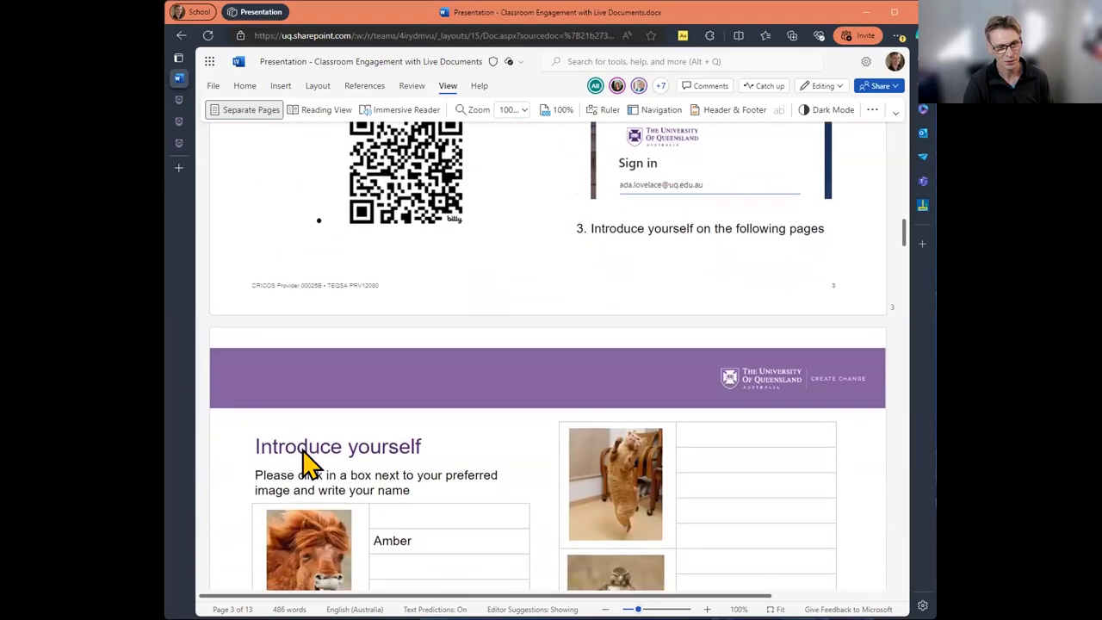
scroll("down", 3)
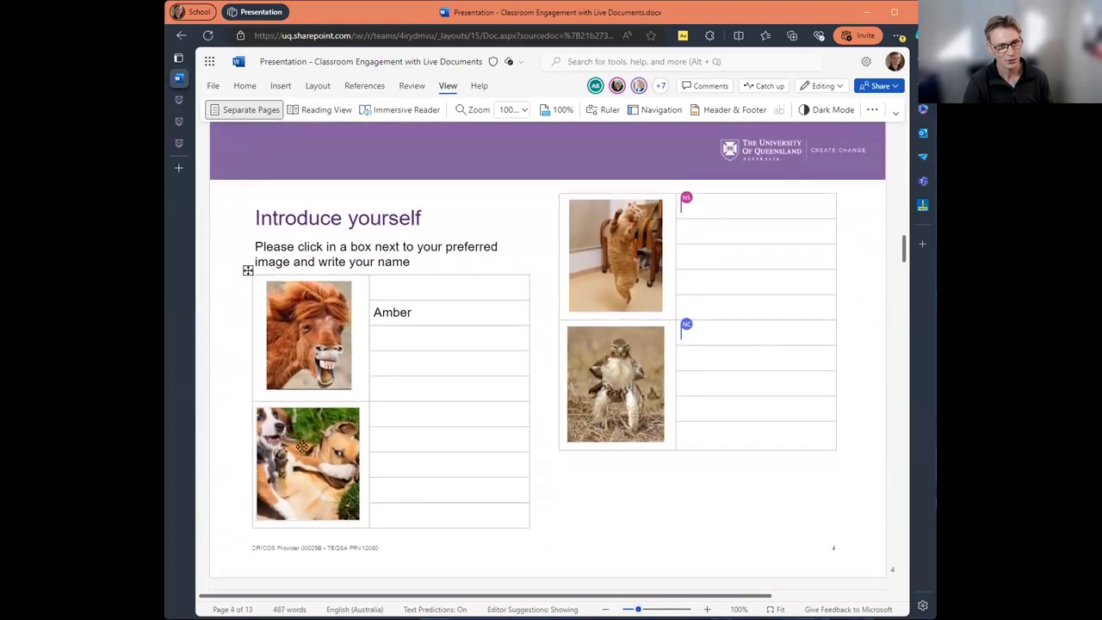
scroll("down", 3)
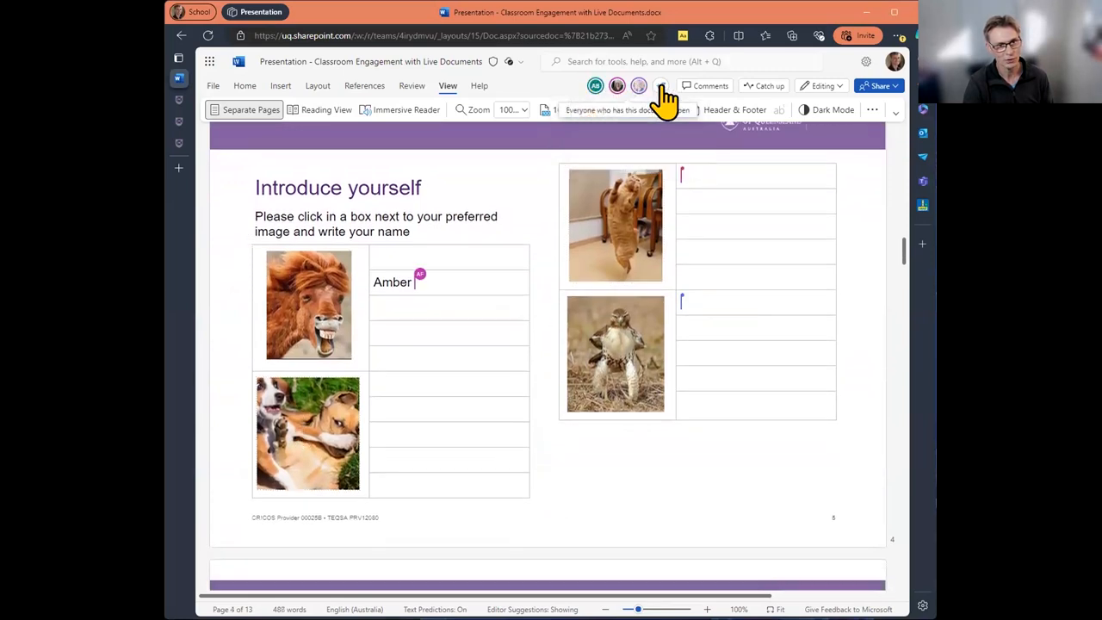
left_click(641, 86)
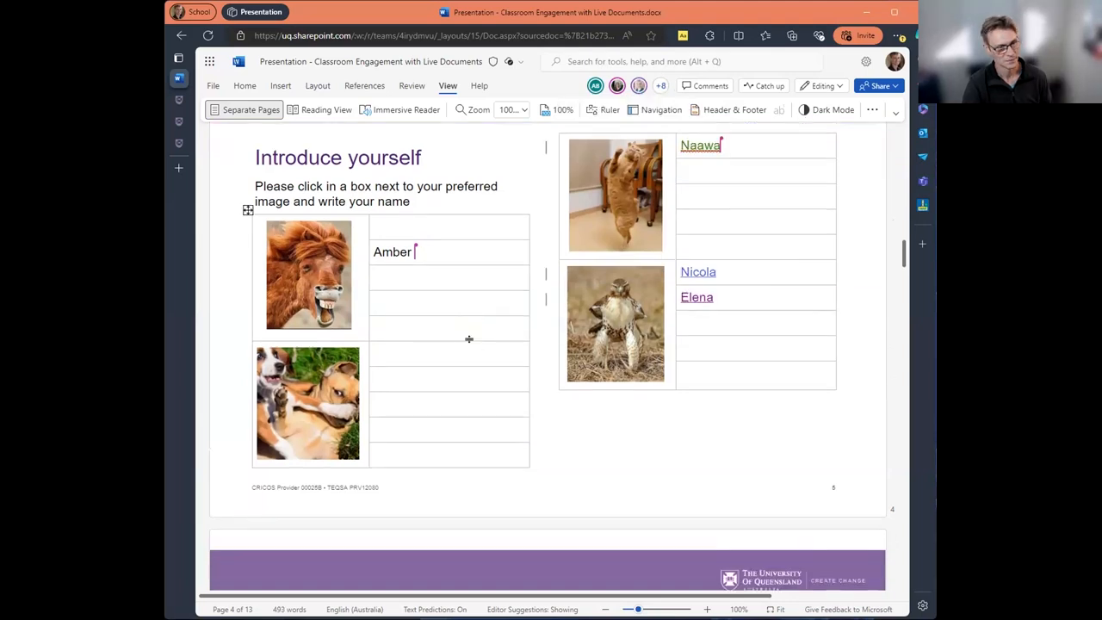
Enter the name Chris in the empty box beside the second dog picture
scroll("down", 3)
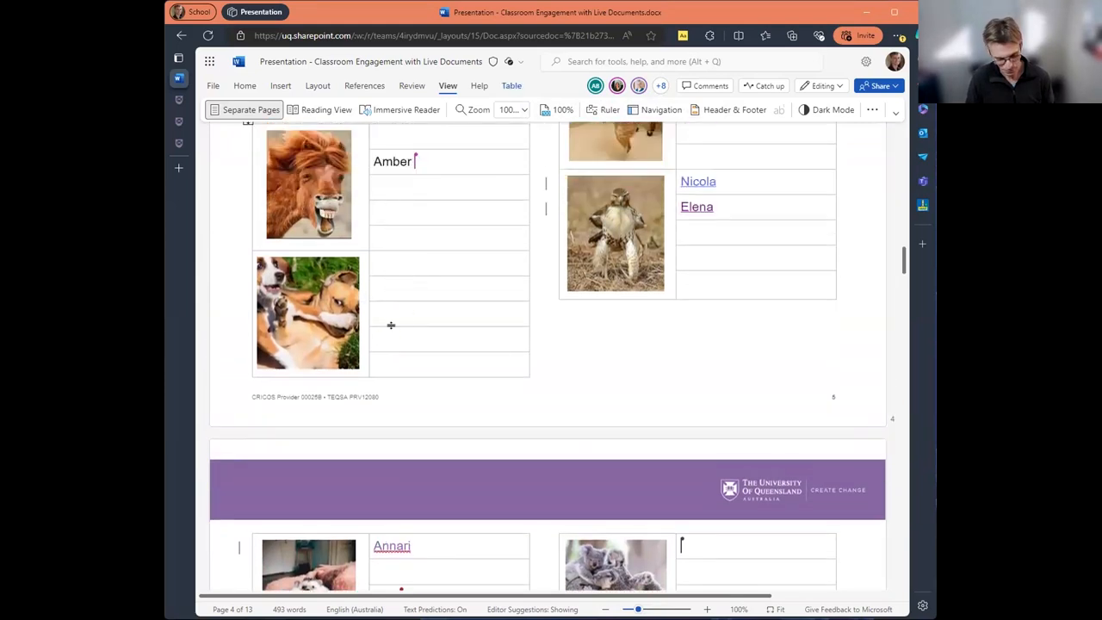
type("Chris")
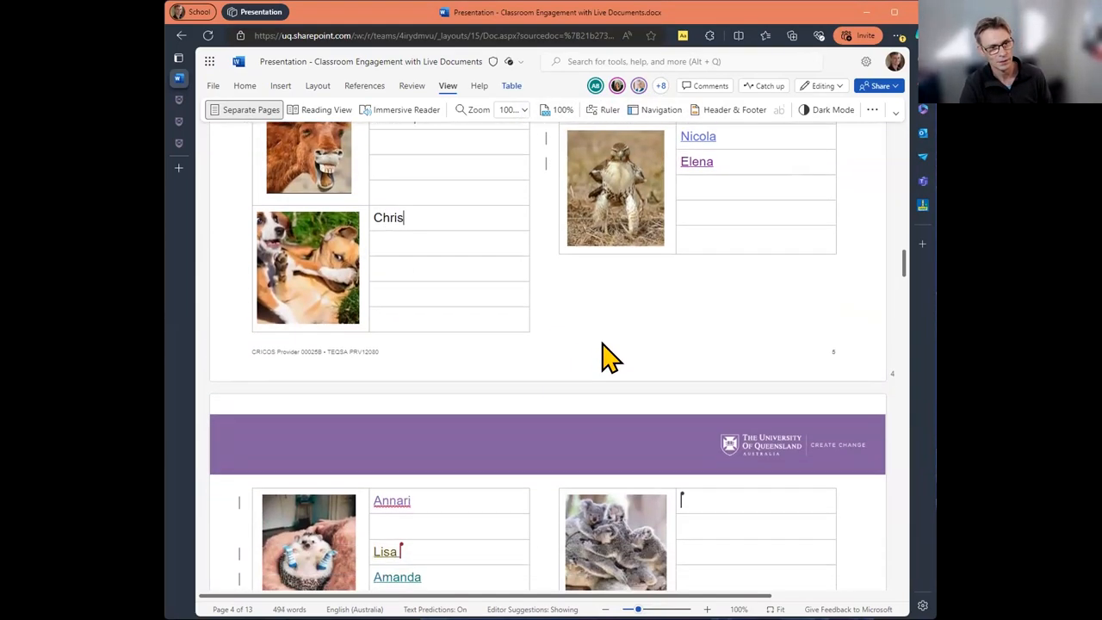
scroll("down", 3)
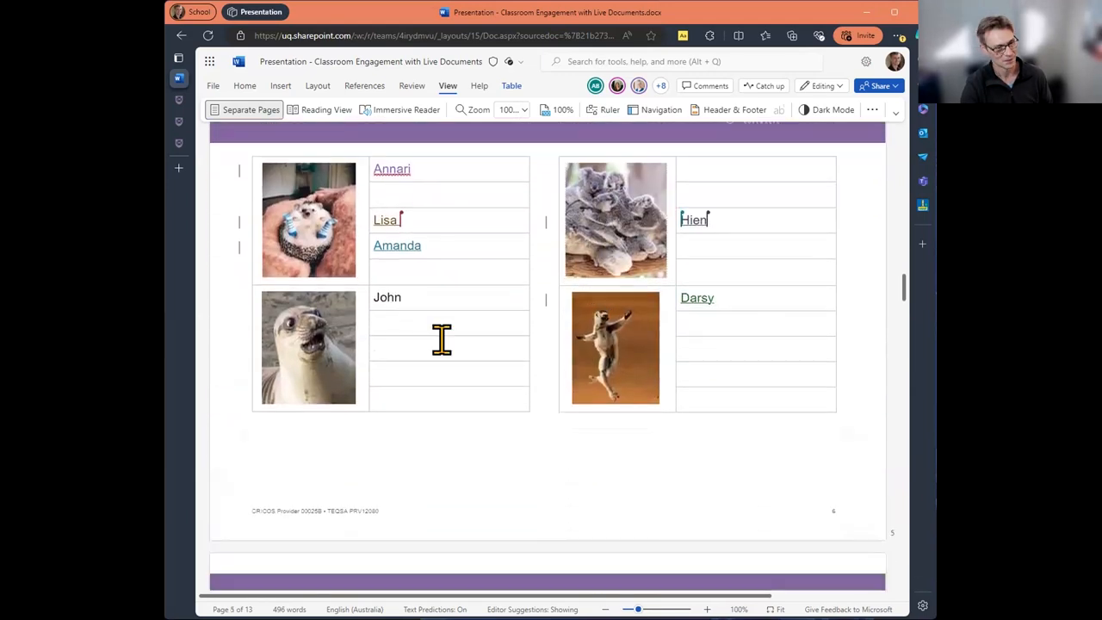
scroll("down", 3)
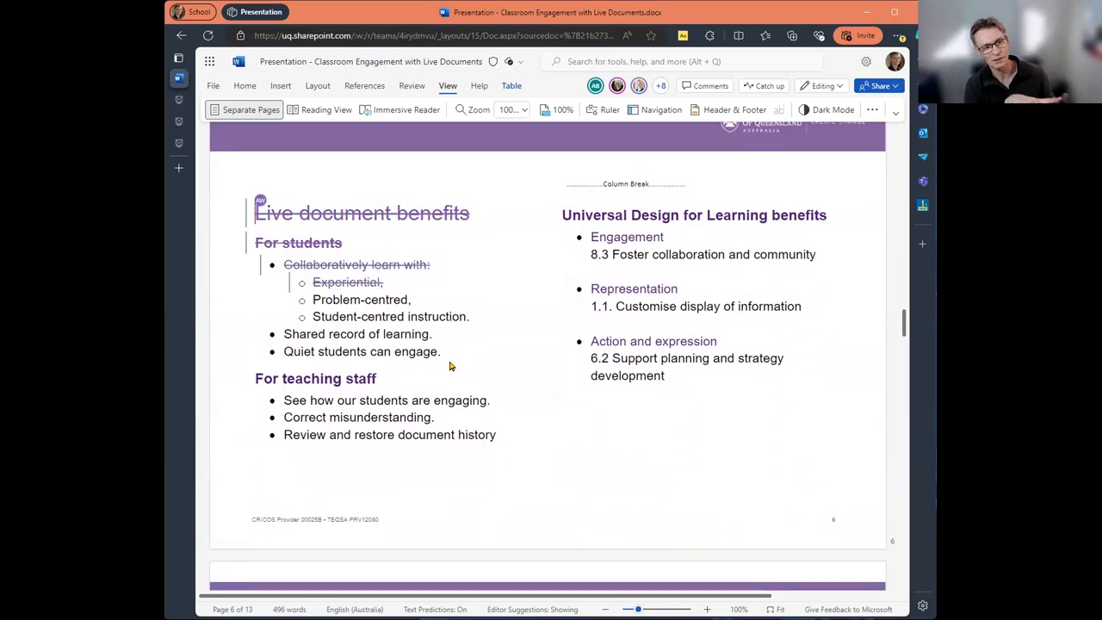
mouse_move(476, 155)
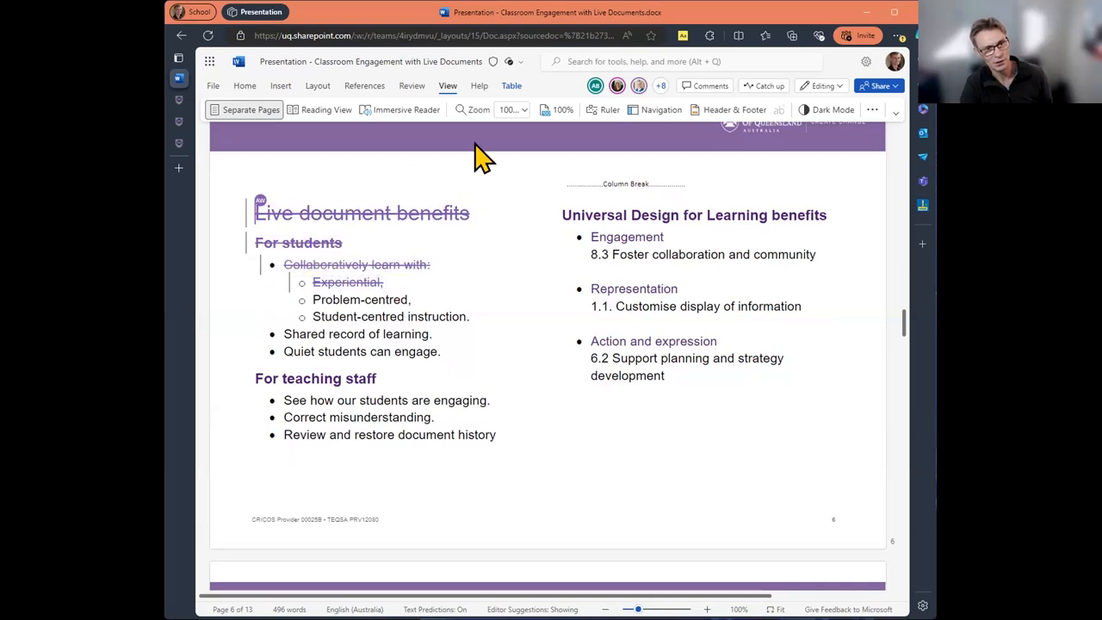
mouse_move(422, 111)
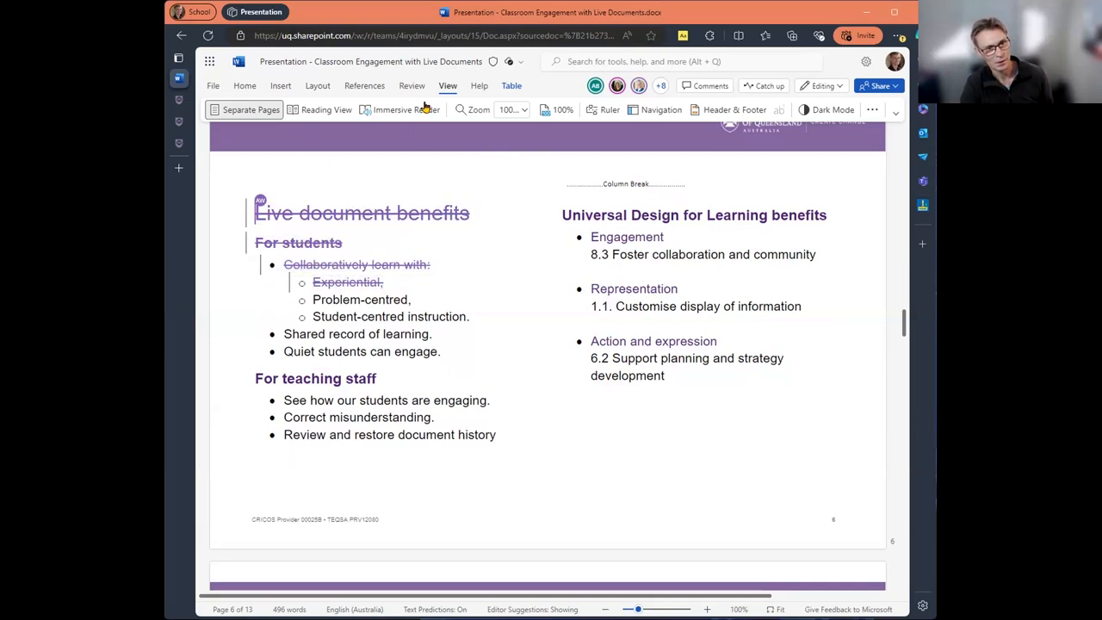
Reject all tracked changes from Review and dismiss the no-tracked-changes message
left_click(411, 86)
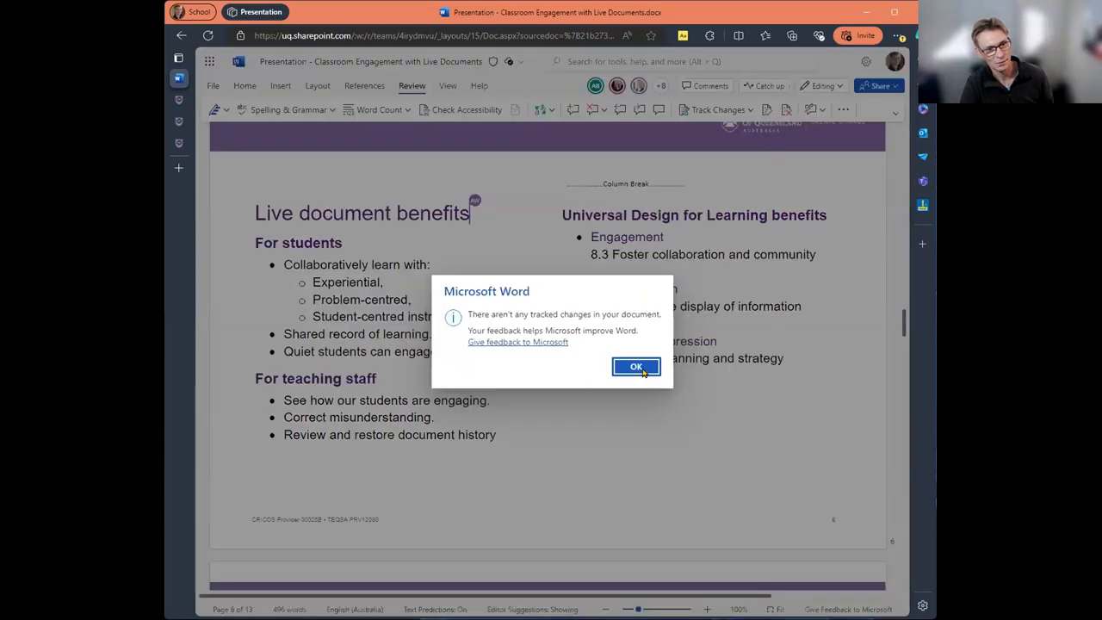
left_click(637, 365)
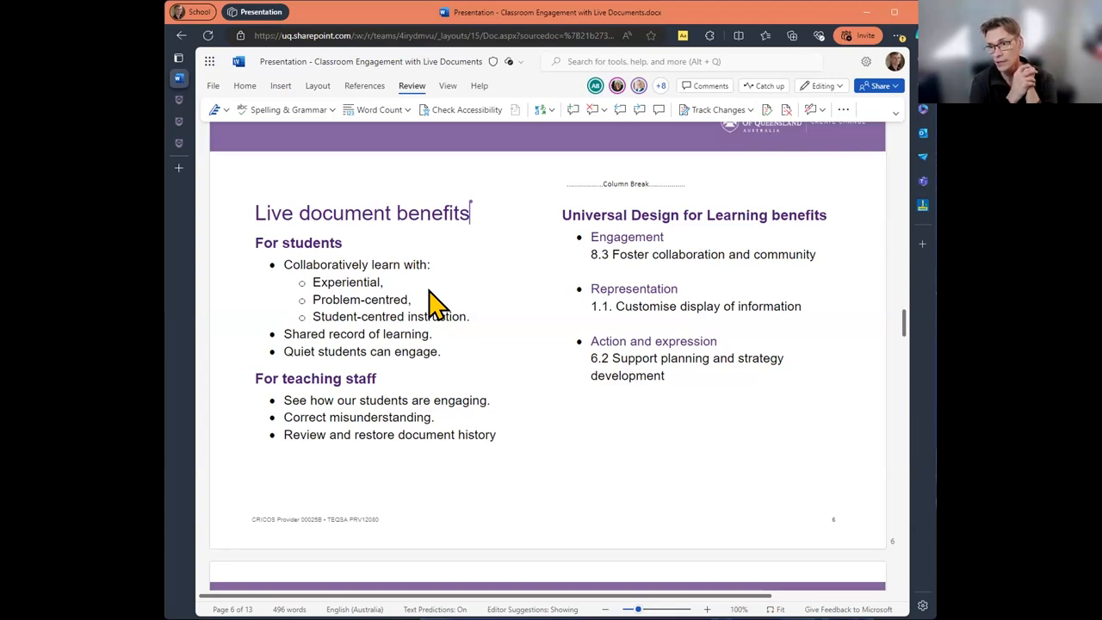
mouse_move(668, 112)
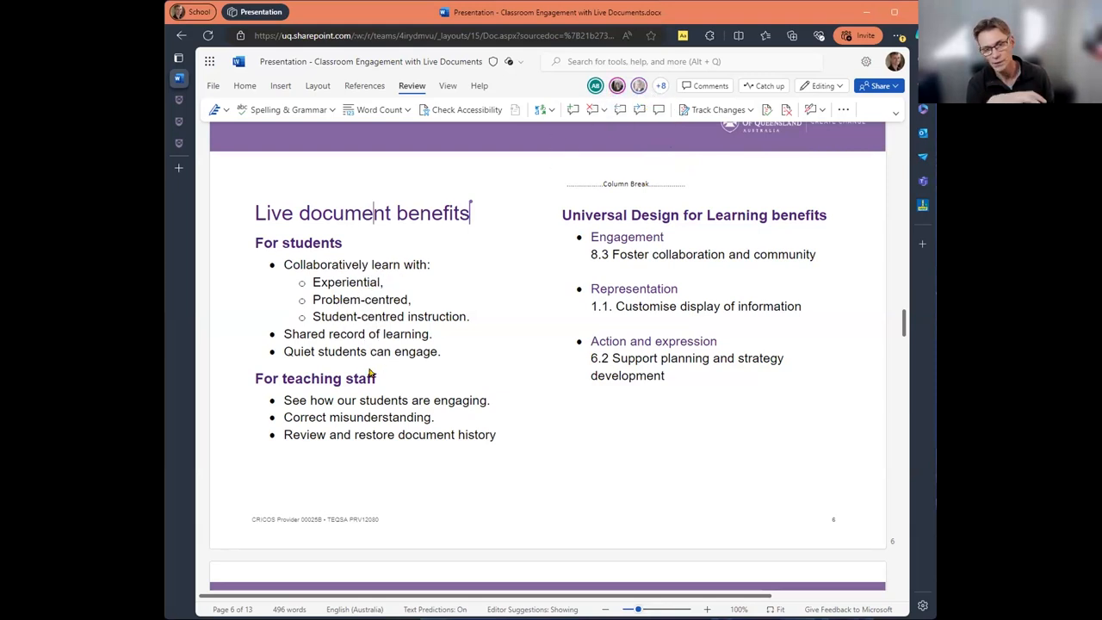
mouse_move(369, 486)
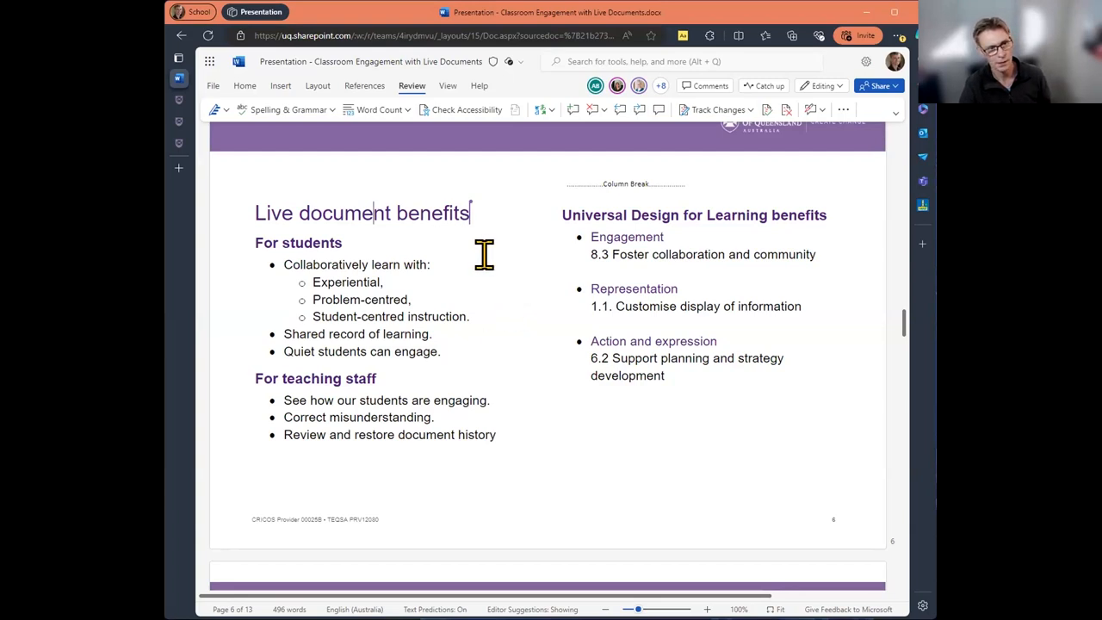
mouse_move(448, 86)
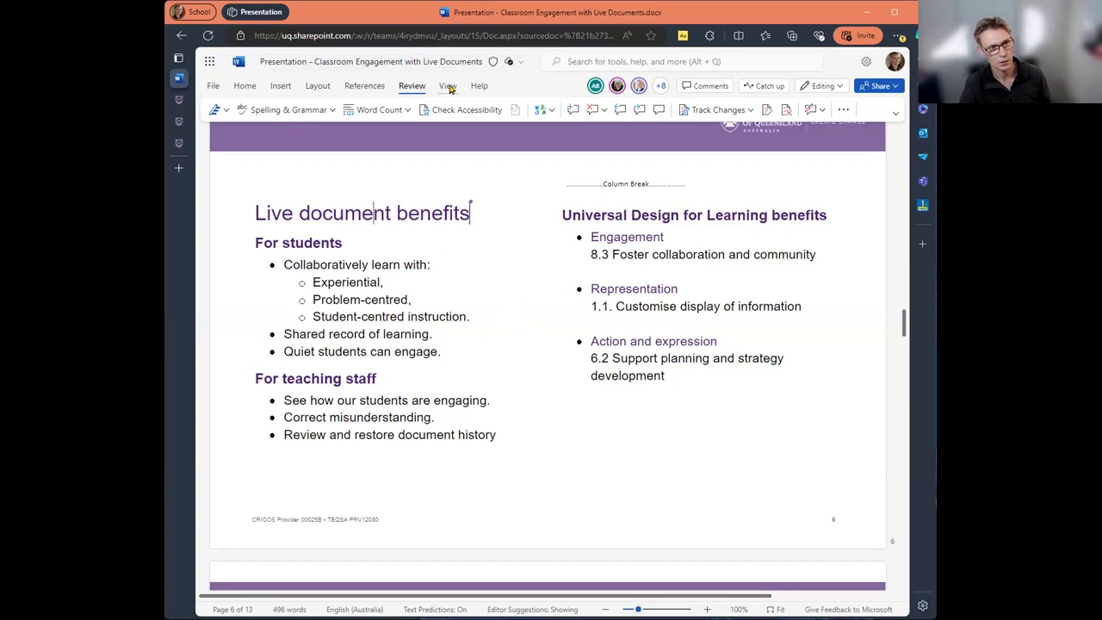
Switch the view and move past the group photo tables to the For students / For teaching staff page
left_click(447, 86)
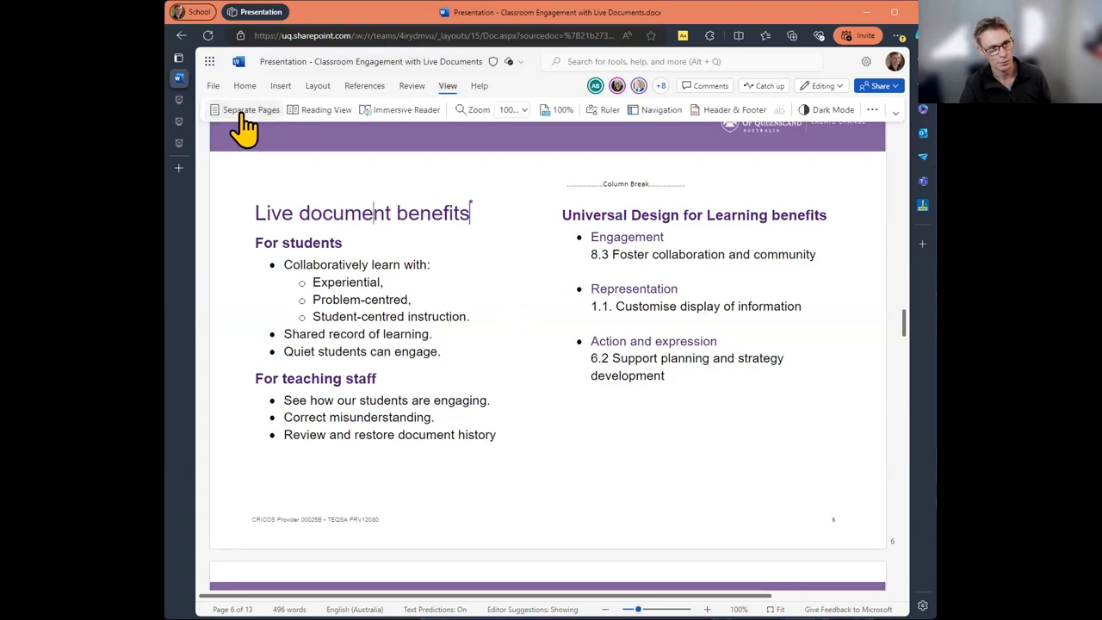
mouse_move(251, 114)
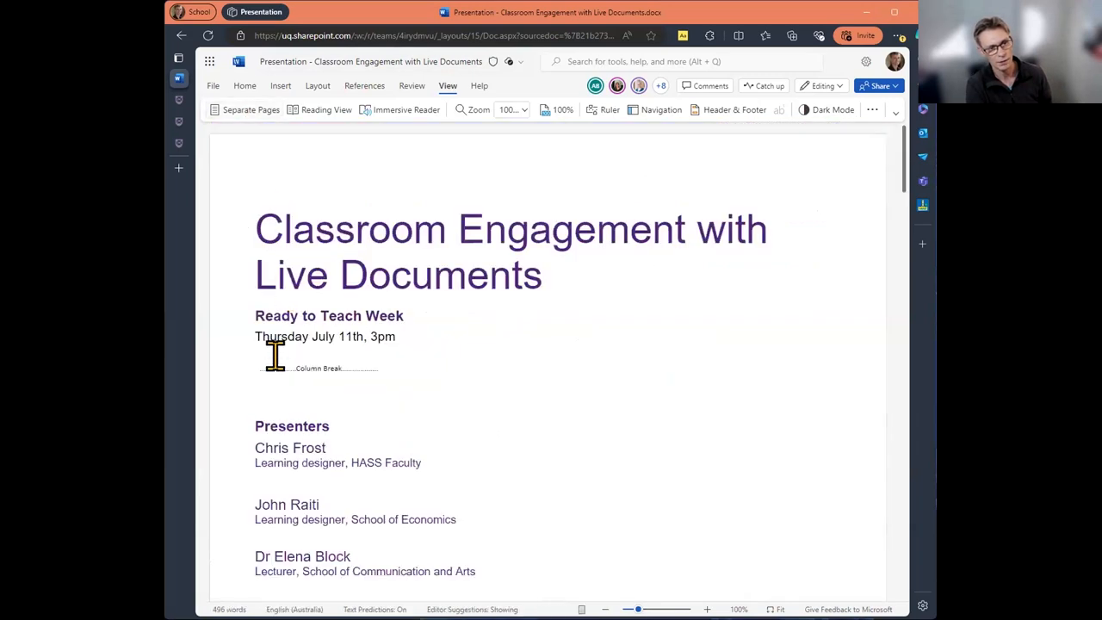
scroll("down", 3)
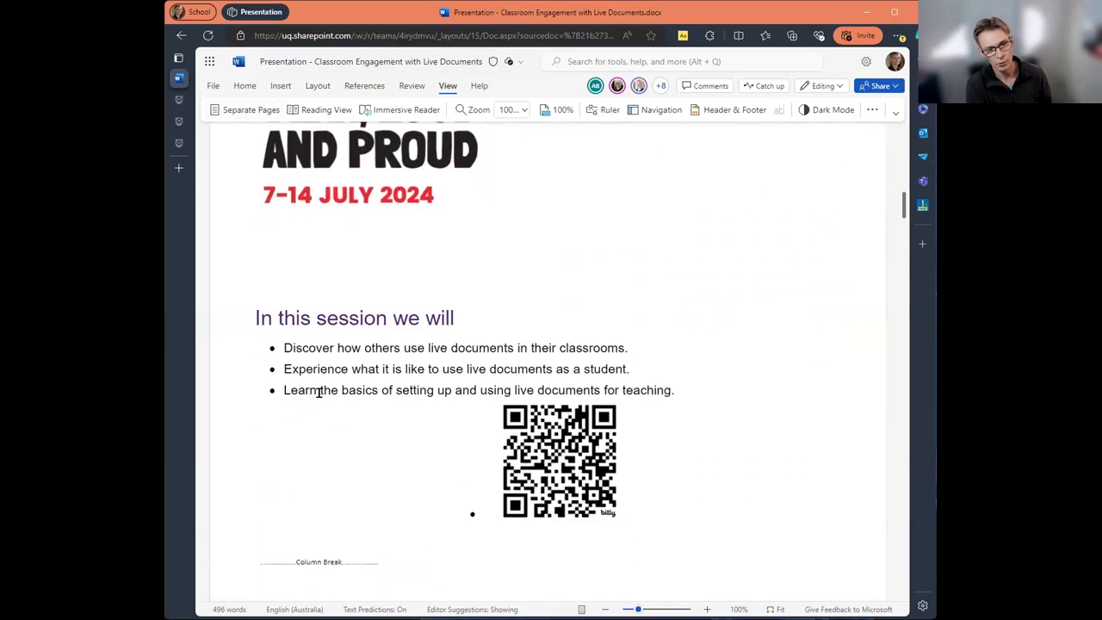
scroll("down", 3)
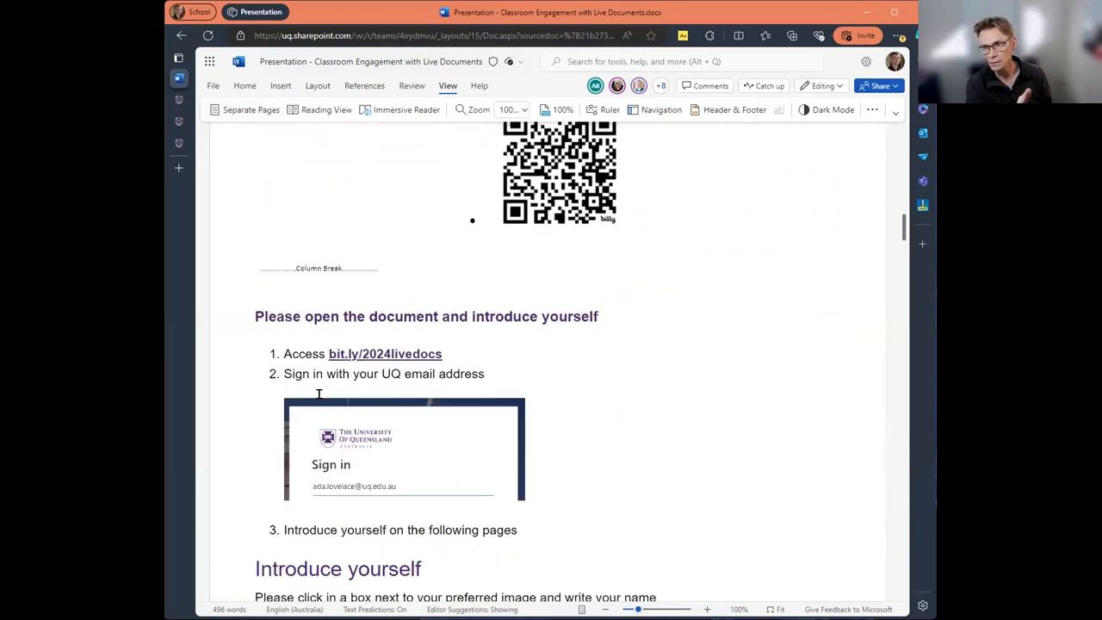
scroll("down", 3)
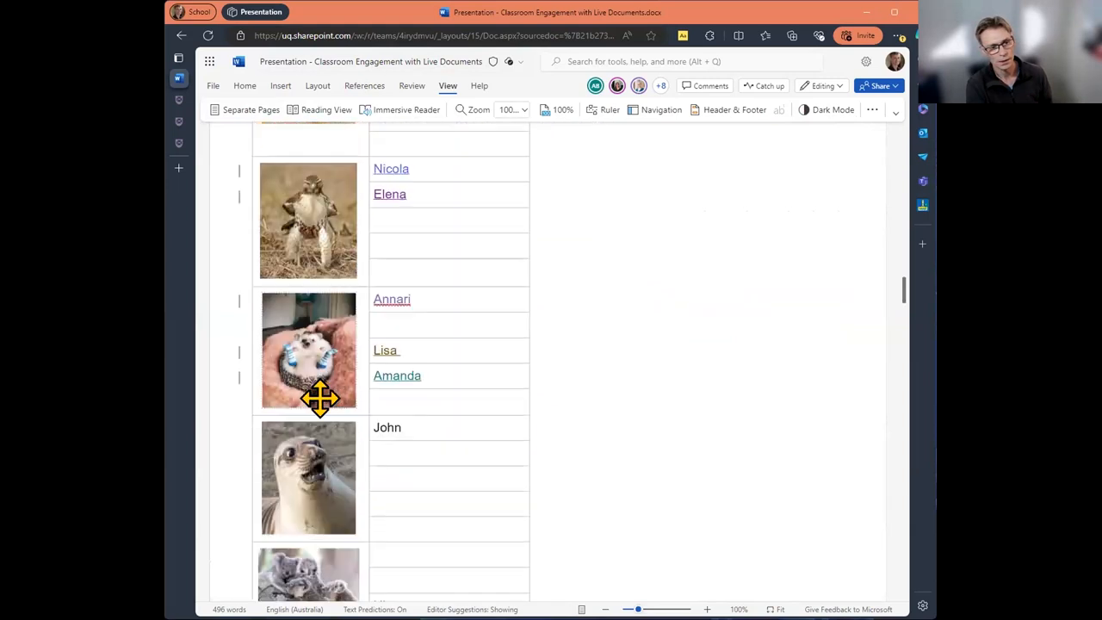
scroll("down", 3)
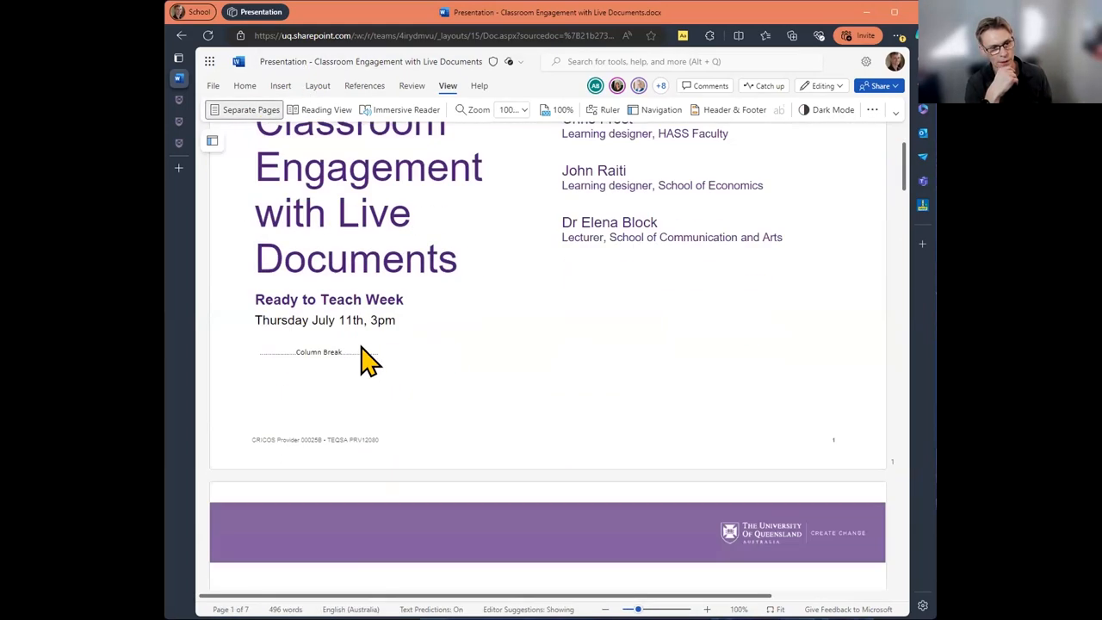
scroll("down", 3)
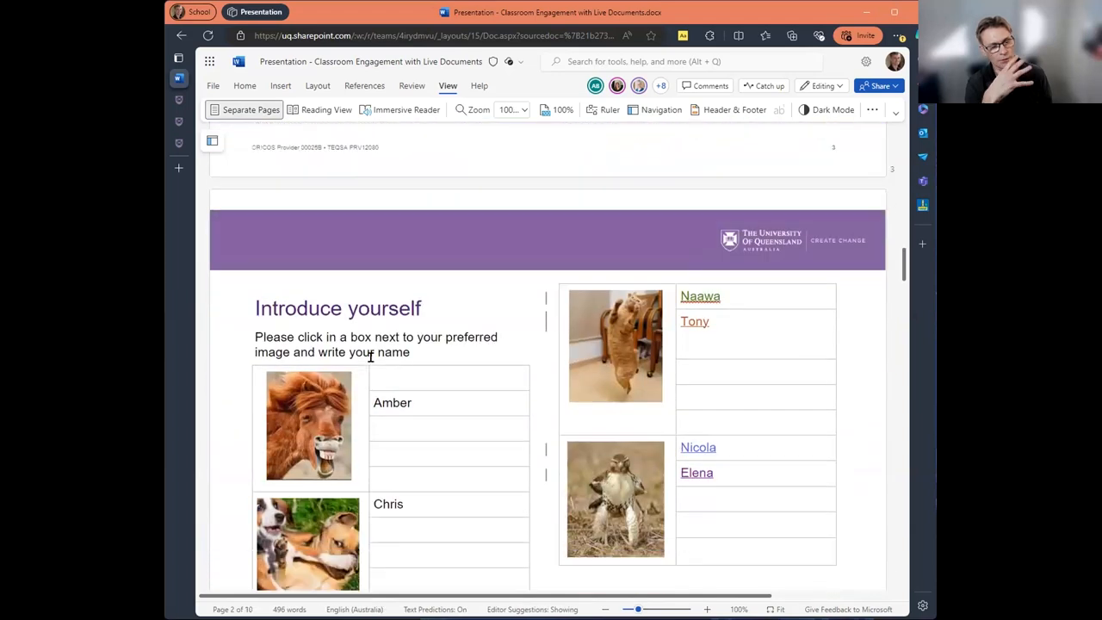
scroll("down", 3)
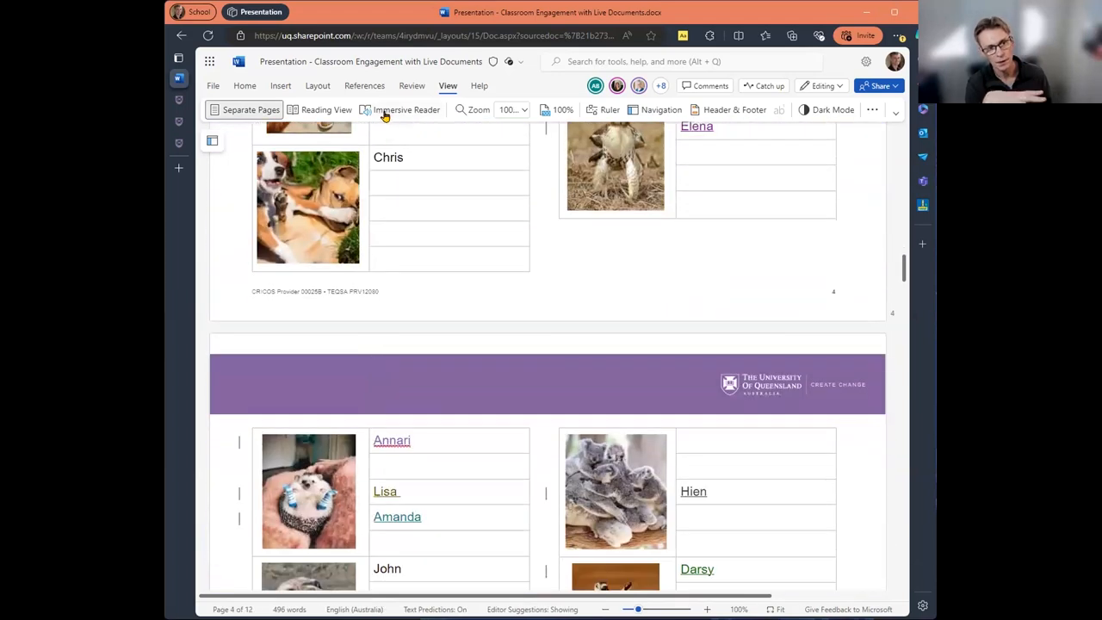
scroll("down", 3)
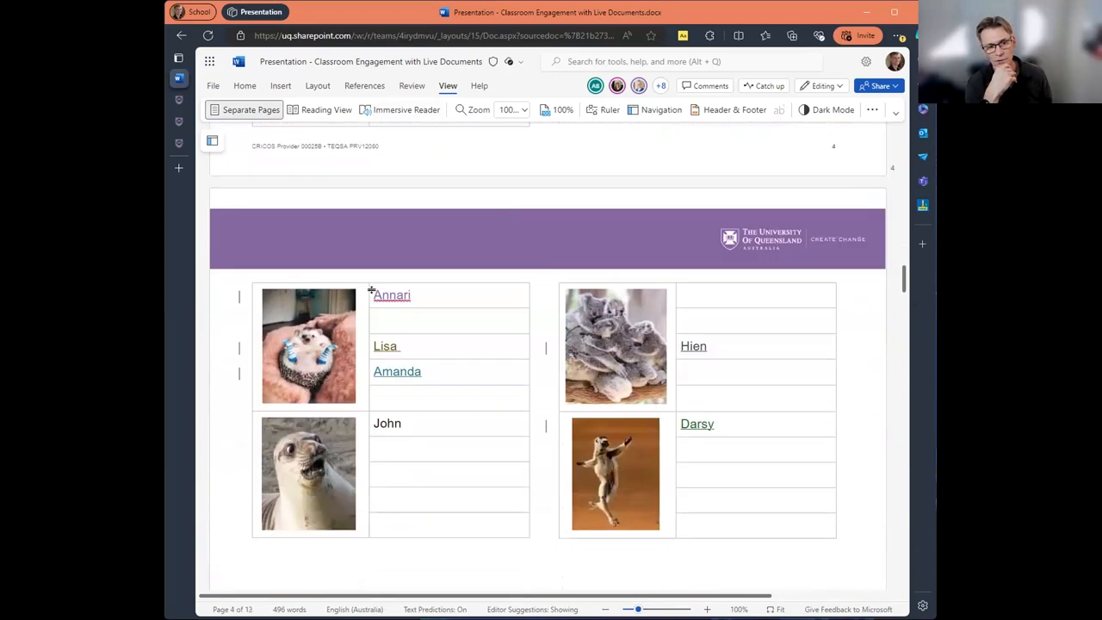
scroll("down", 3)
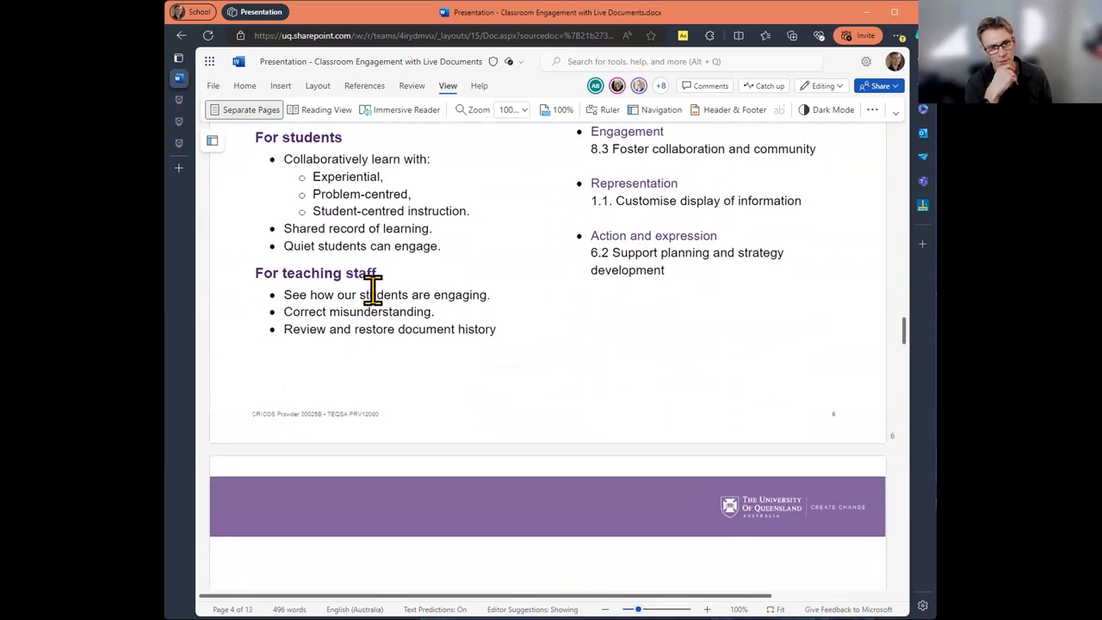
Bring page 7, Example: Problem-centred instruction with its embedded Excel table, into view
scroll("down", 3)
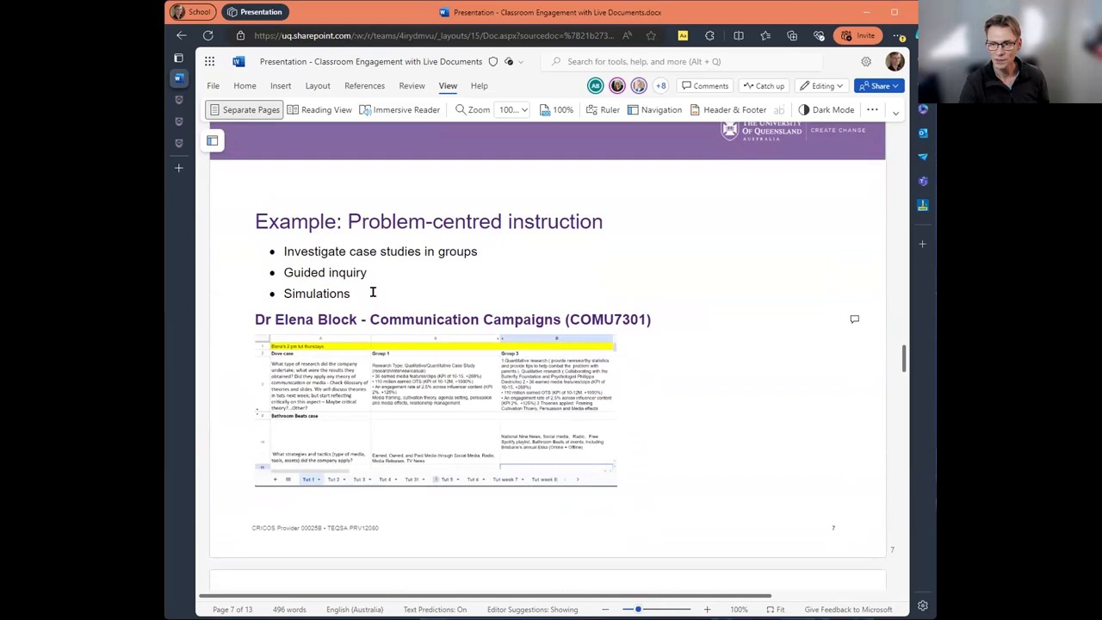
mouse_move(291, 472)
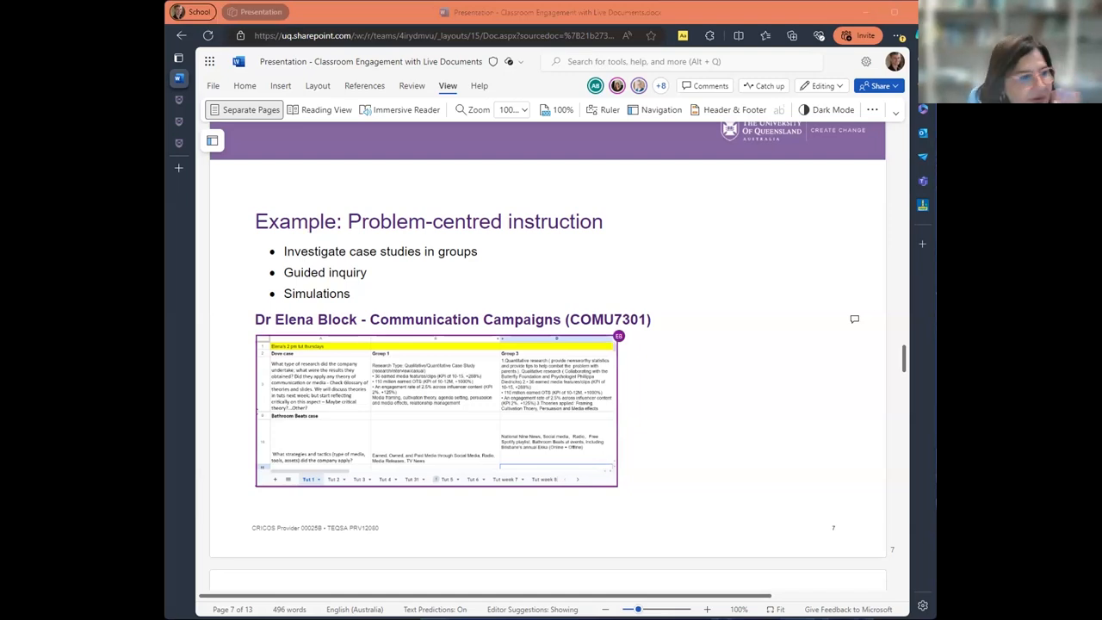
mouse_move(347, 334)
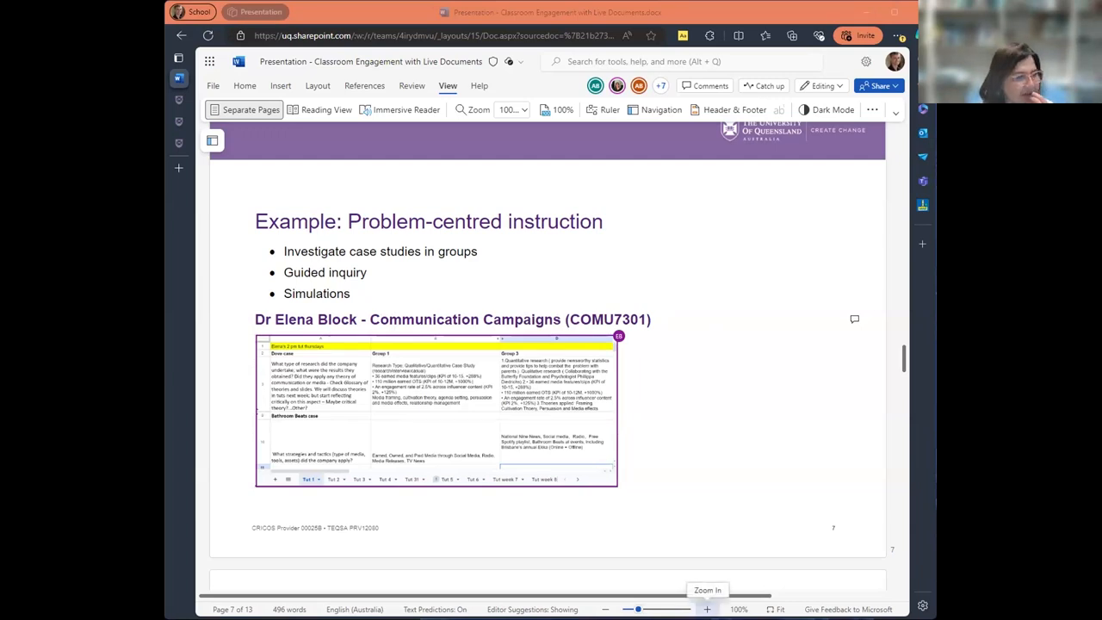
Zoom the page to 170% so the Communication Campaigns spreadsheet entries are legible
left_click(706, 585)
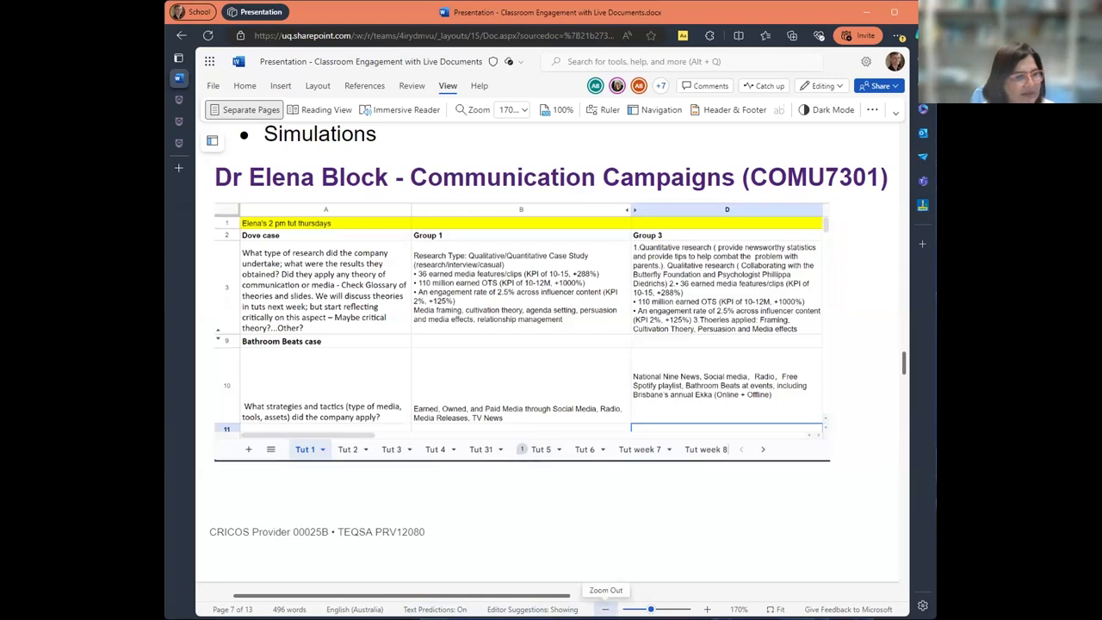
mouse_move(255, 427)
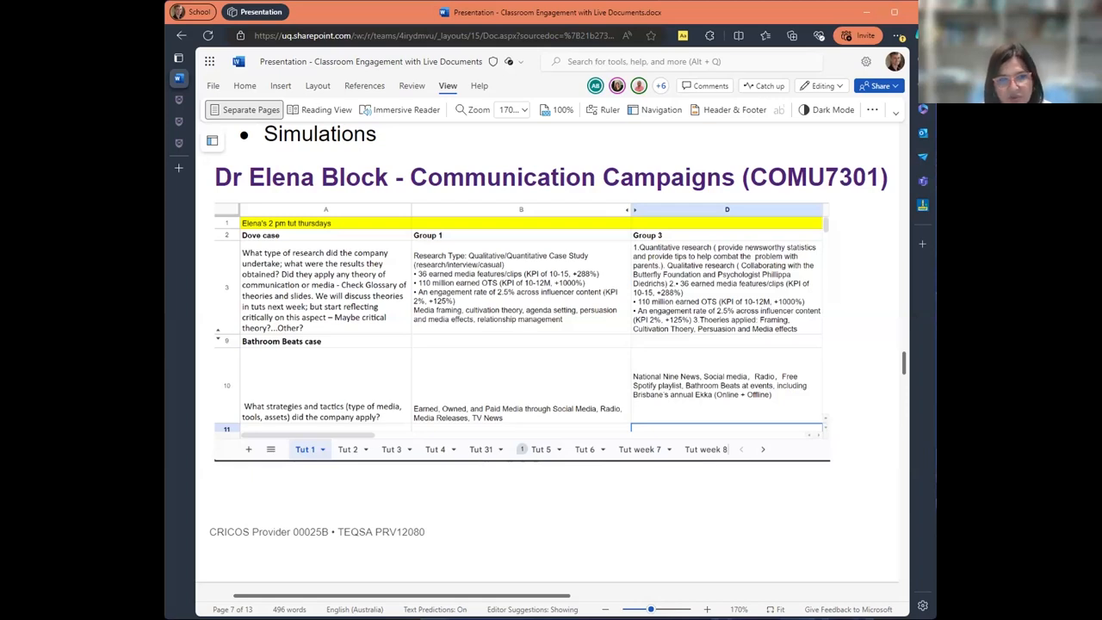
left_click(520, 327)
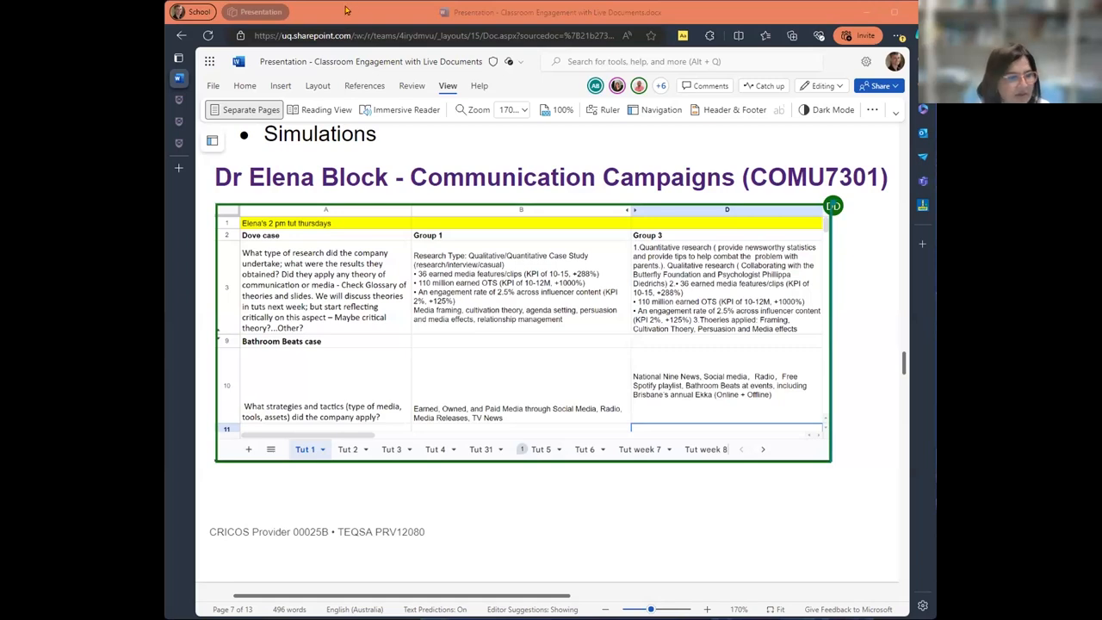
mouse_move(344, 565)
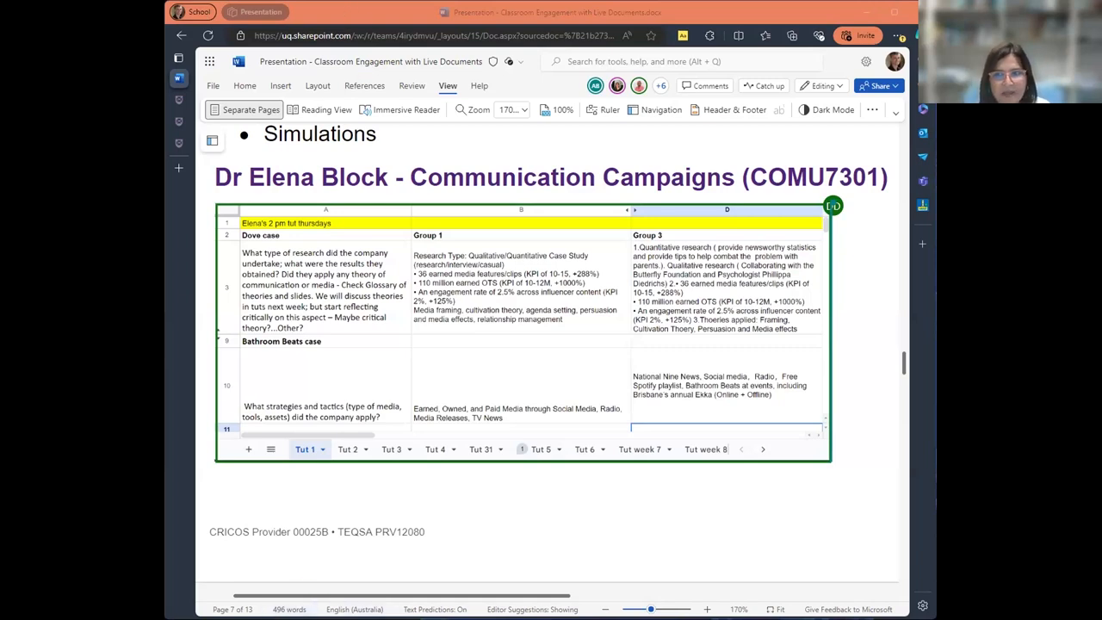
mouse_move(320, 15)
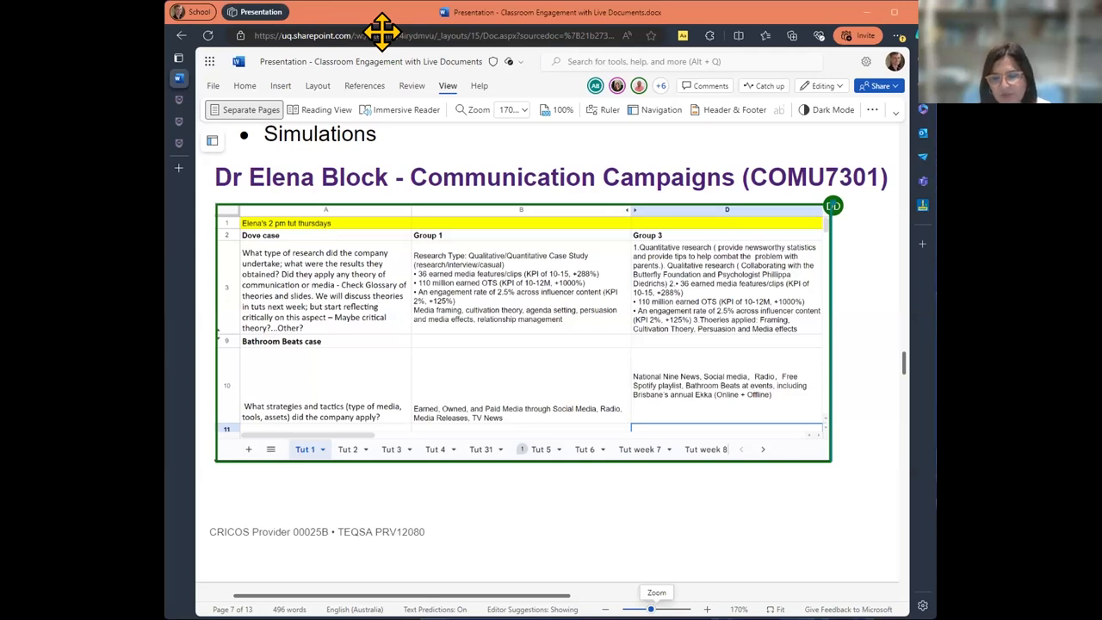
mouse_move(710, 26)
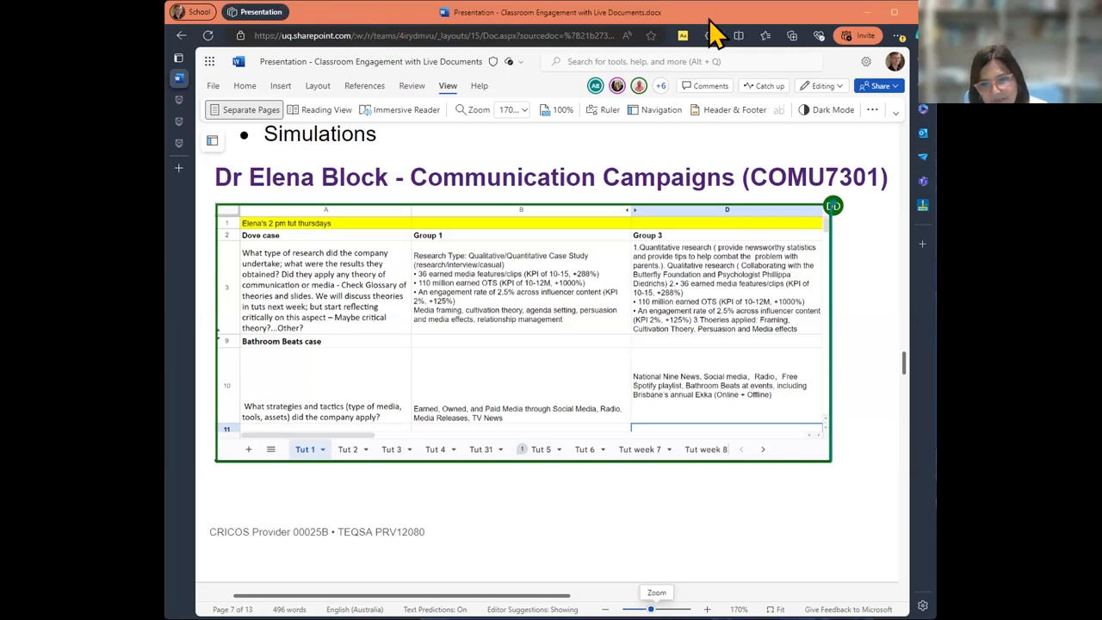
mouse_move(490, 21)
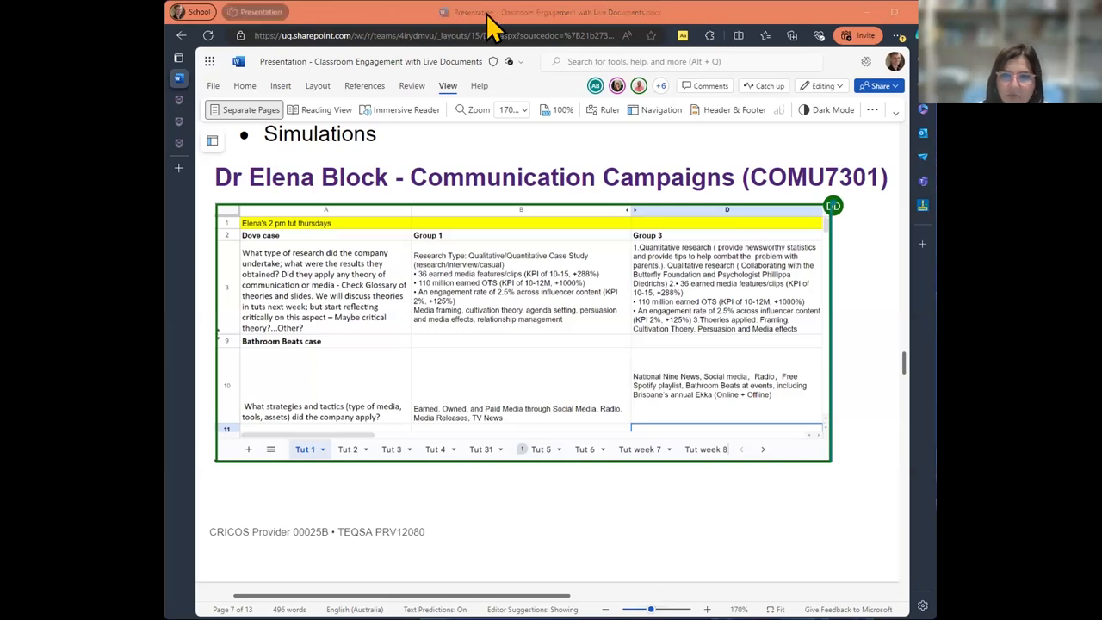
mouse_move(698, 25)
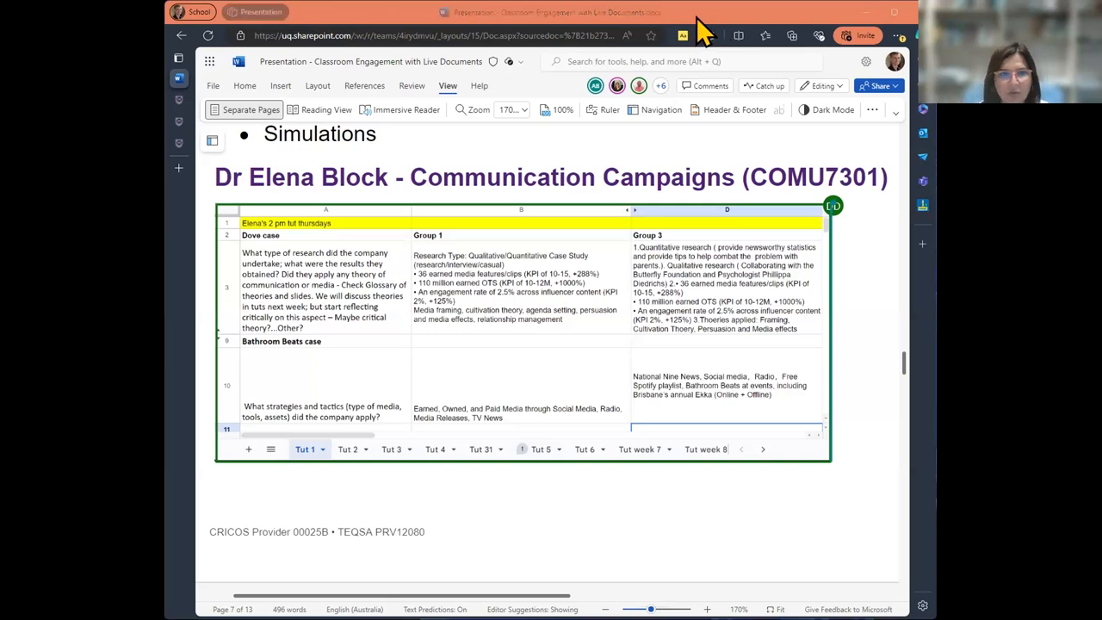
mouse_move(747, 89)
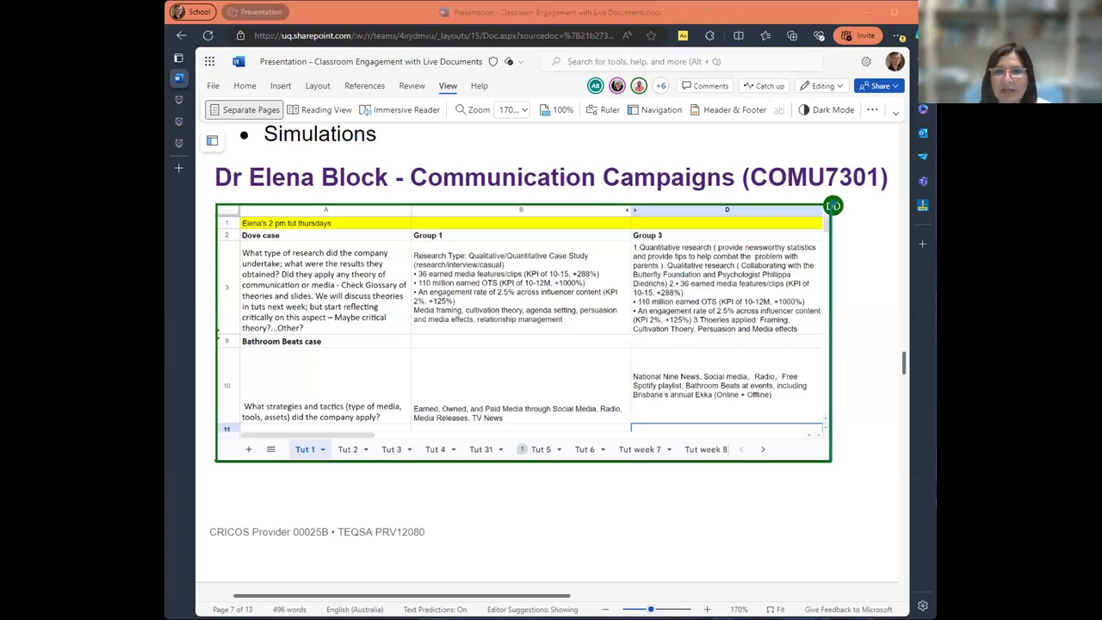
mouse_move(766, 18)
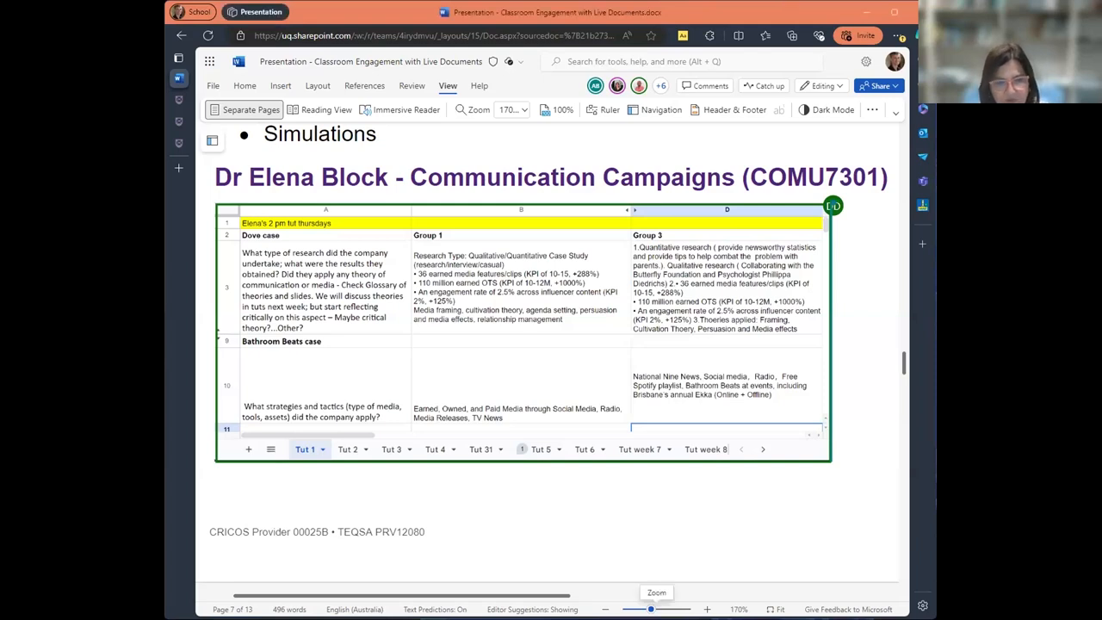
mouse_move(399, 38)
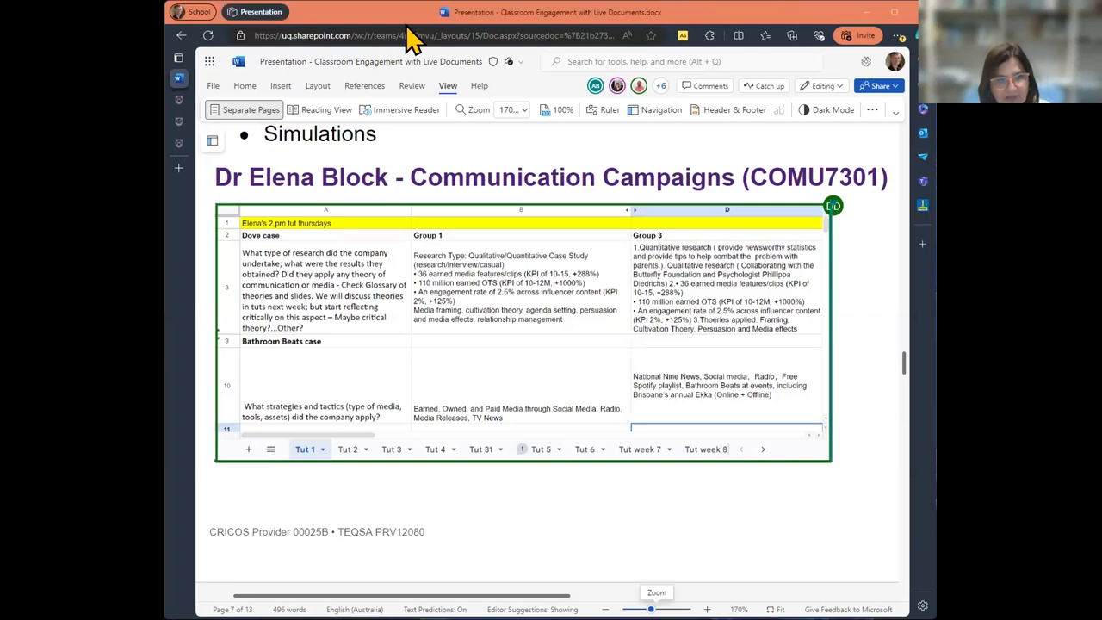
mouse_move(432, 128)
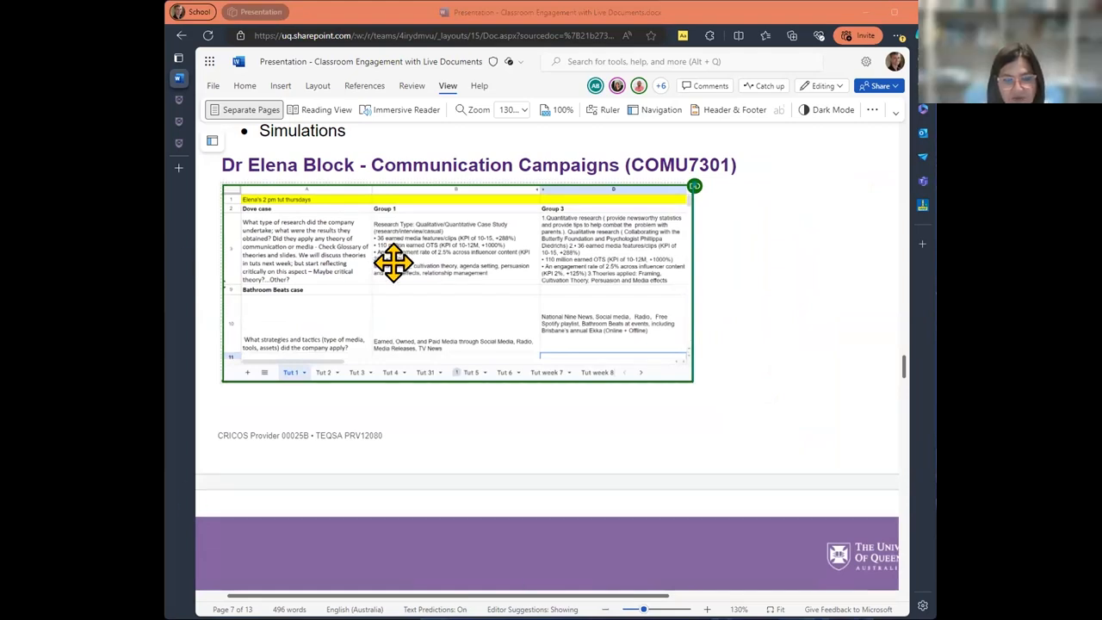
mouse_move(250, 400)
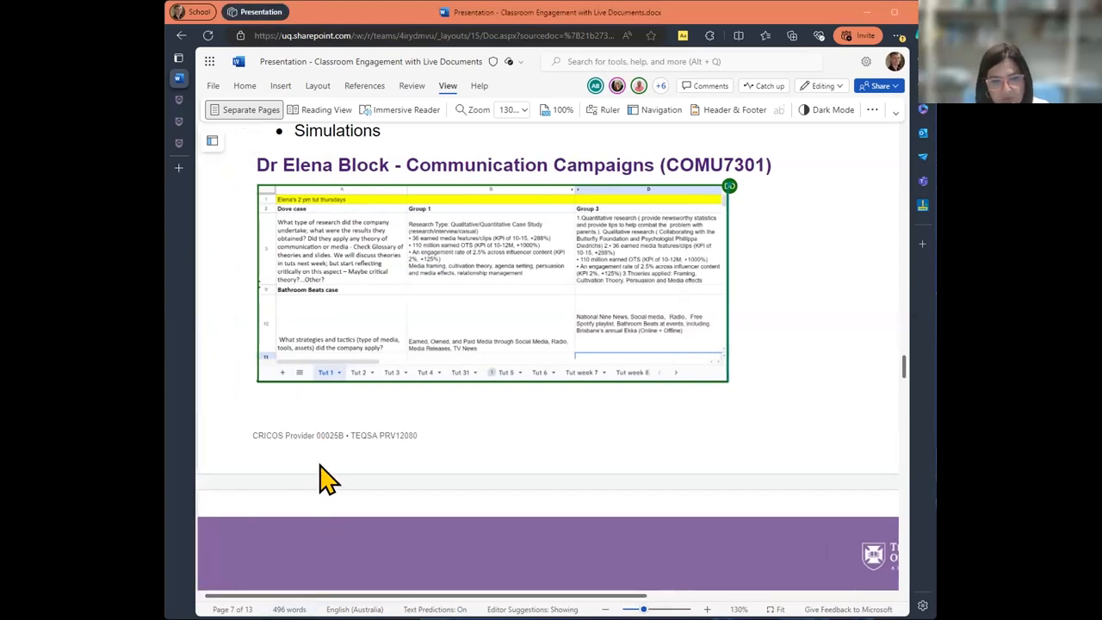
mouse_move(336, 458)
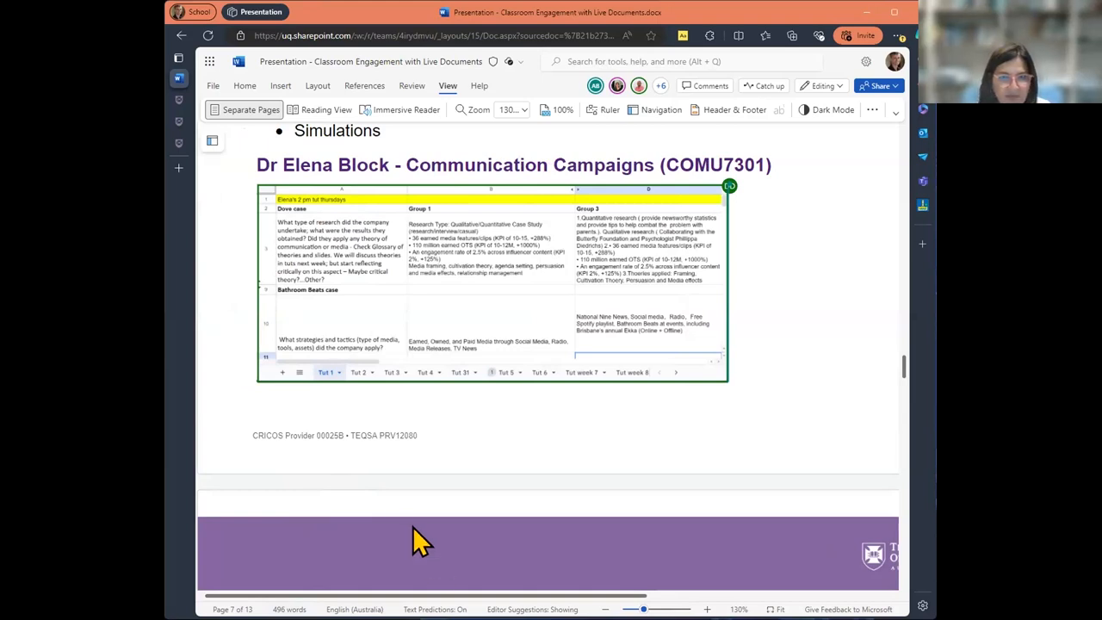
scroll("down", 3)
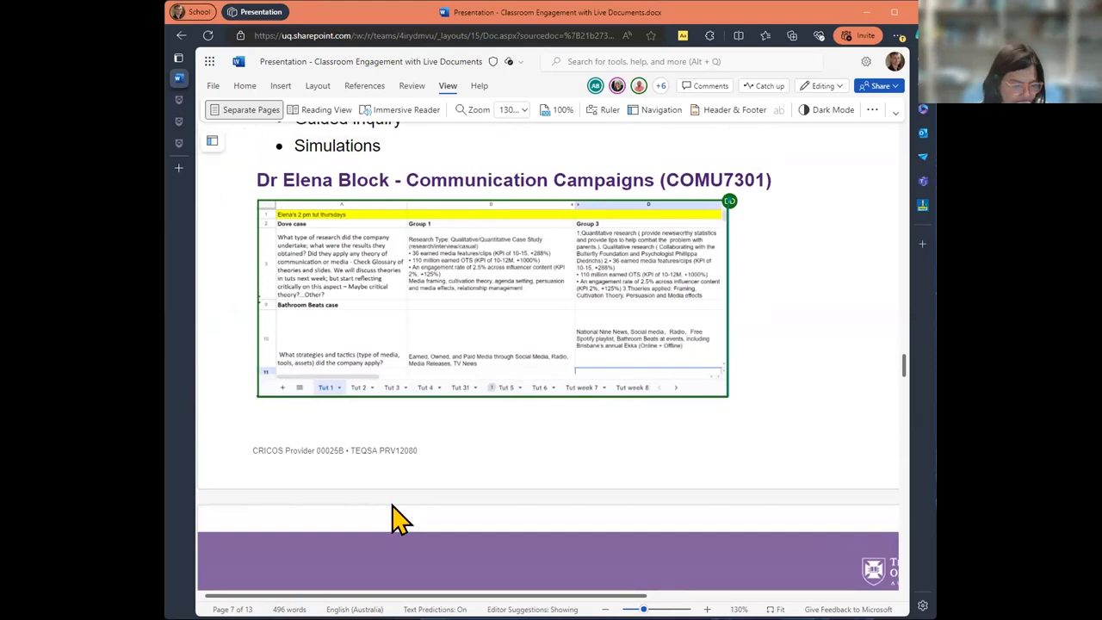
Scroll to the Applied Research in Criminology section with its Planner board screenshot
scroll("down", 3)
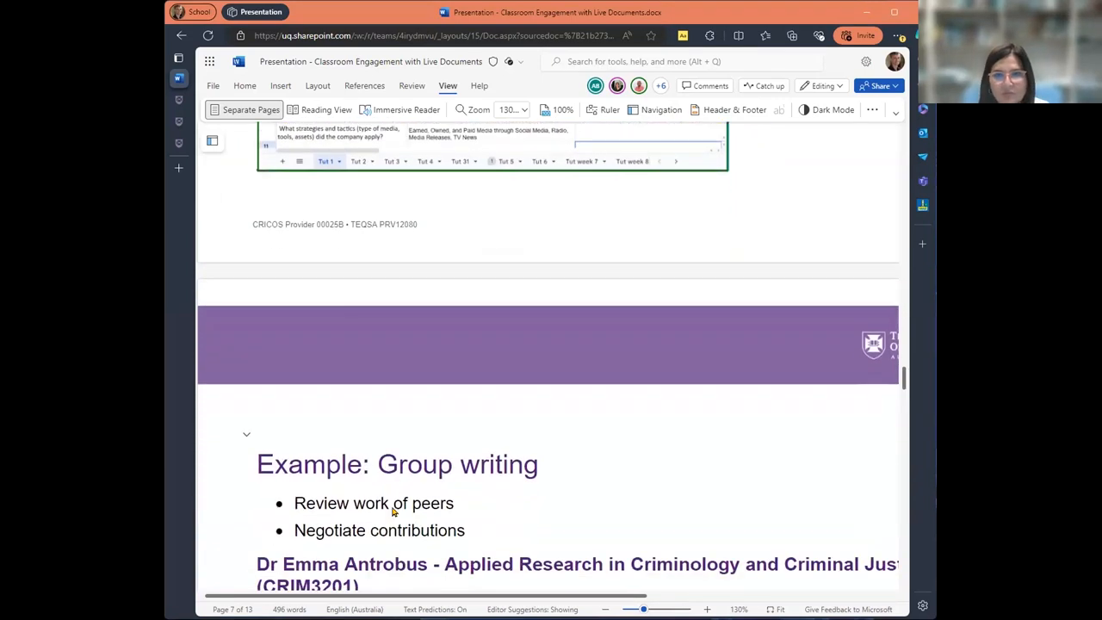
scroll("down", 3)
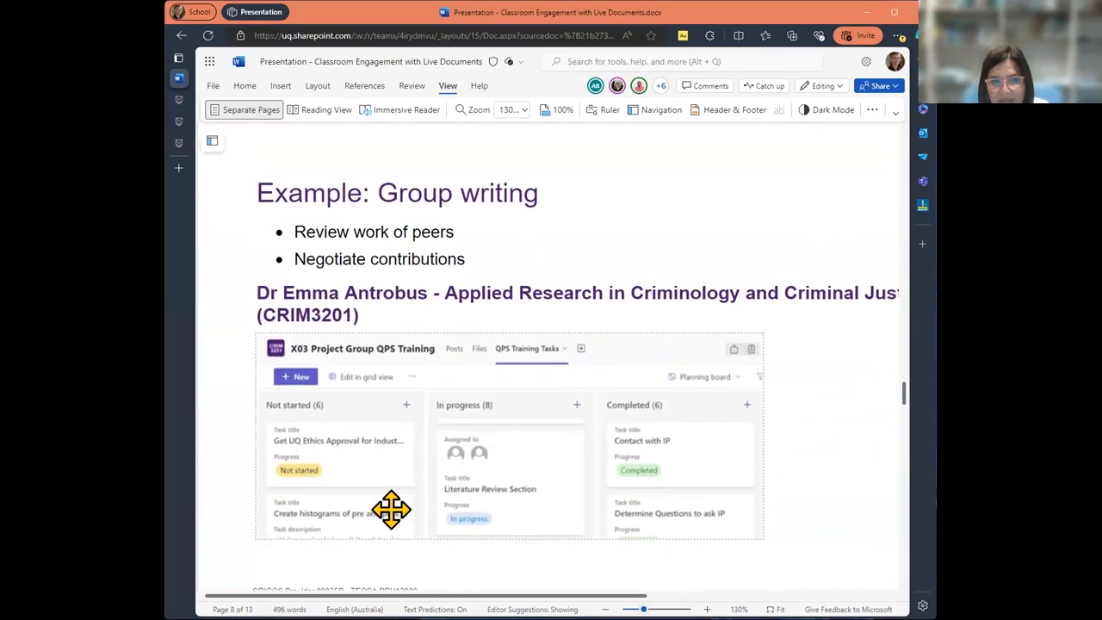
scroll("down", 3)
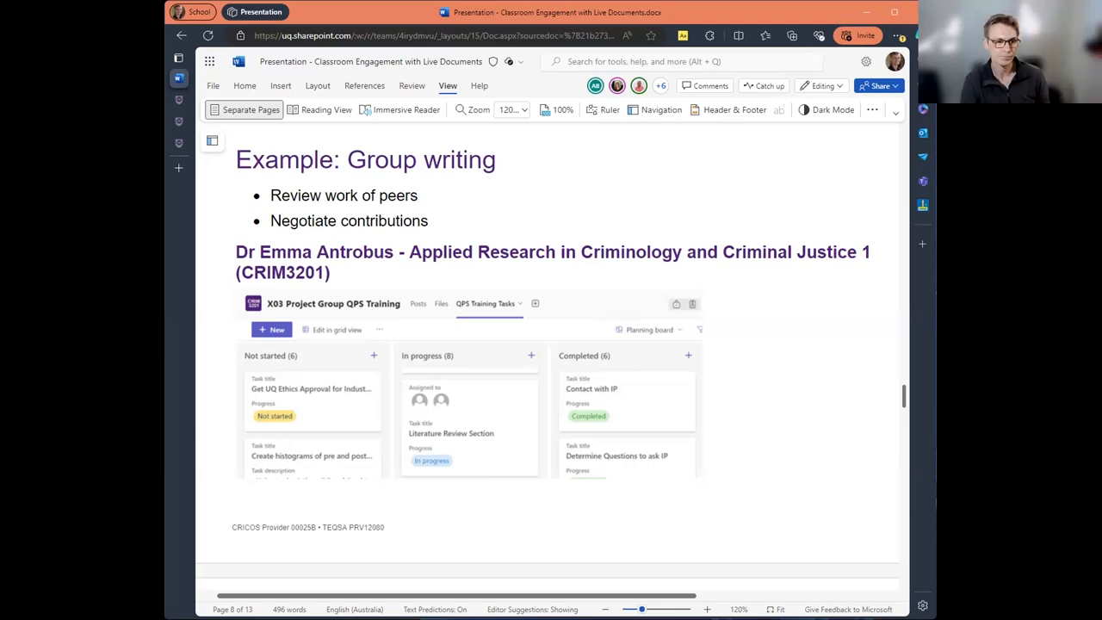
scroll("down", 3)
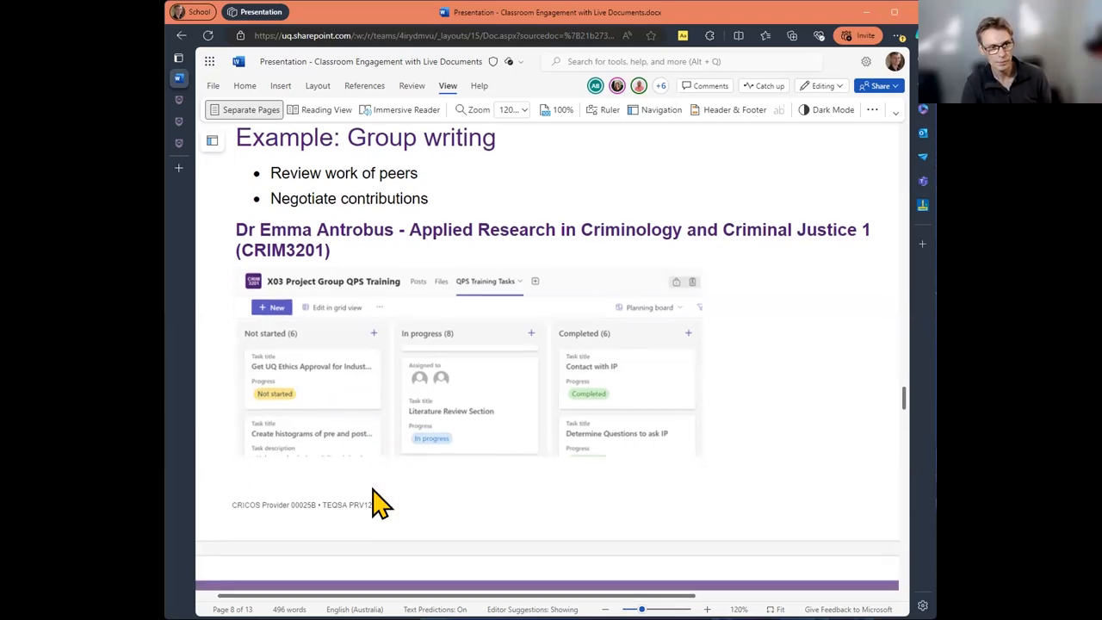
scroll("down", 3)
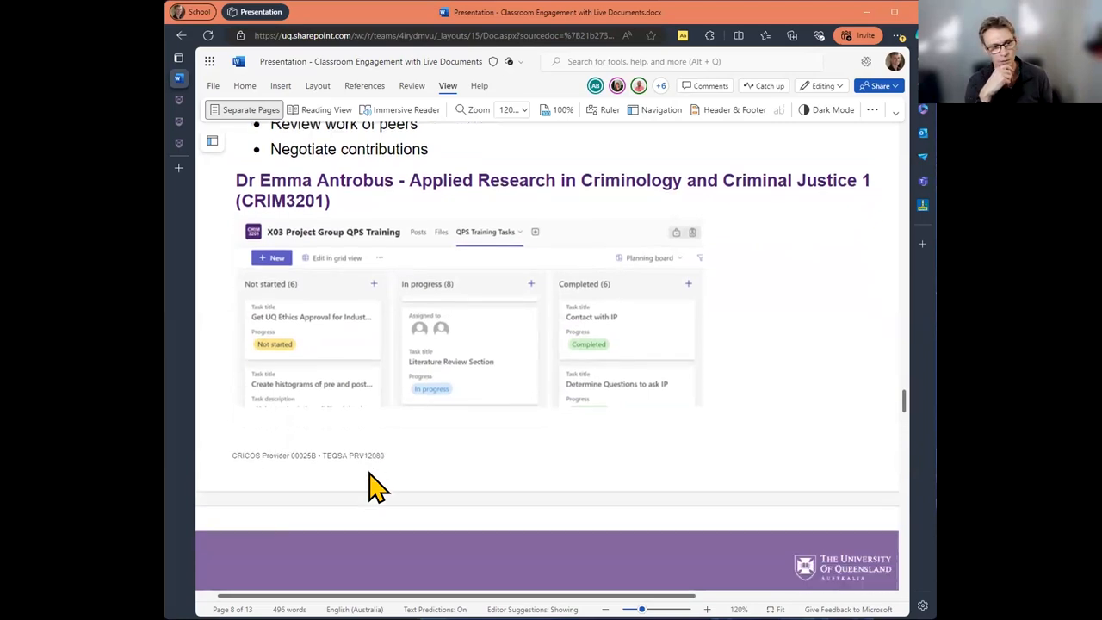
Reach the Other collaboration ideas page, select the word 'case' and show the Review commenting tools
scroll("down", 3)
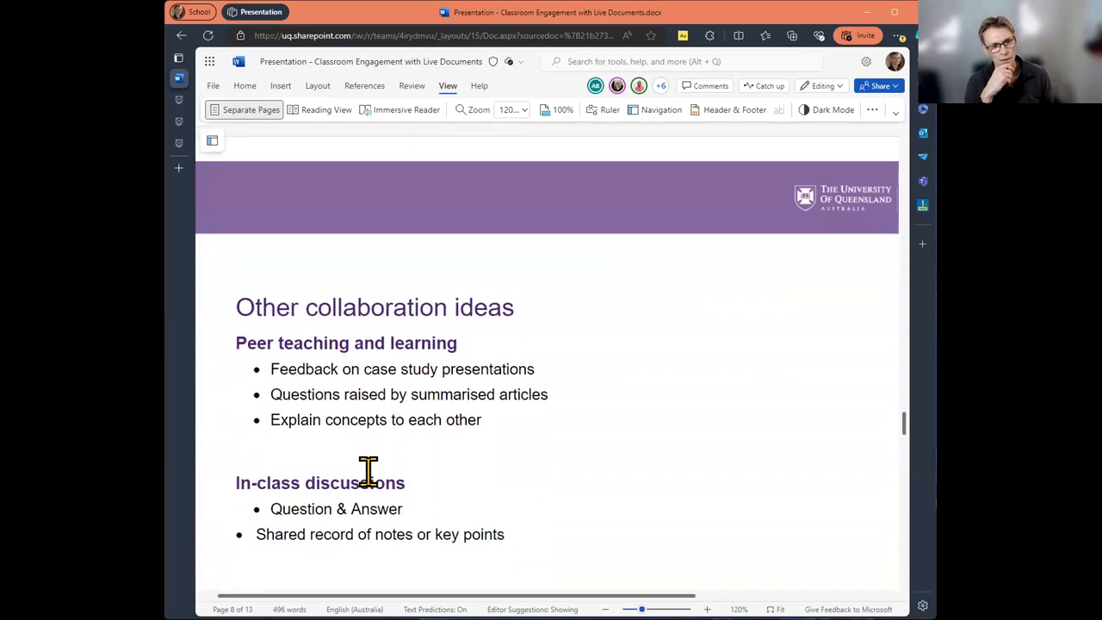
scroll("down", 3)
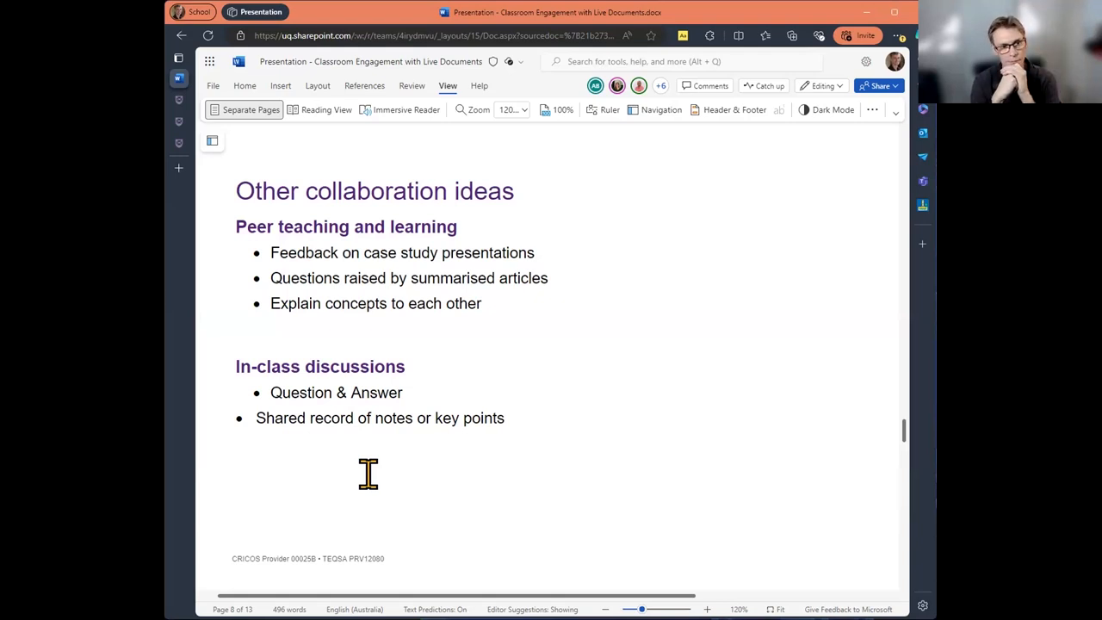
mouse_move(368, 367)
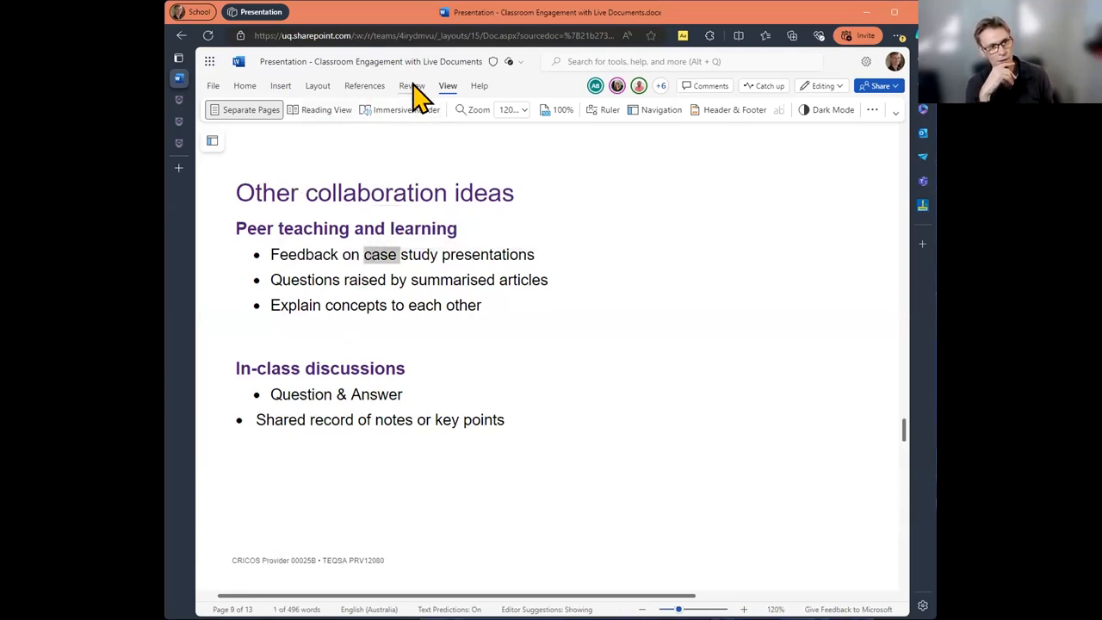
left_click(411, 86)
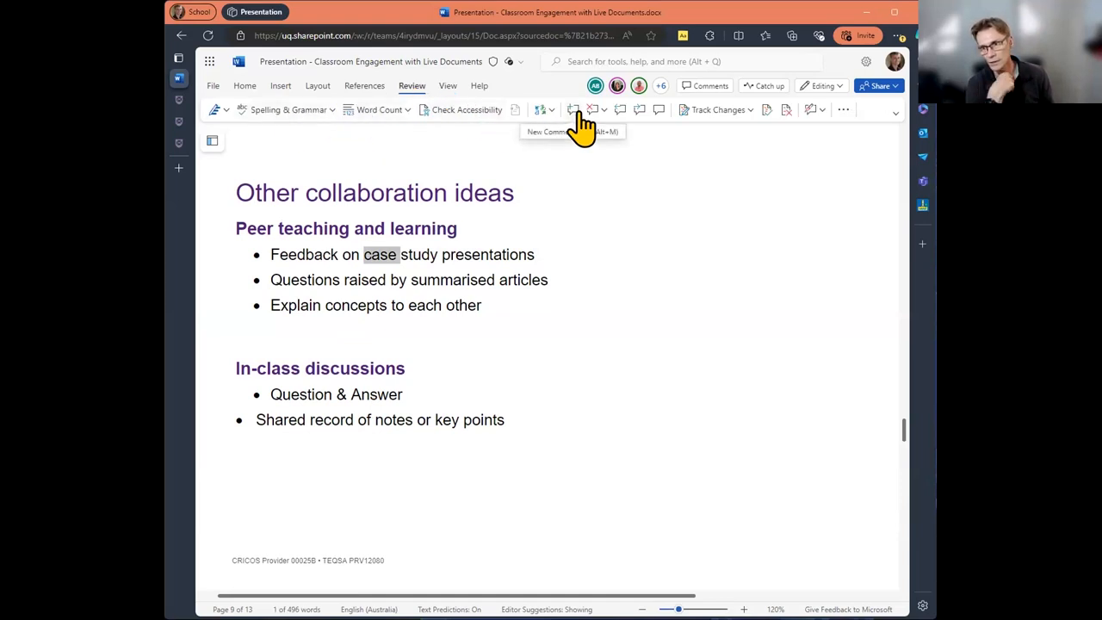
mouse_move(455, 173)
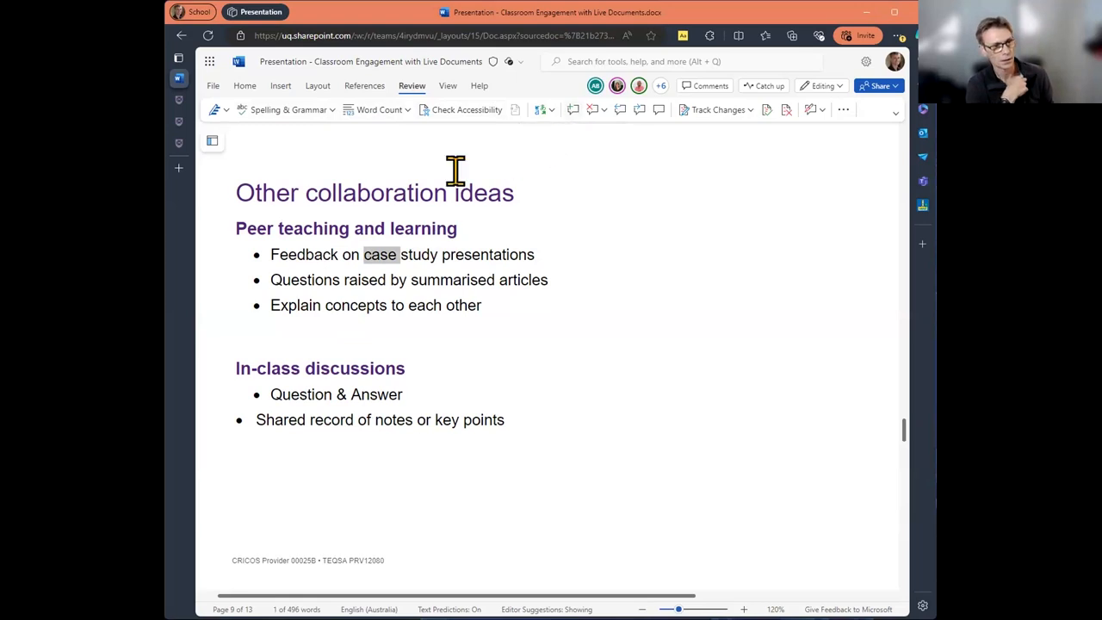
mouse_move(348, 284)
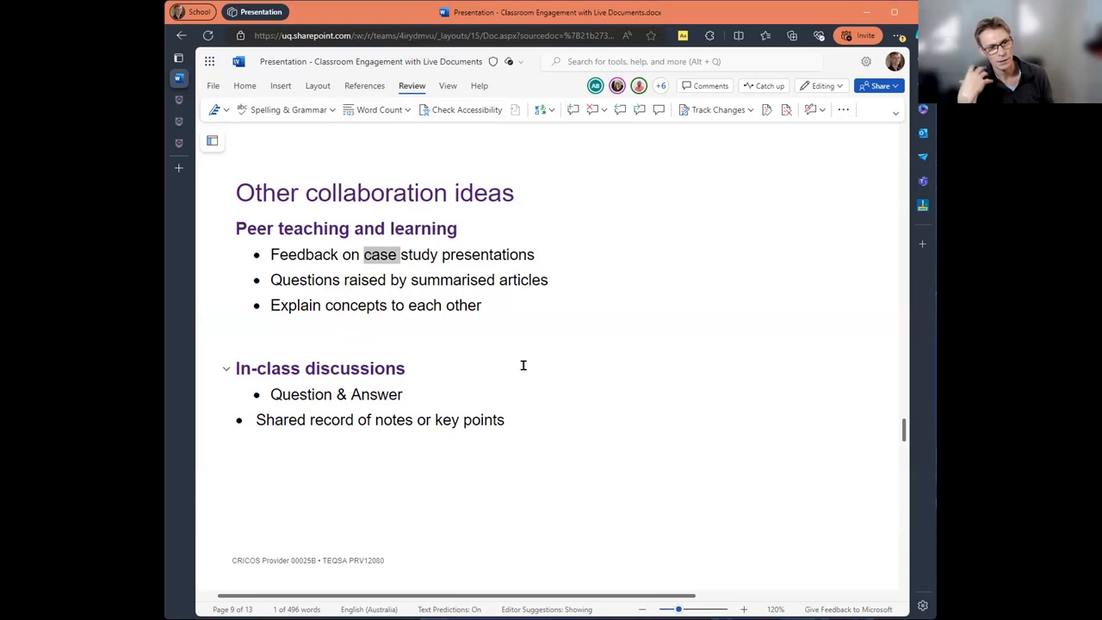
mouse_move(570, 367)
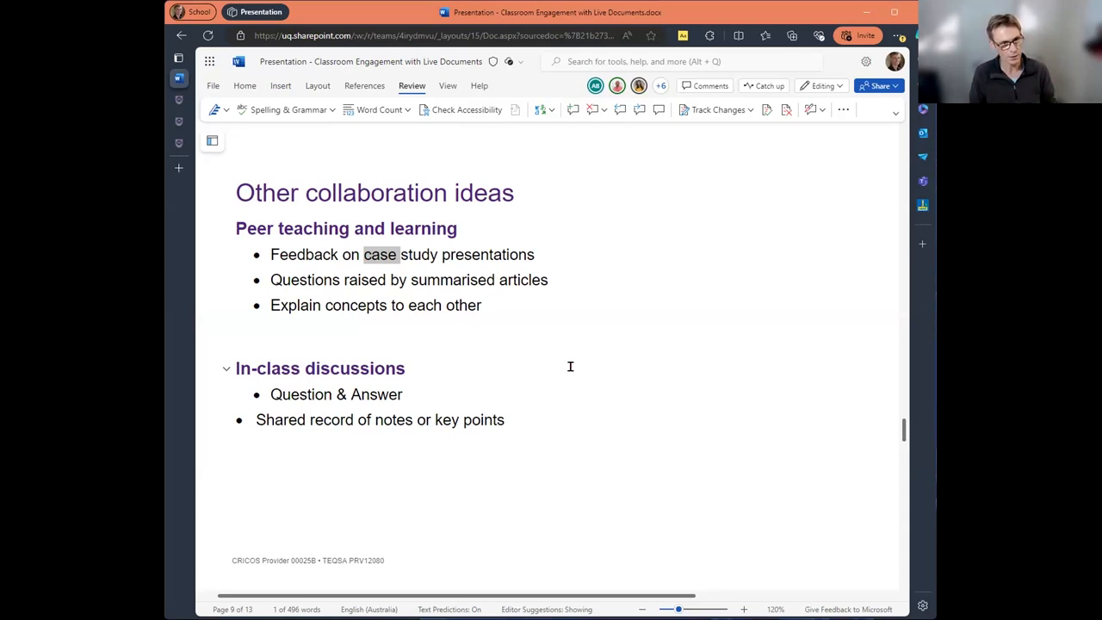
Scroll to the Visual collaboration in PowerPoint page with the Group 1 question
scroll("down", 3)
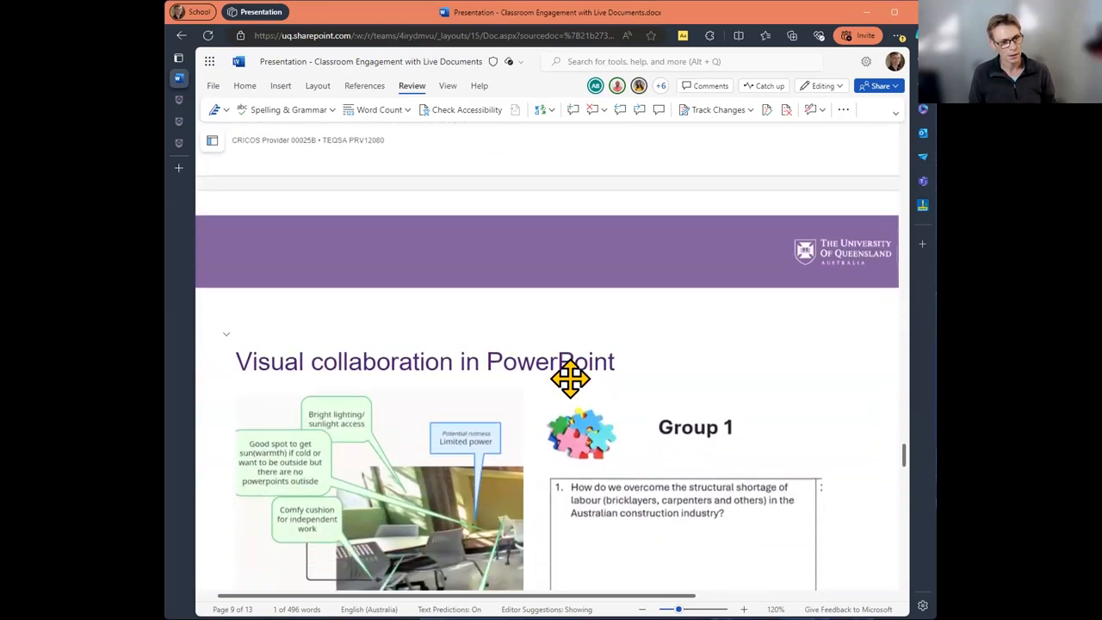
scroll("down", 3)
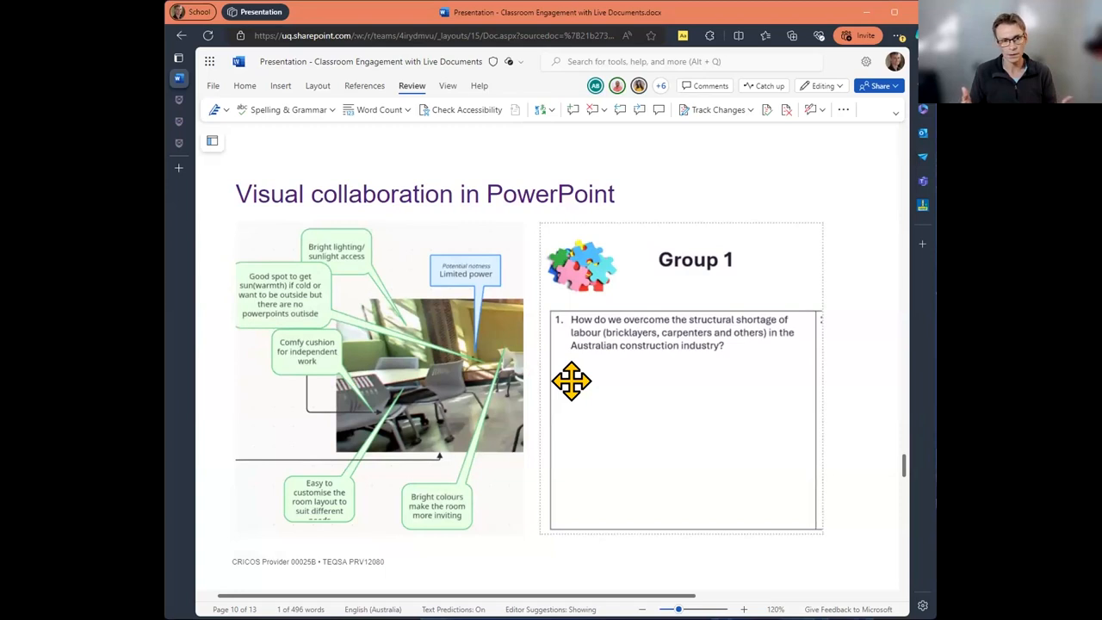
mouse_move(835, 461)
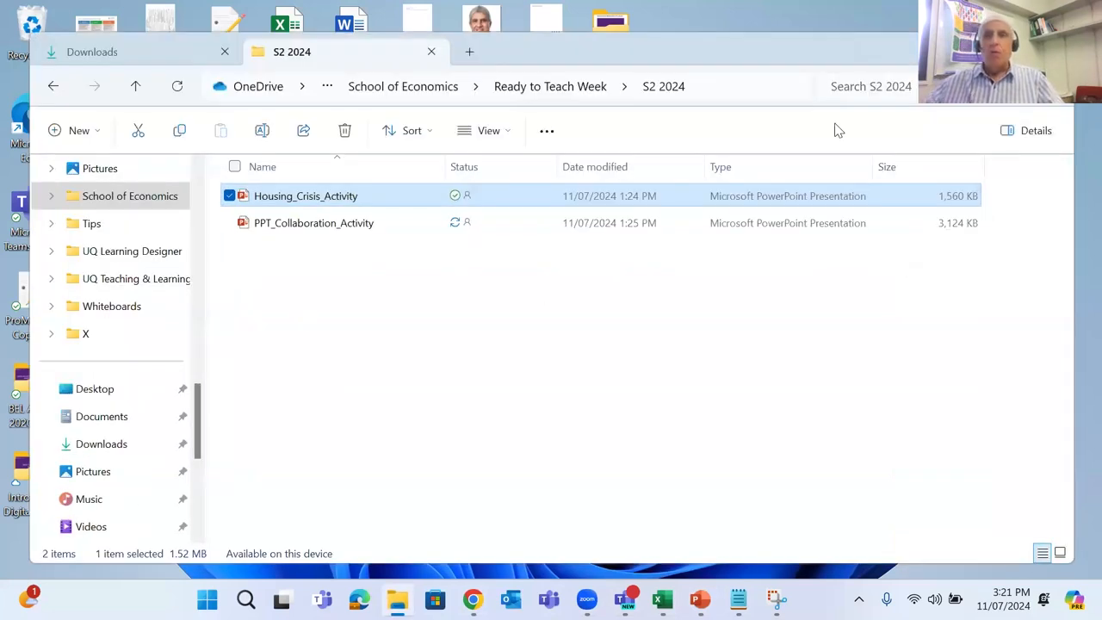
mouse_move(647, 46)
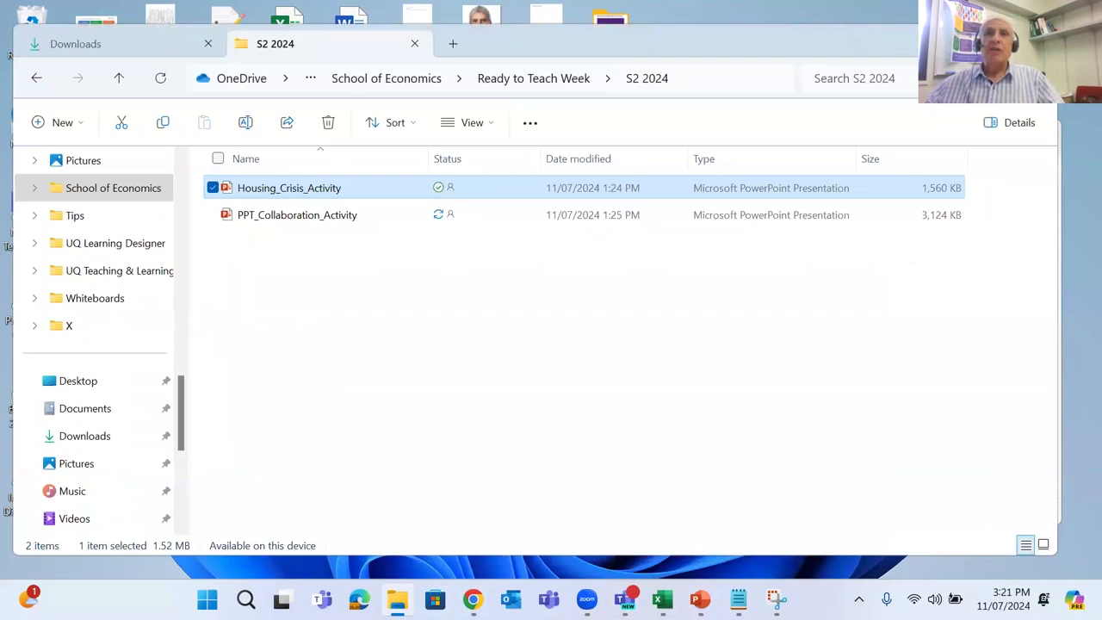
mouse_move(217, 82)
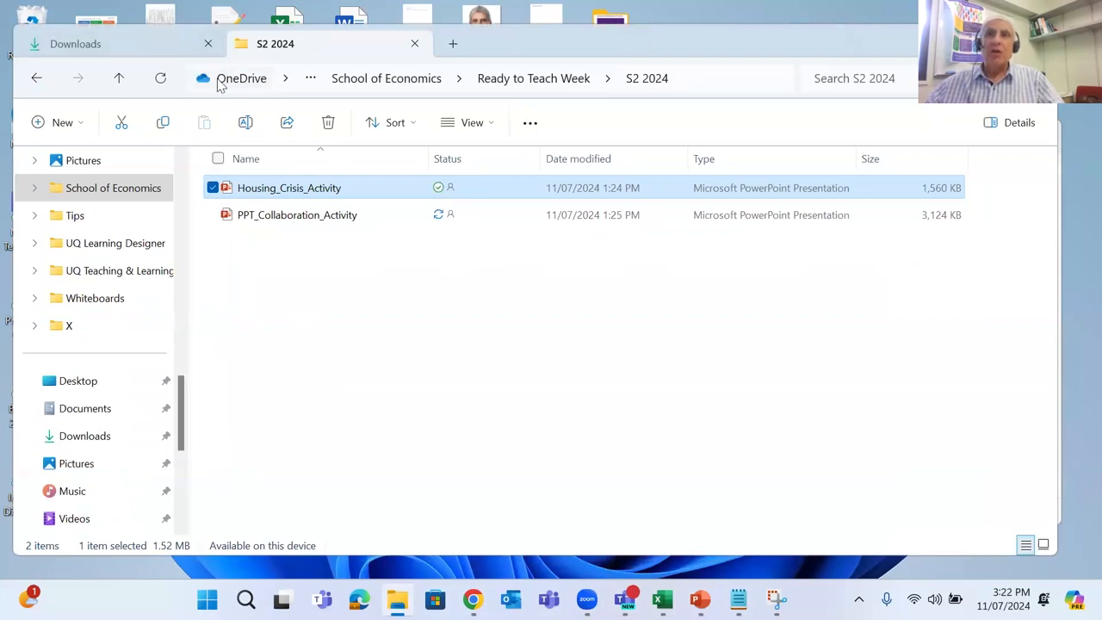
mouse_move(249, 84)
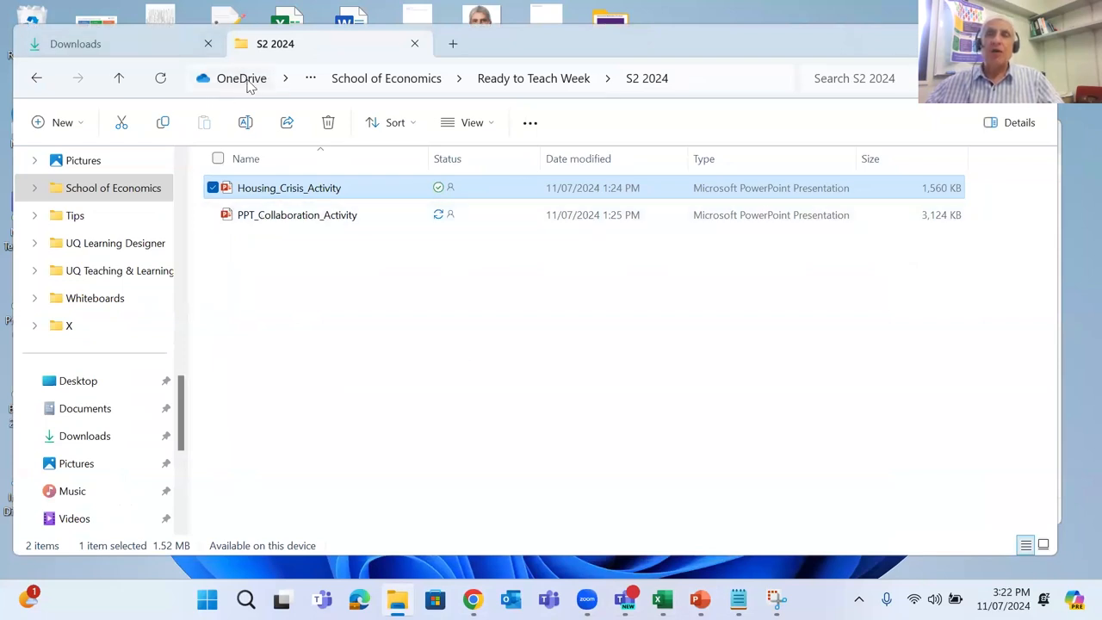
mouse_move(84, 438)
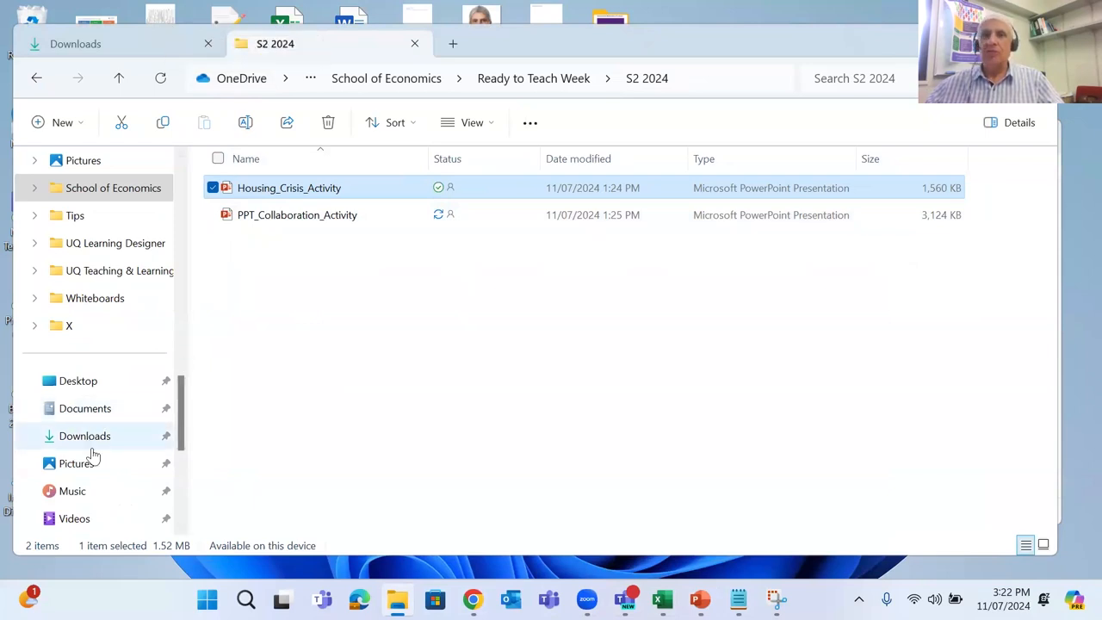
mouse_move(107, 413)
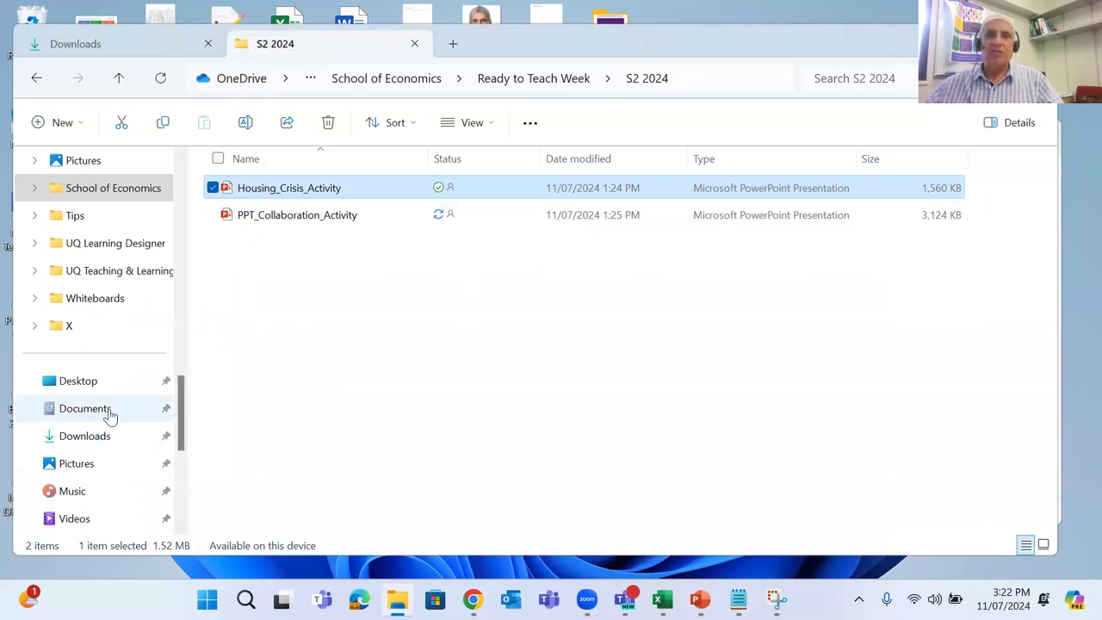
mouse_move(325, 318)
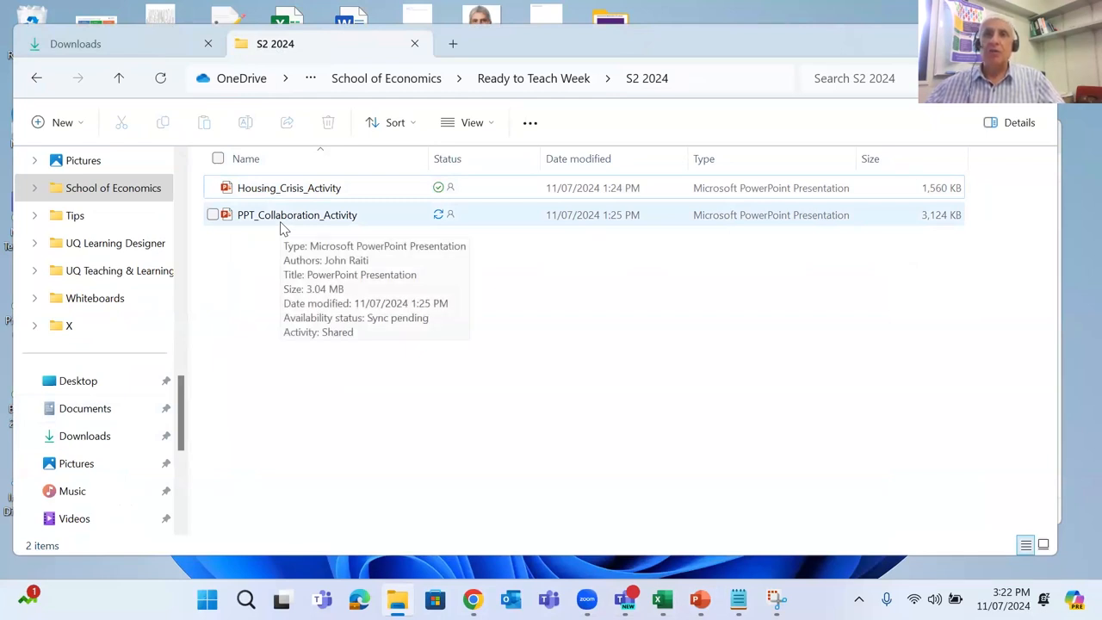
mouse_move(590, 300)
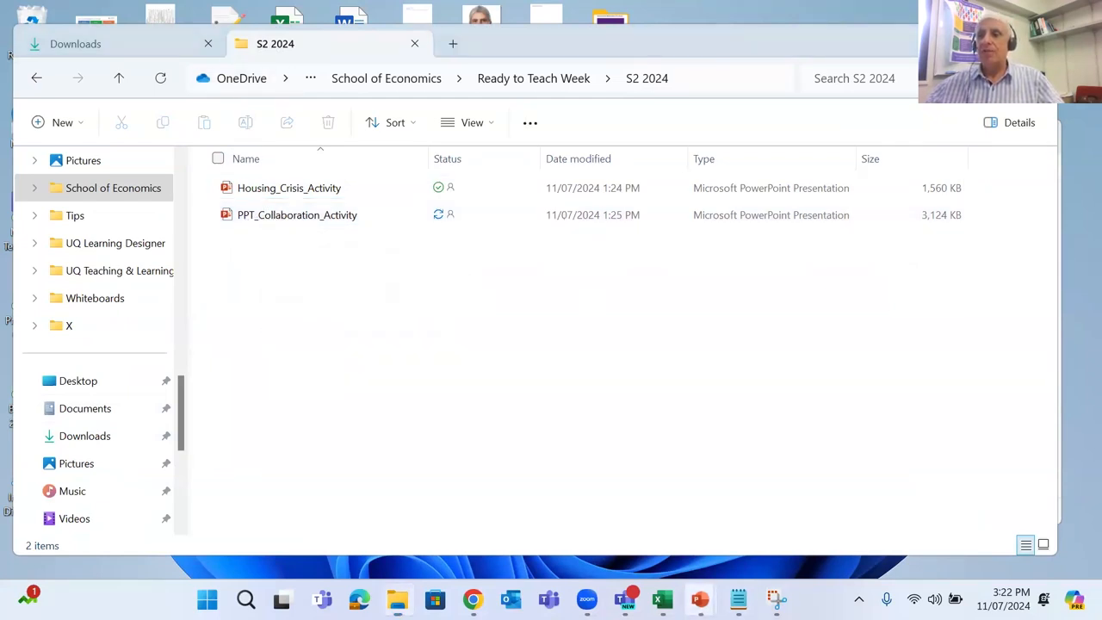
Open PPT_Collaboration_Activity from File Explorer and bring up its Share dialog
double_click(296, 214)
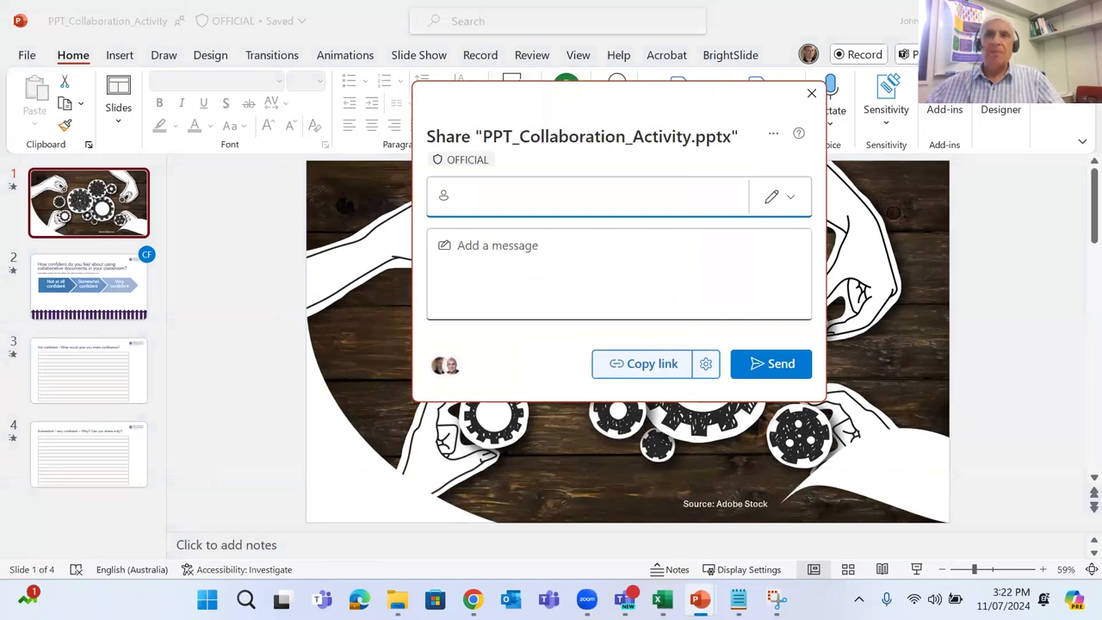
left_click(589, 196)
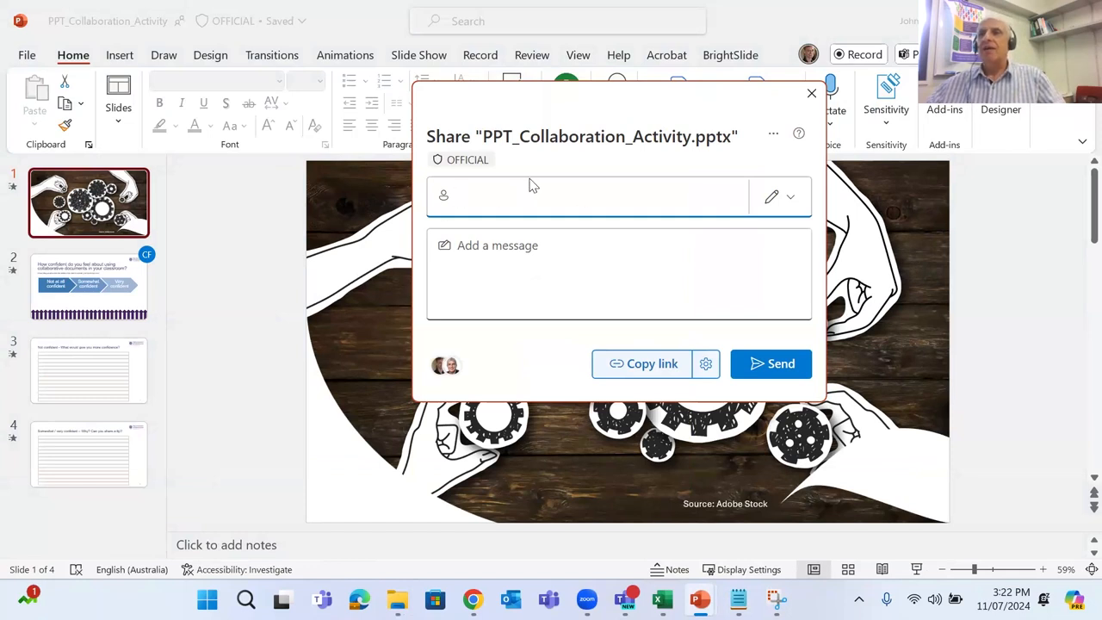
mouse_move(518, 168)
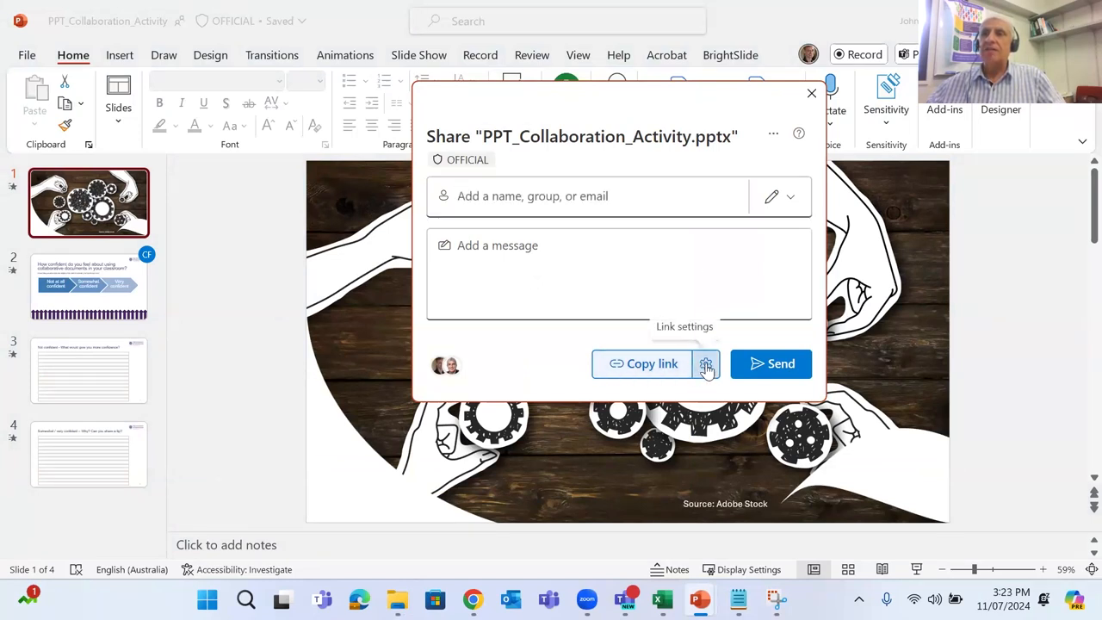
Set the share link to People in The University of Queensland with edit access and apply it
left_click(706, 363)
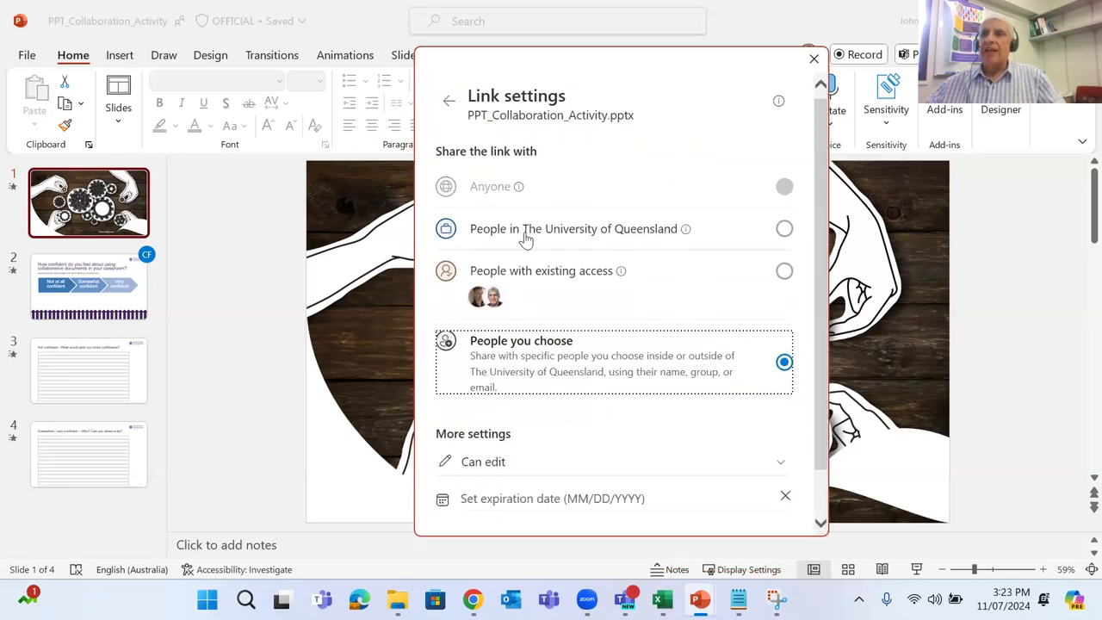
mouse_move(743, 243)
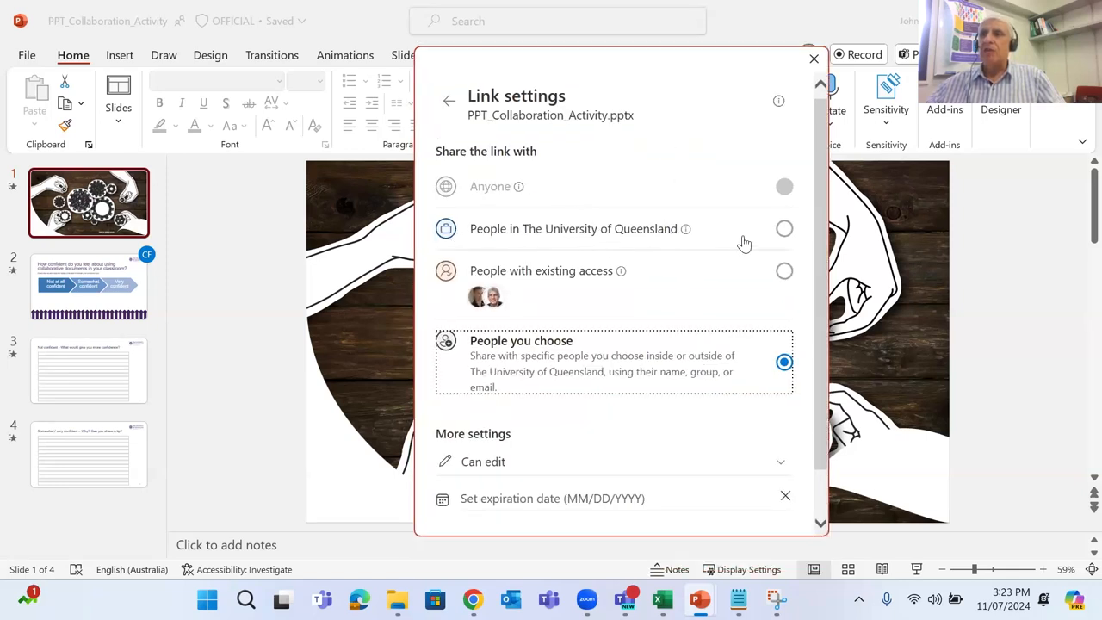
left_click(786, 227)
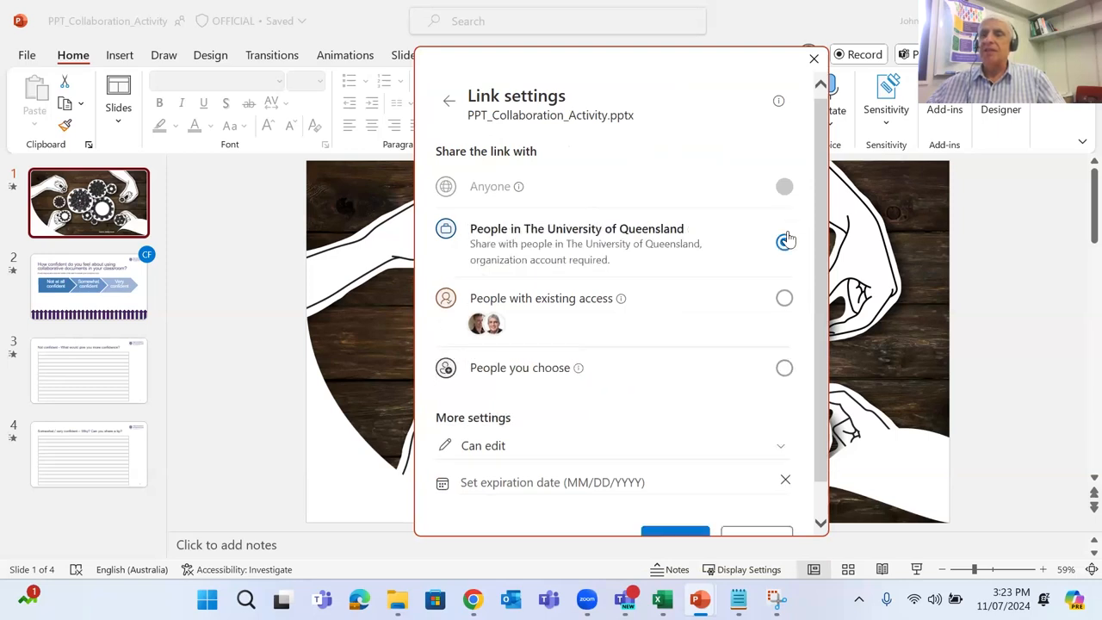
left_click(785, 241)
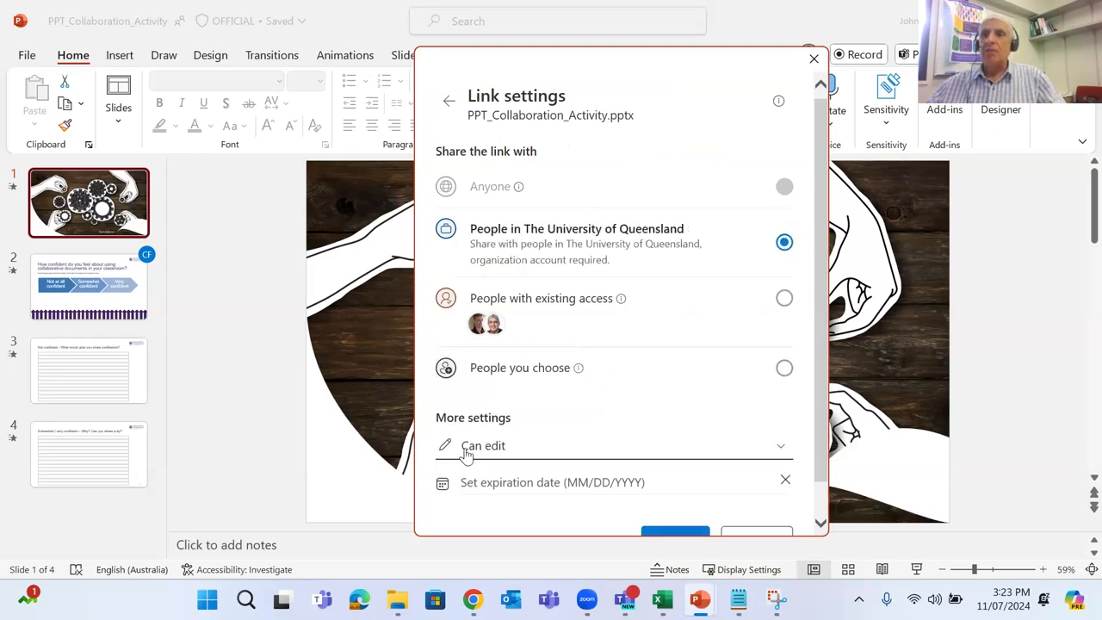
mouse_move(517, 458)
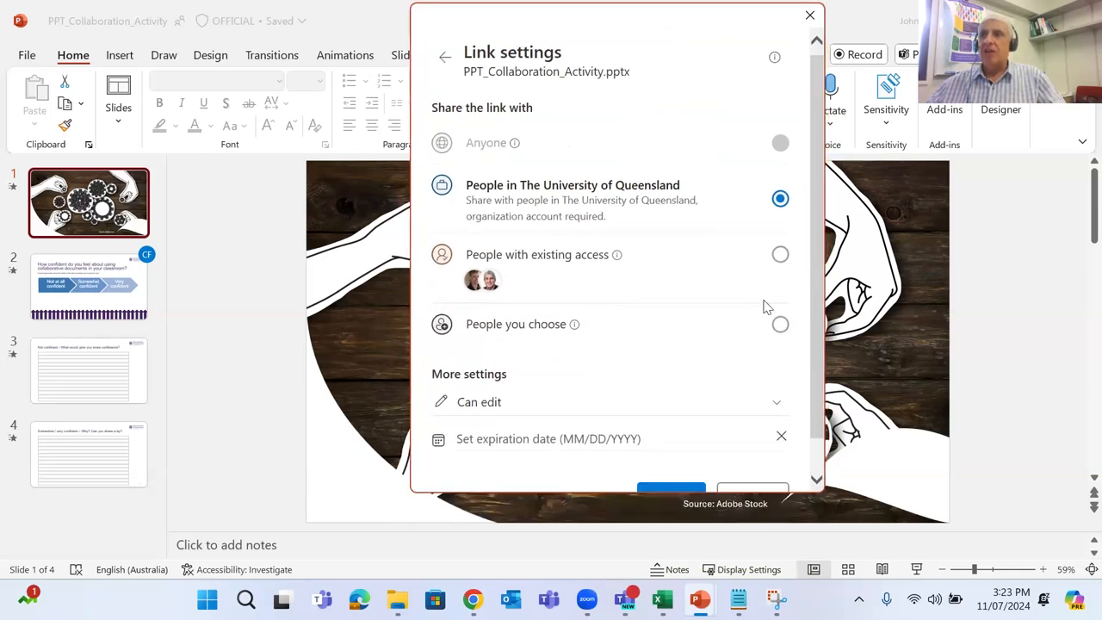
scroll("down", 3)
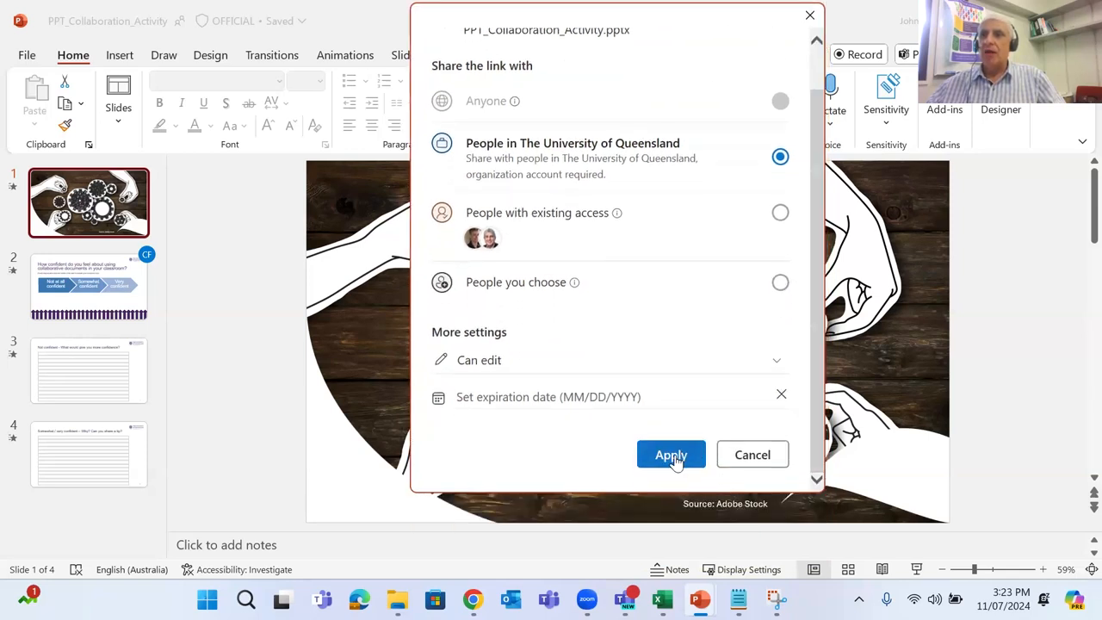
left_click(671, 455)
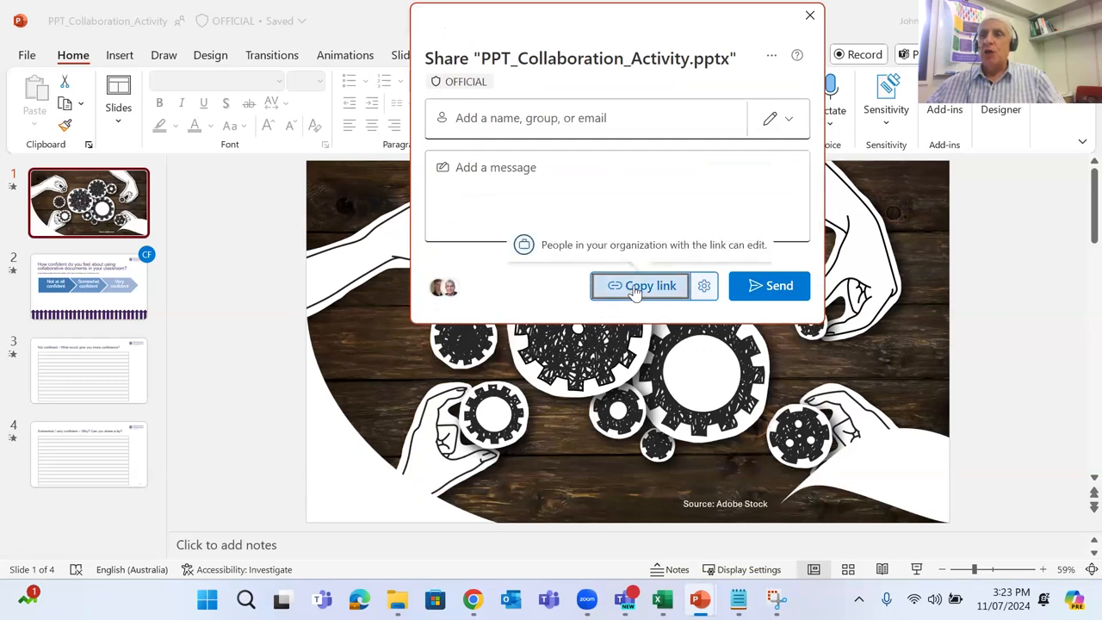
Copy the sharing link, close the Share dialog and reopen PPT_Collaboration_Activity
left_click(640, 286)
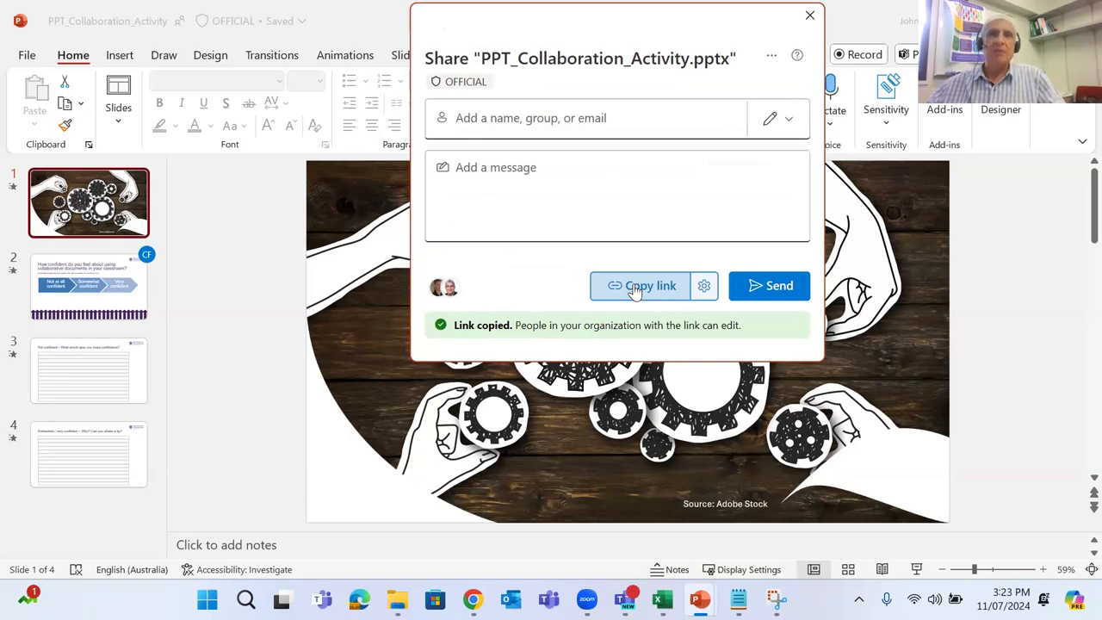
mouse_move(603, 599)
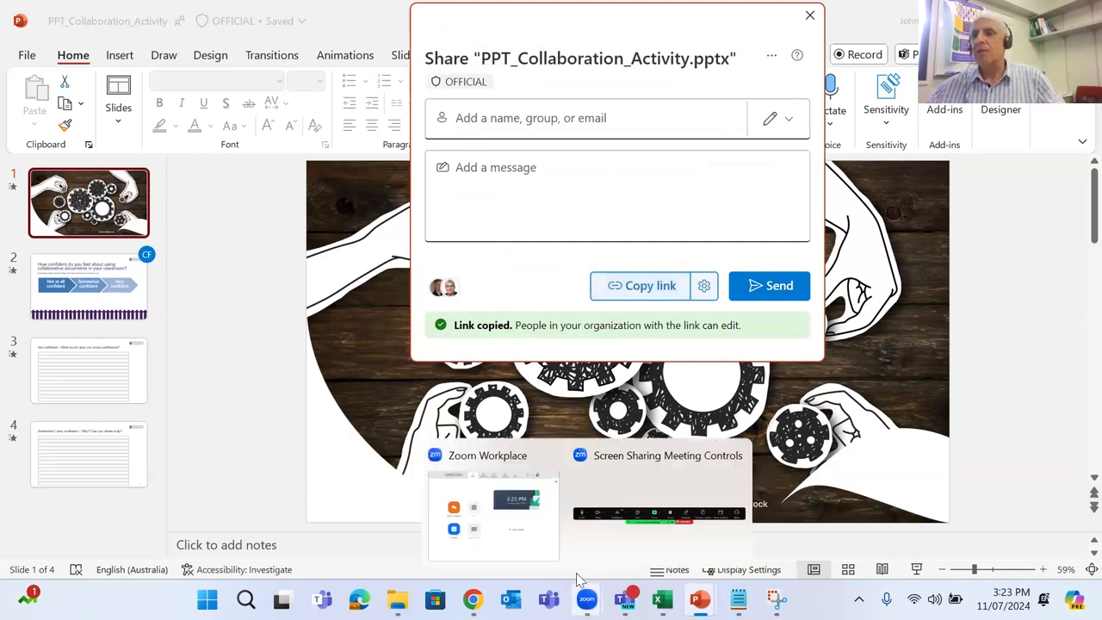
mouse_move(594, 574)
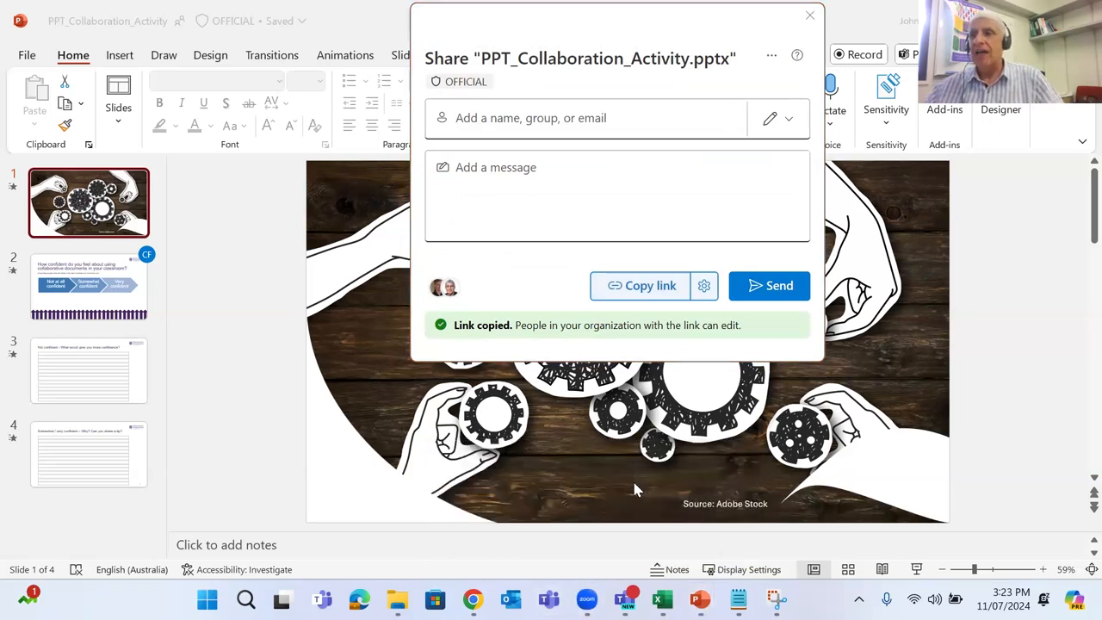
mouse_move(766, 7)
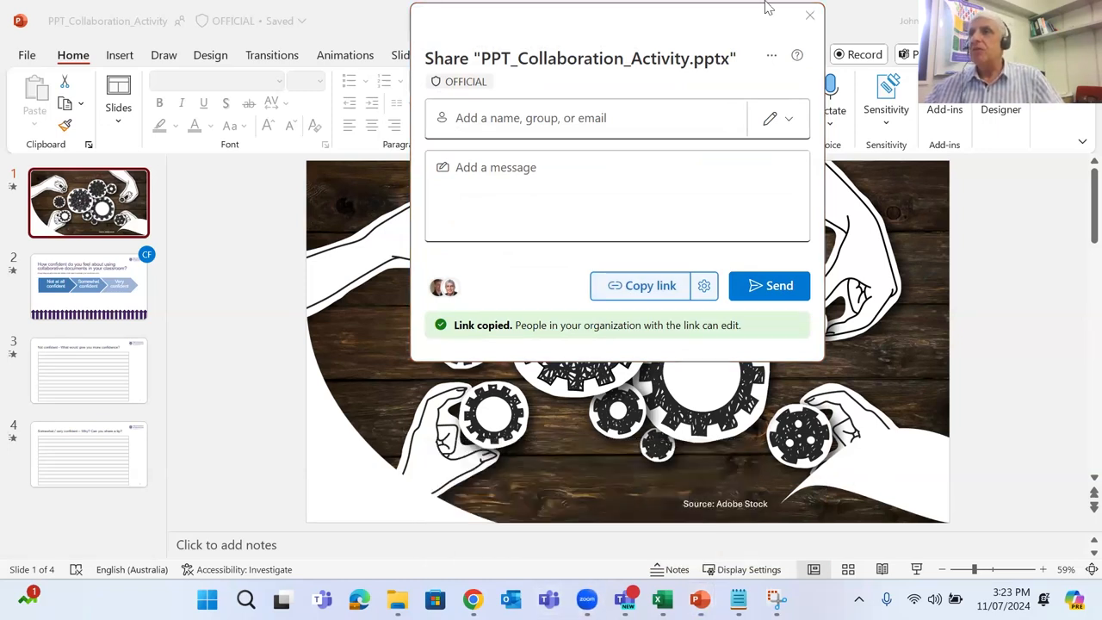
left_click(809, 14)
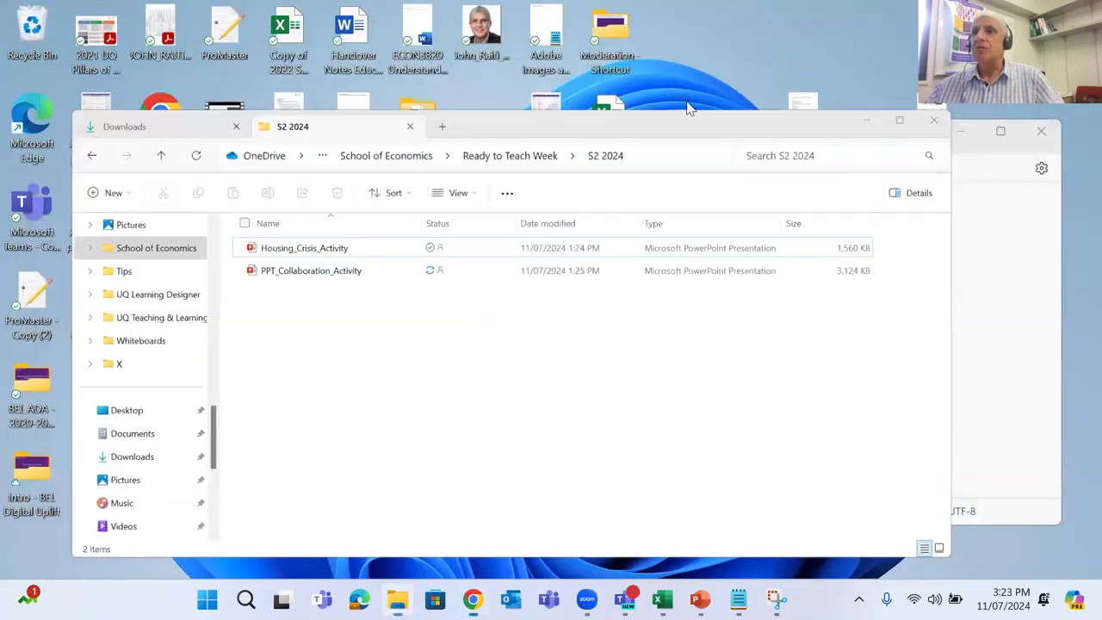
double_click(310, 270)
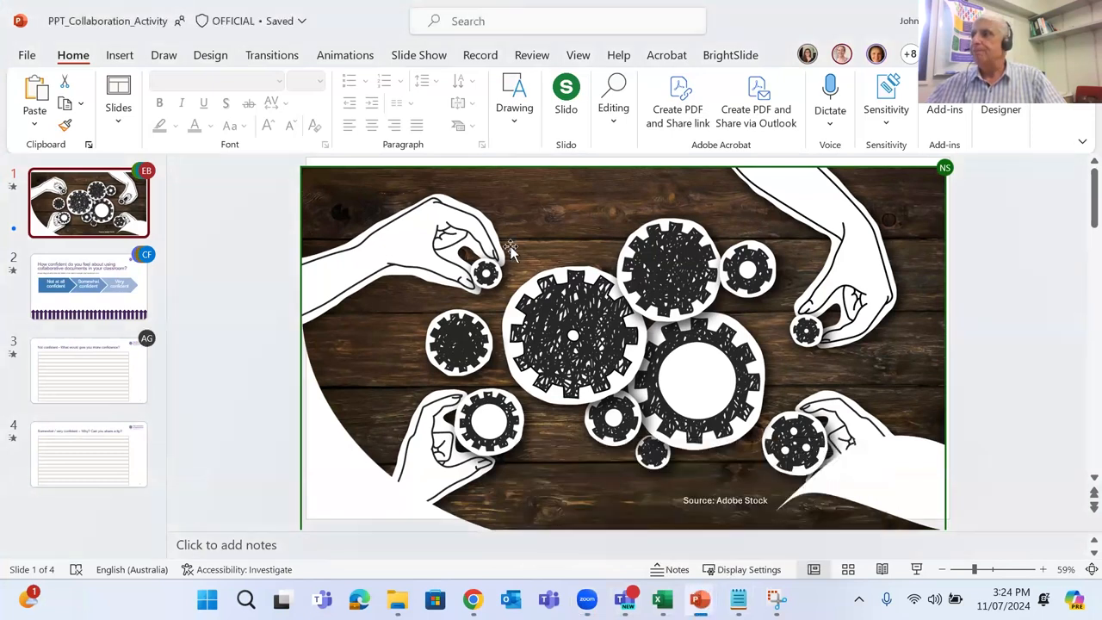
mouse_move(599, 222)
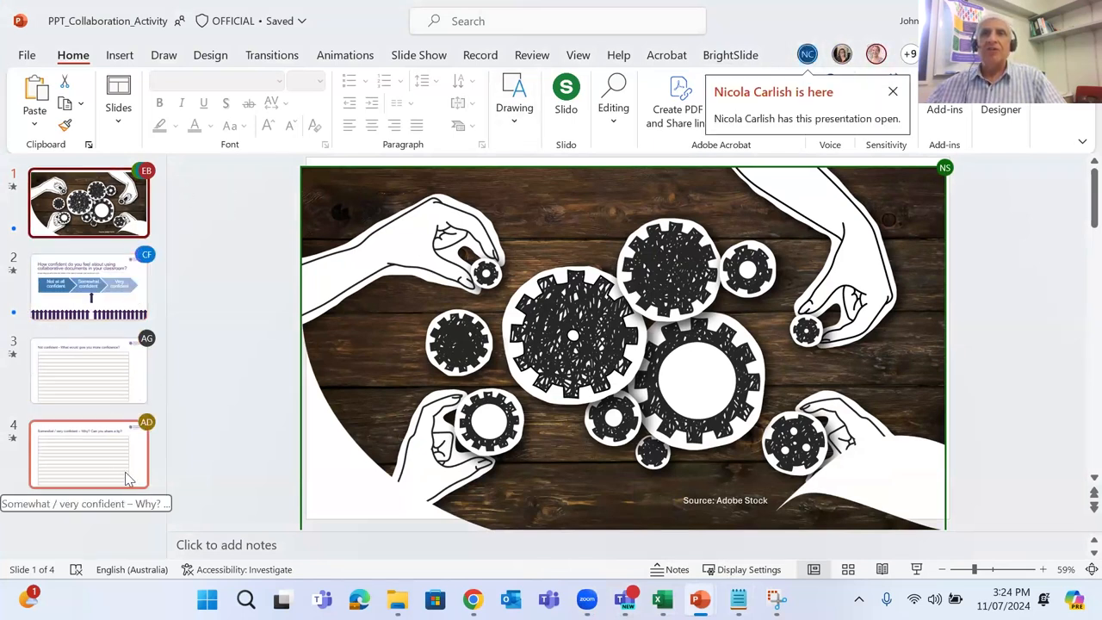
Show slide 2's confidence question and drag an arrow up under a confidence heading
left_click(90, 286)
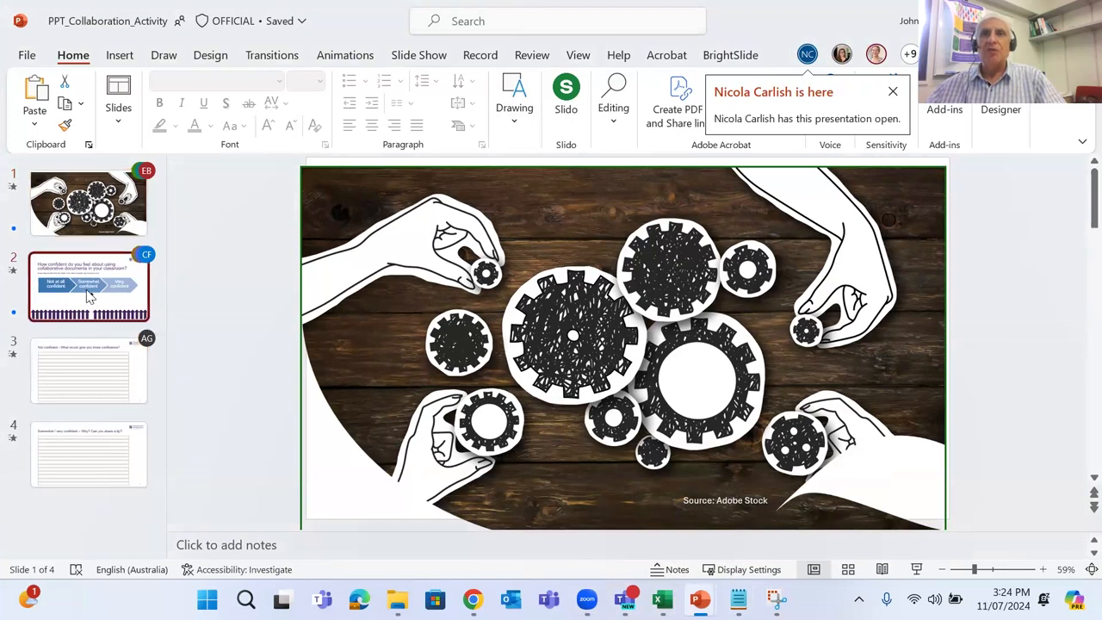
left_click(89, 286)
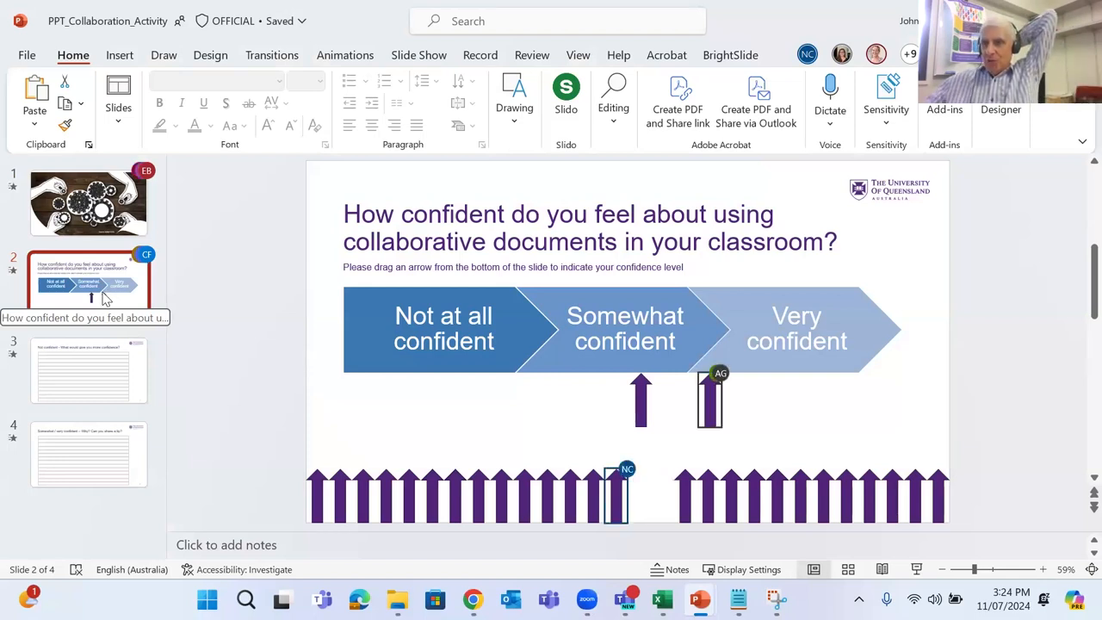
left_click_drag(616, 491, 741, 399)
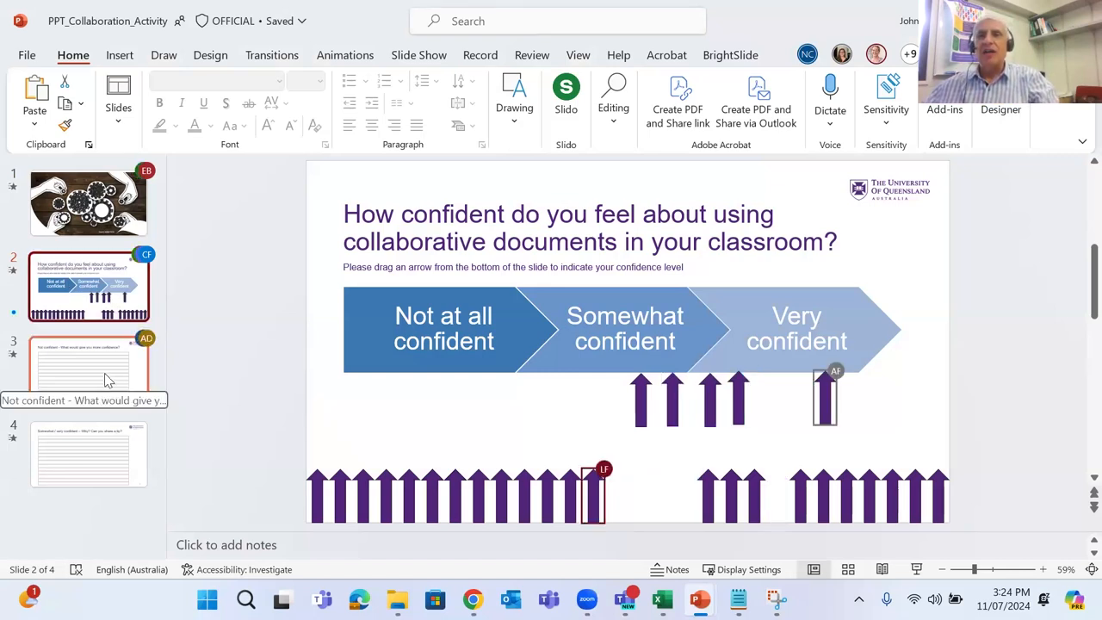
Start a reply 'Bei' on the Not confident slide, then move to slide 4's tips question
left_click(90, 371)
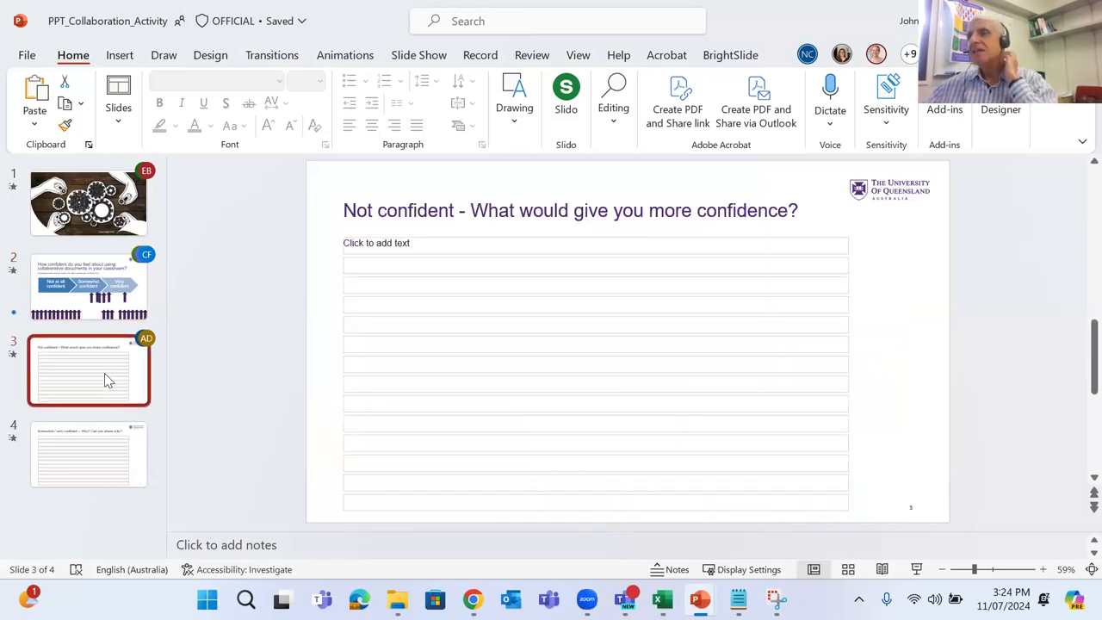
type("Bei")
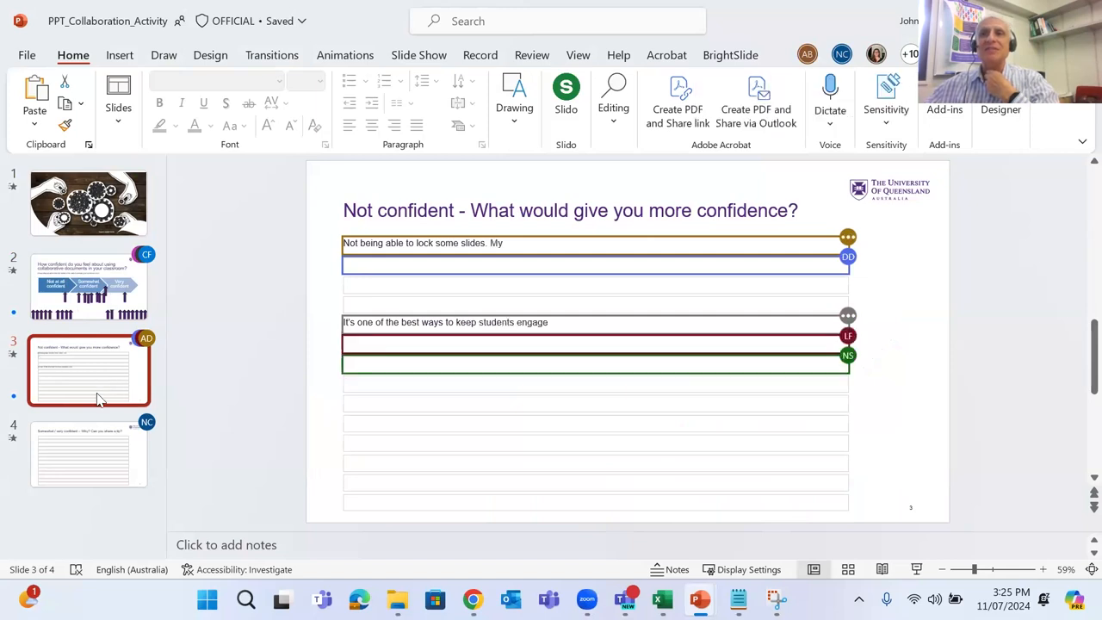
left_click(89, 455)
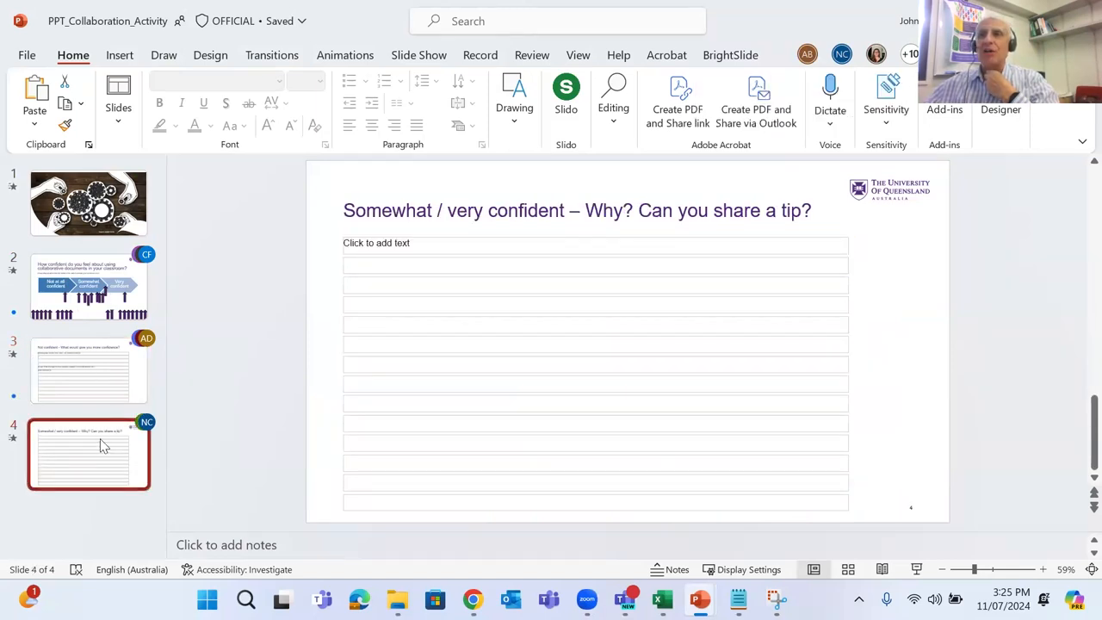
mouse_move(89, 369)
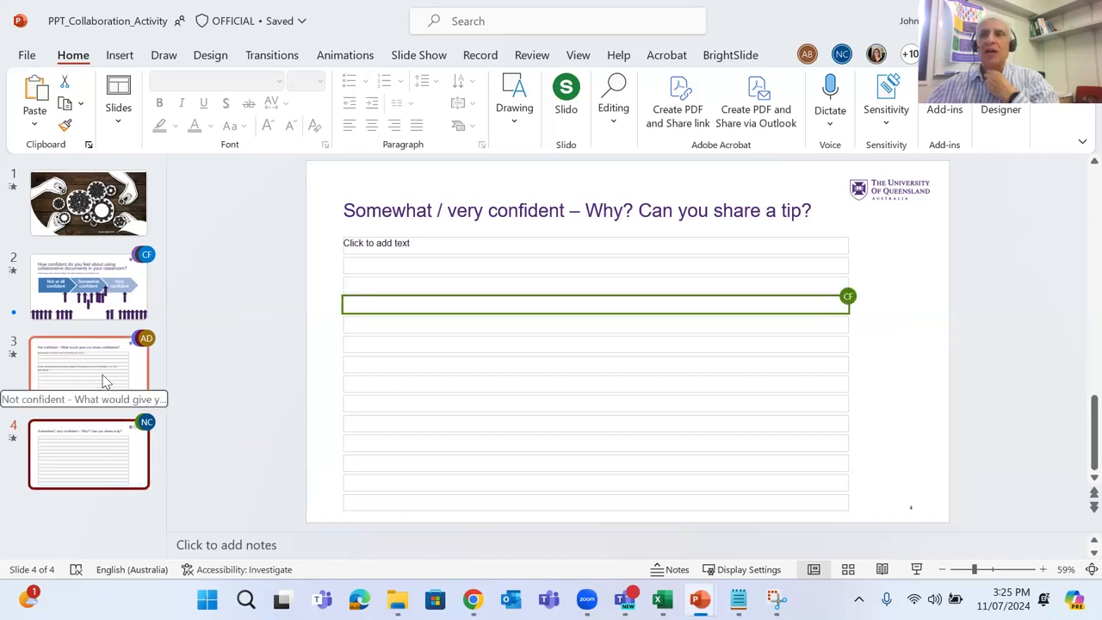
Enter 'Confident' on slide 4's first response line and return to the Not confident slide
type("Con")
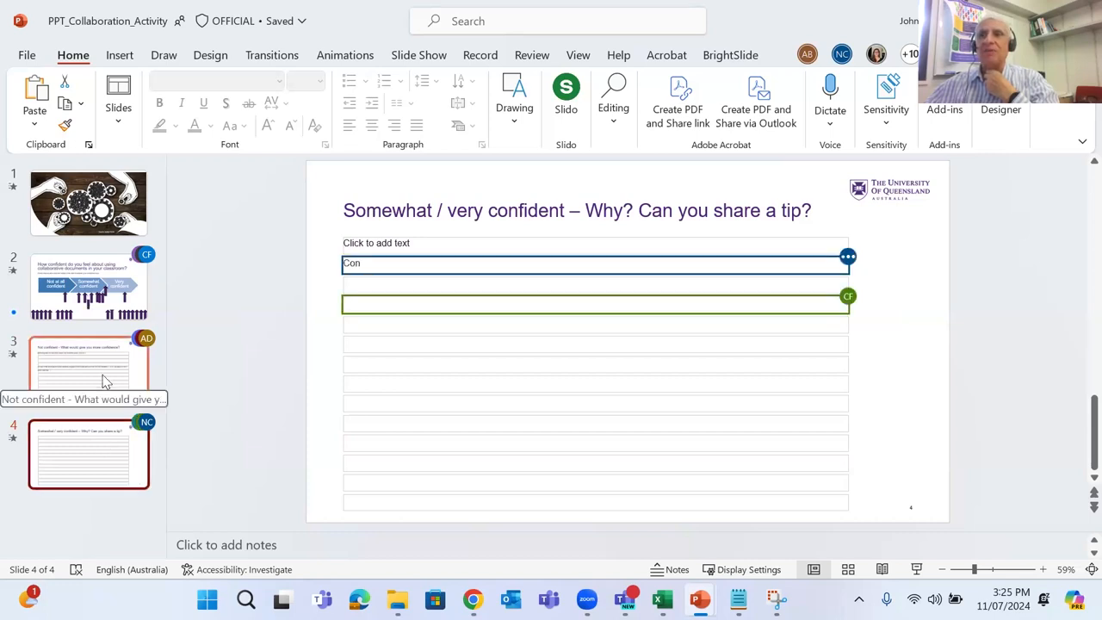
type("fident")
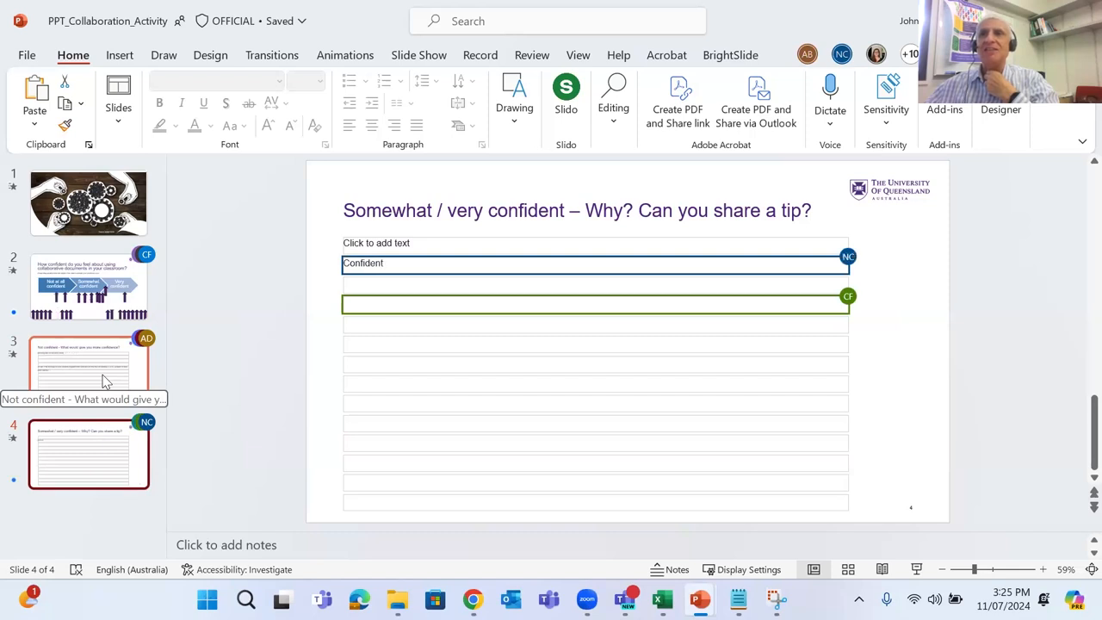
type("Start")
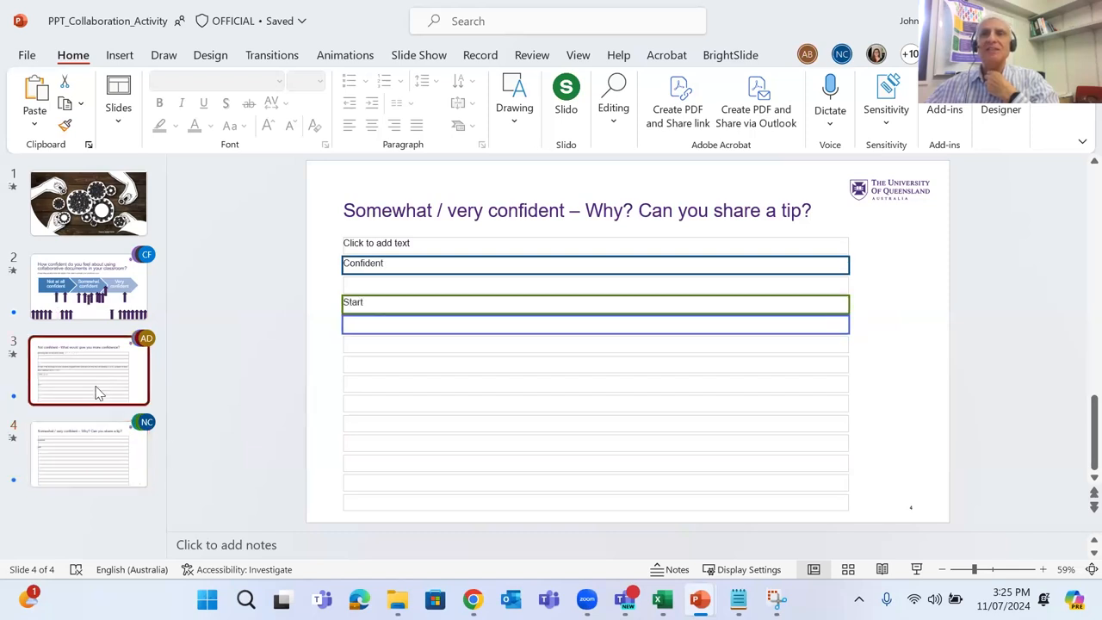
left_click(89, 370)
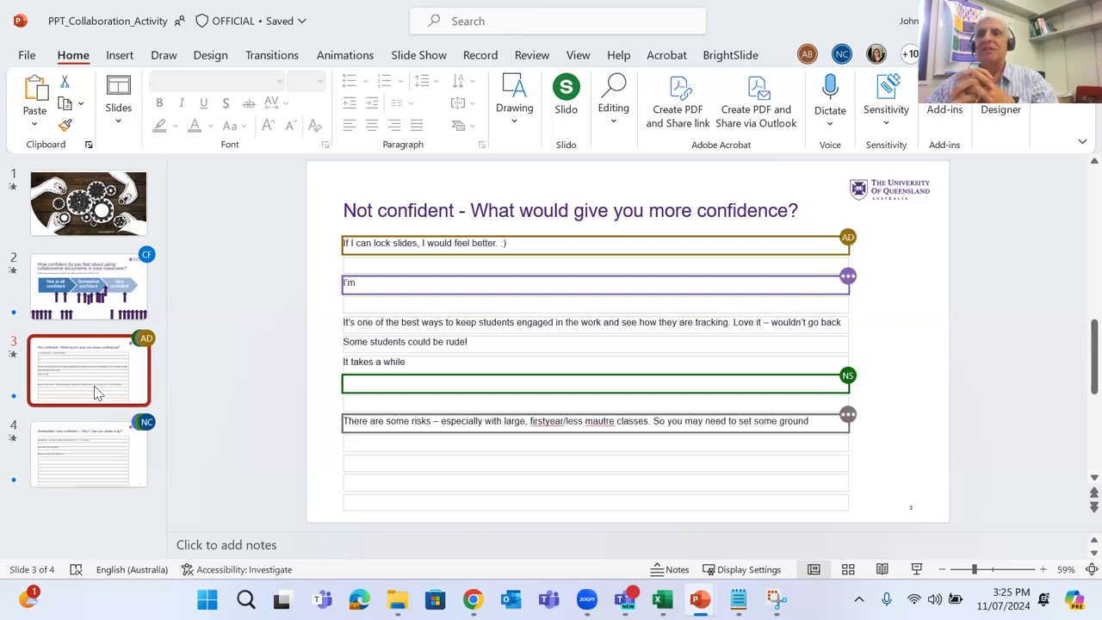
Extend the first response: keen to use with Teams documents, but would not collaborate in slides, instead use another doc
type("keen to use this with")
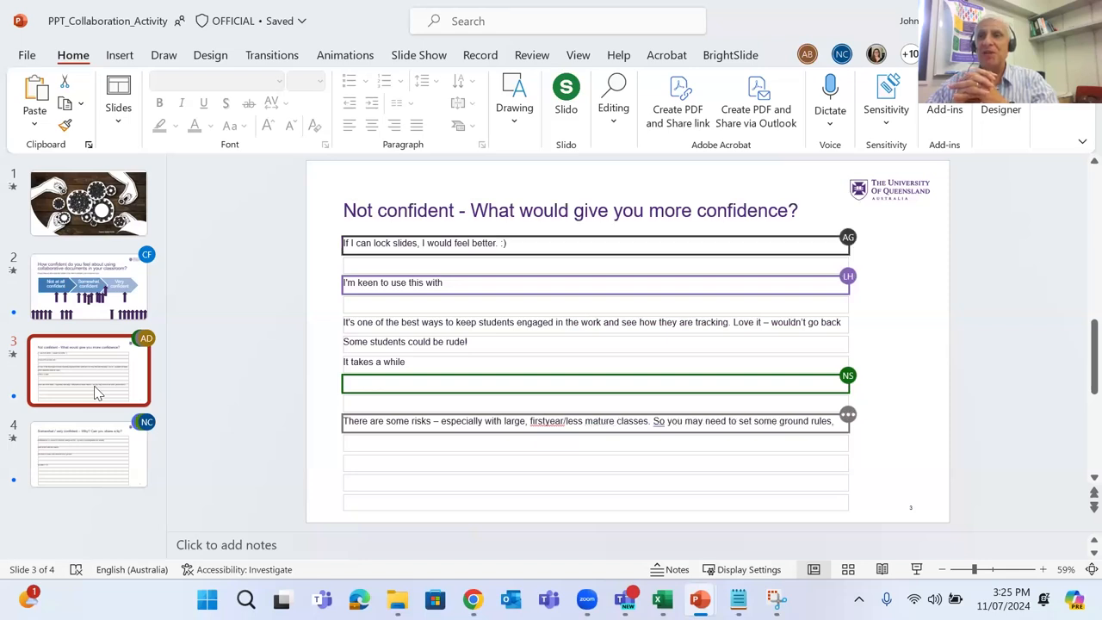
type("Teams")
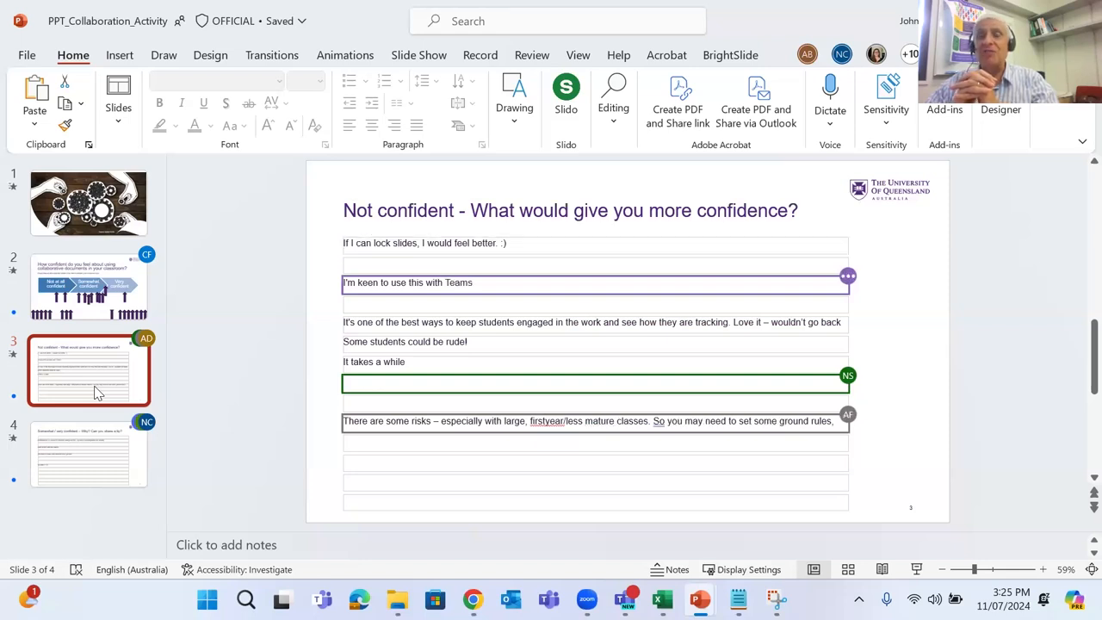
type("- linking")
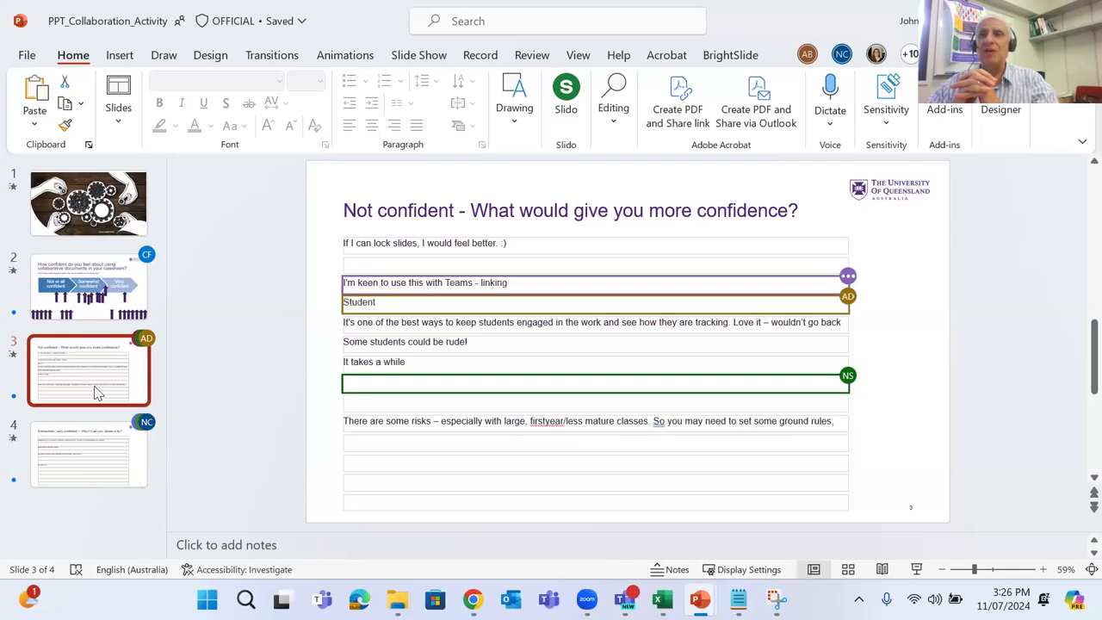
type("documents and then activites etc.")
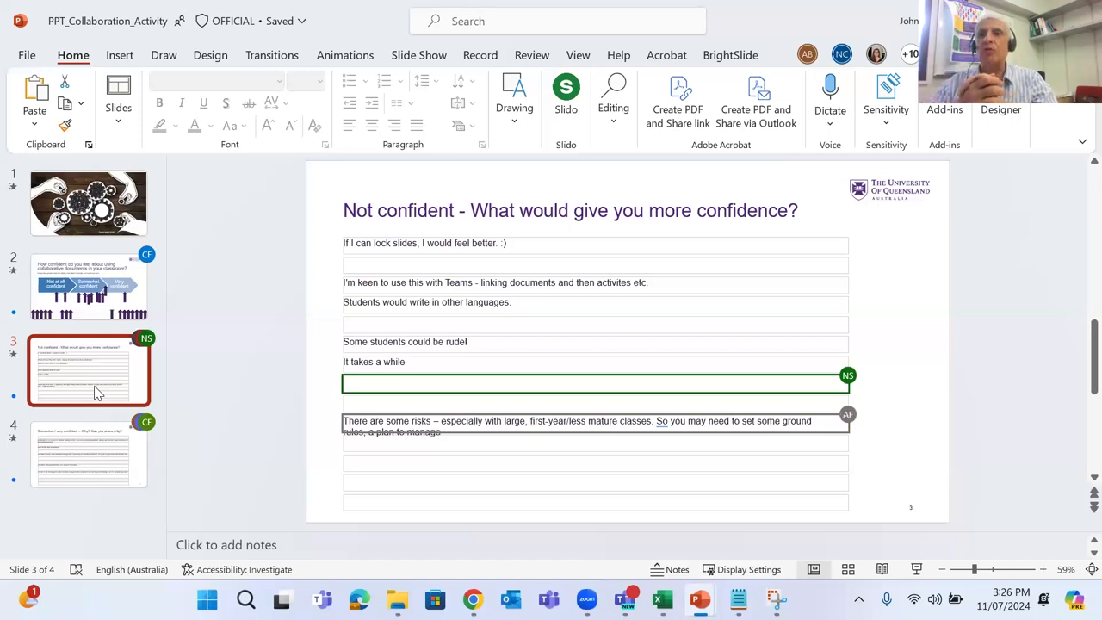
type("when inappropriate ac")
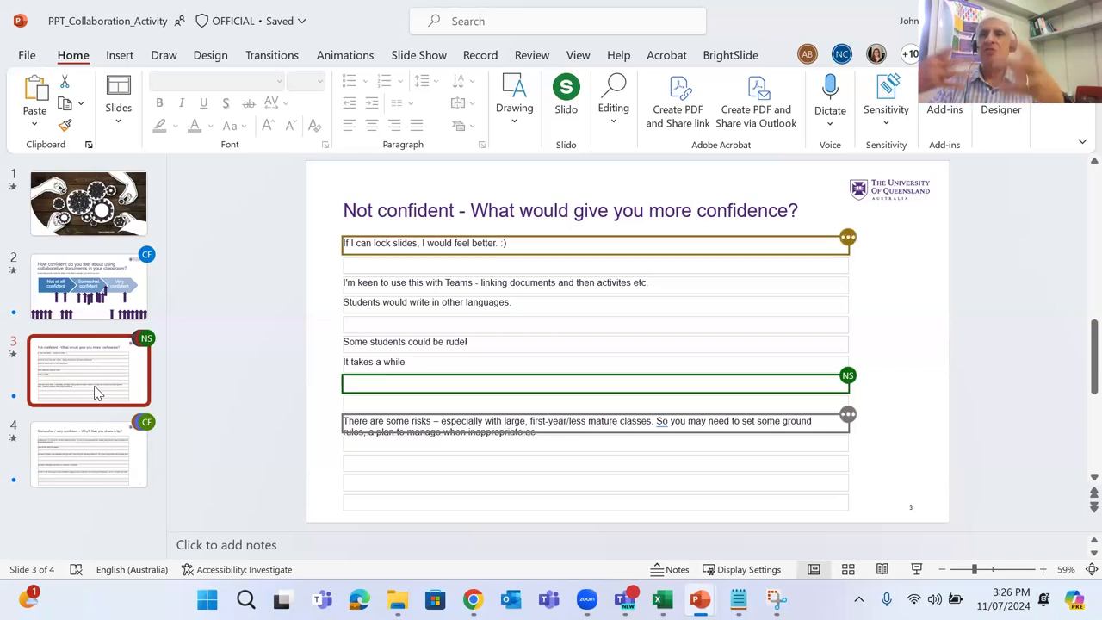
type("I would not do it with presentation slides. Would")
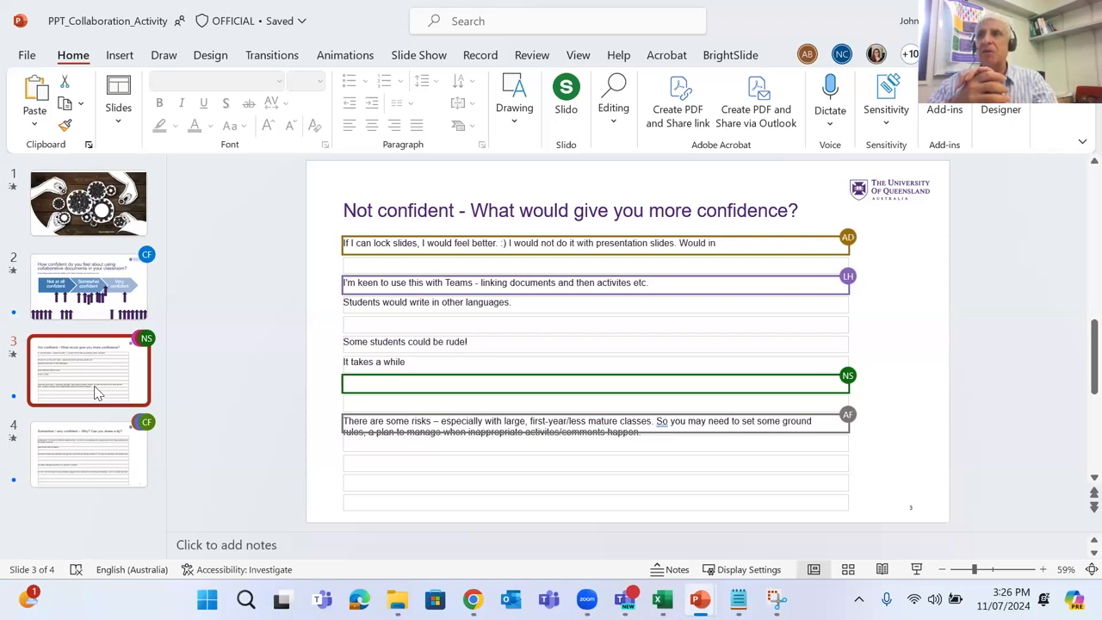
type("instead have")
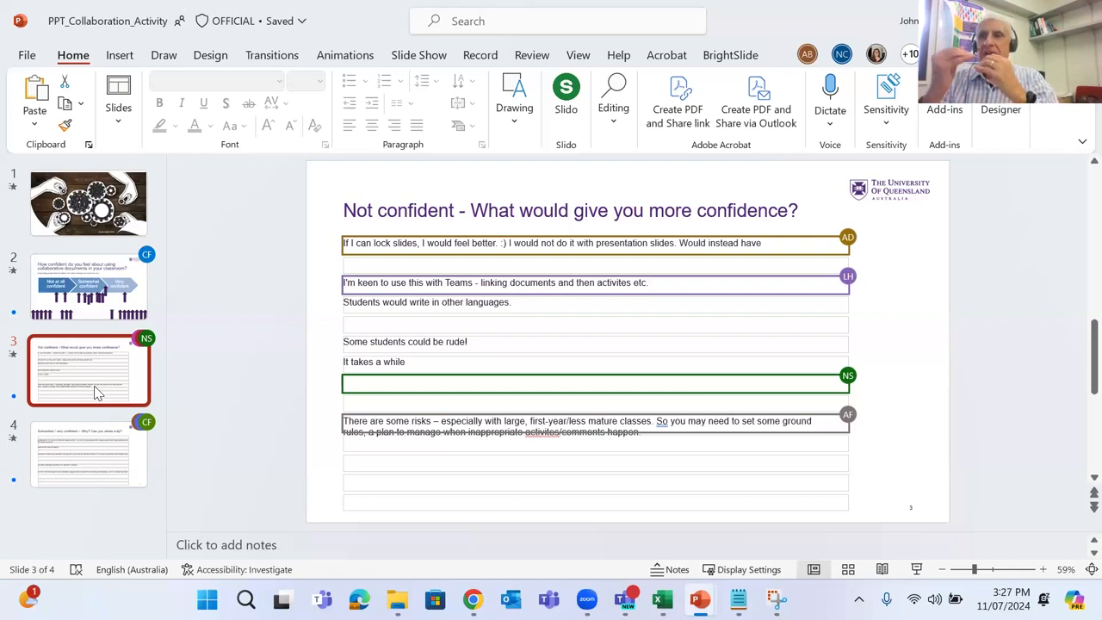
type("another doc for collab")
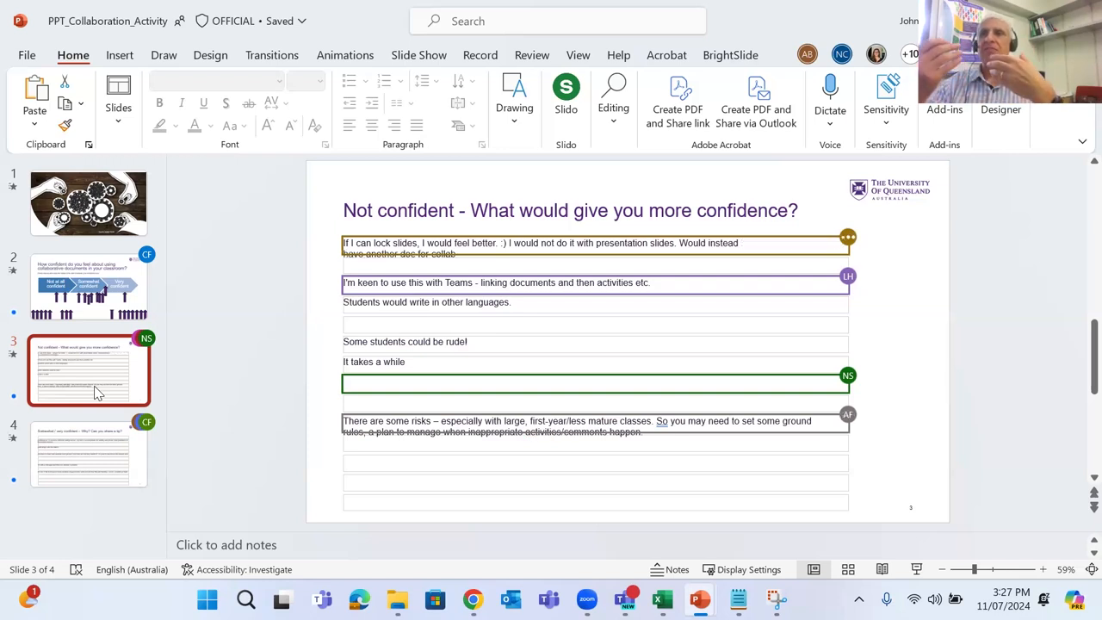
type("Some o")
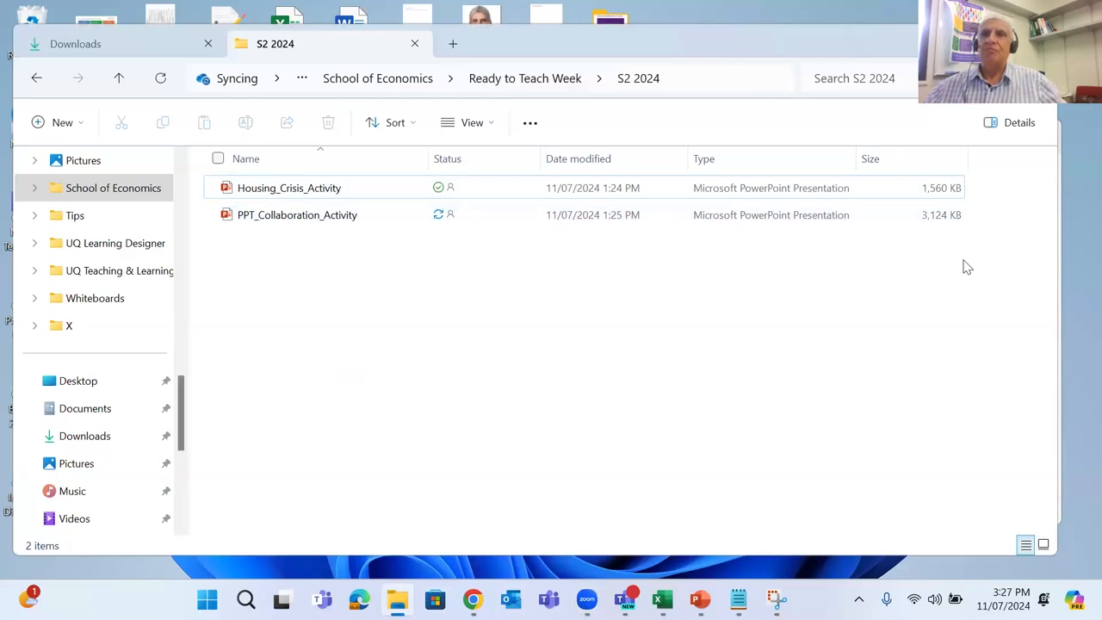
mouse_move(423, 238)
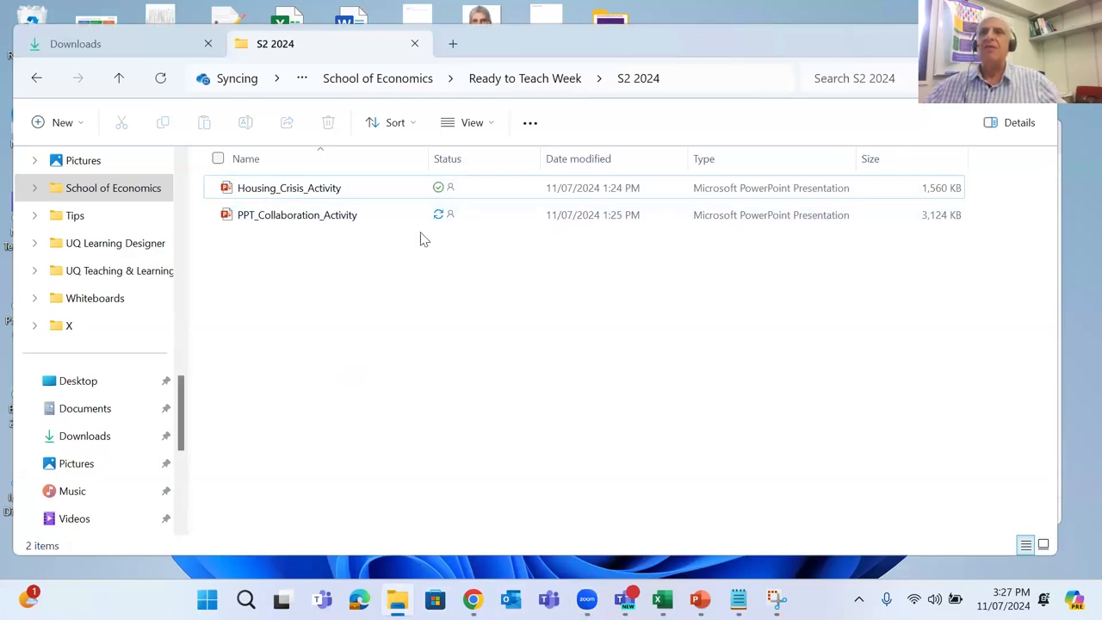
Select the PPT_Collaboration_Activity deck in the S2 2024 folder
left_click(296, 214)
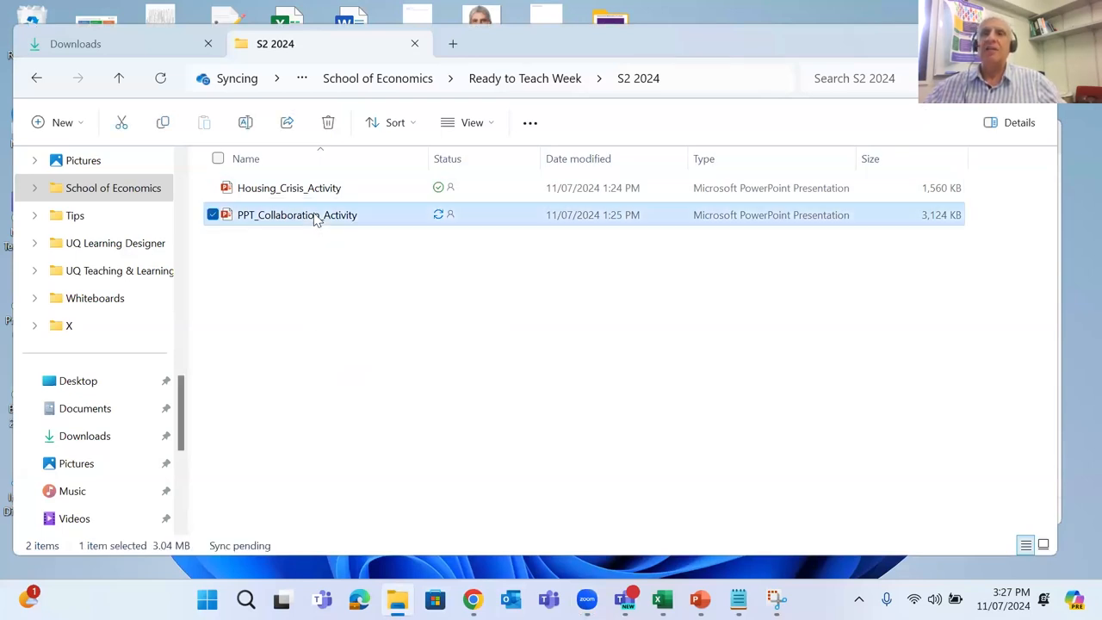
right_click(317, 213)
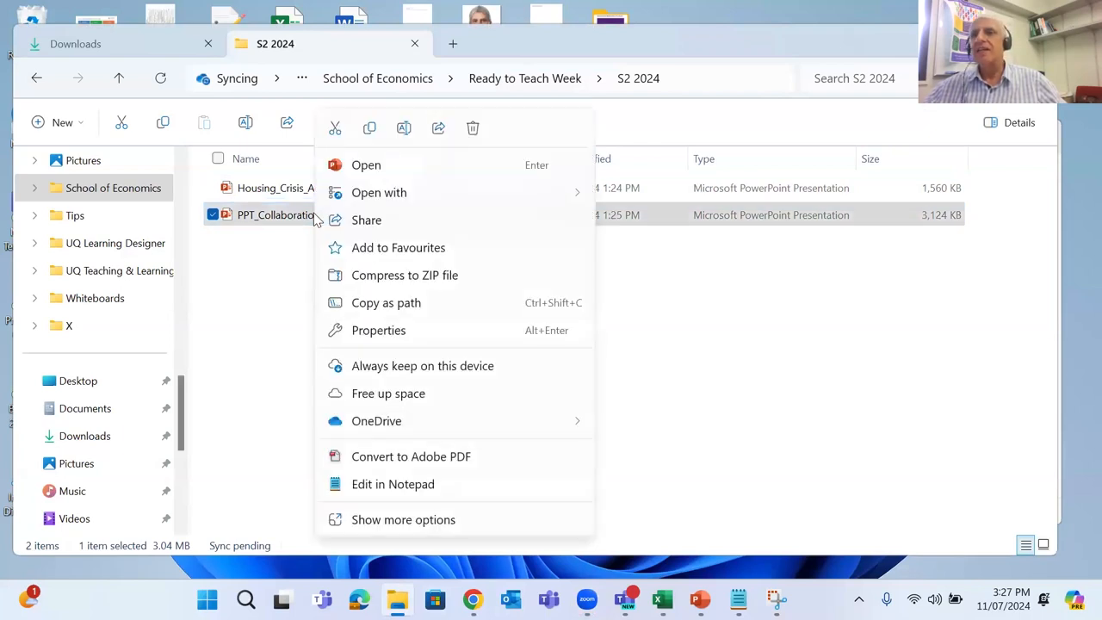
mouse_move(407, 430)
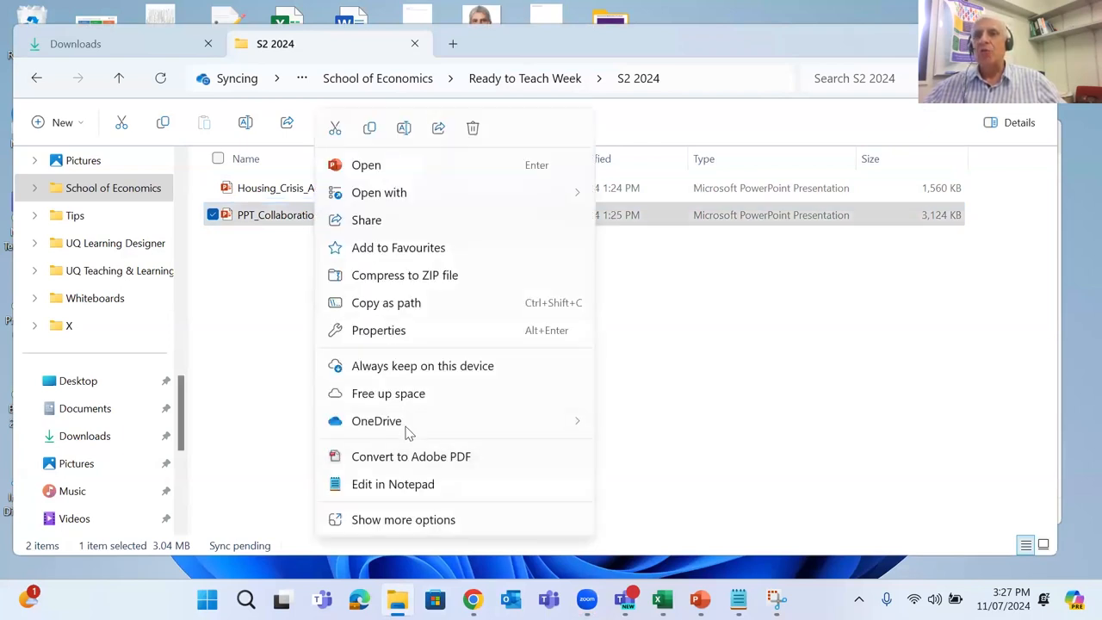
mouse_move(407, 420)
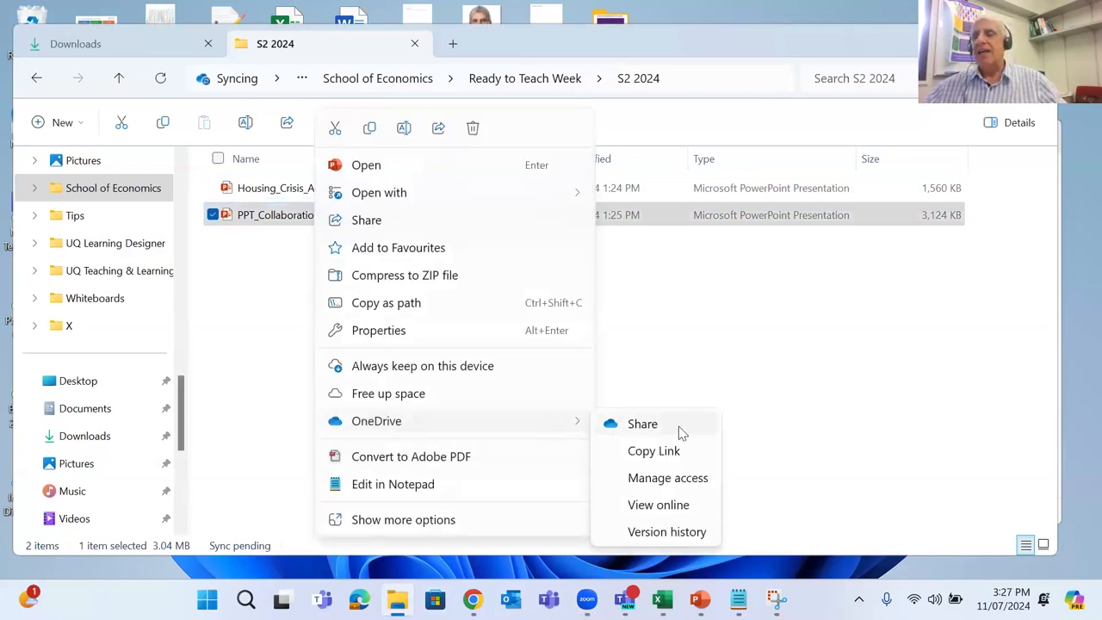
left_click(643, 424)
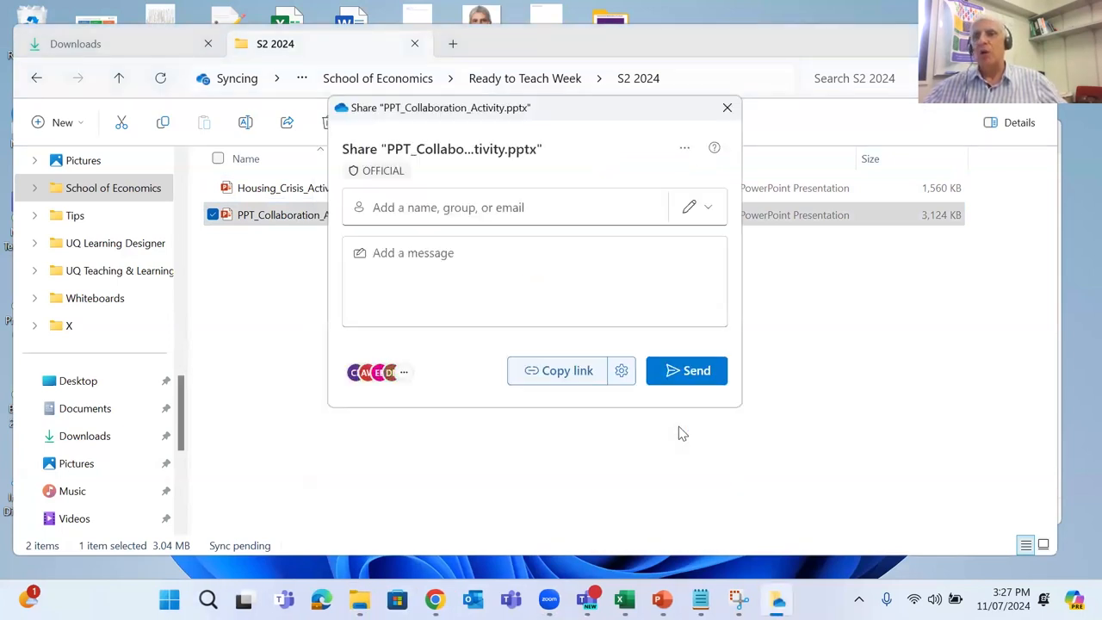
mouse_move(375, 373)
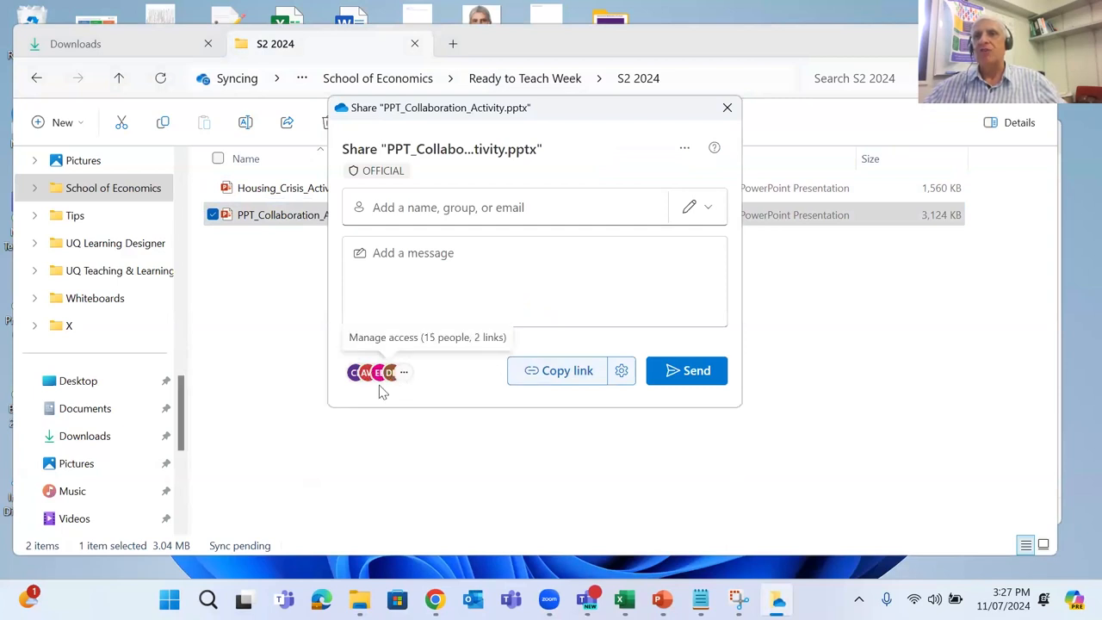
mouse_move(355, 378)
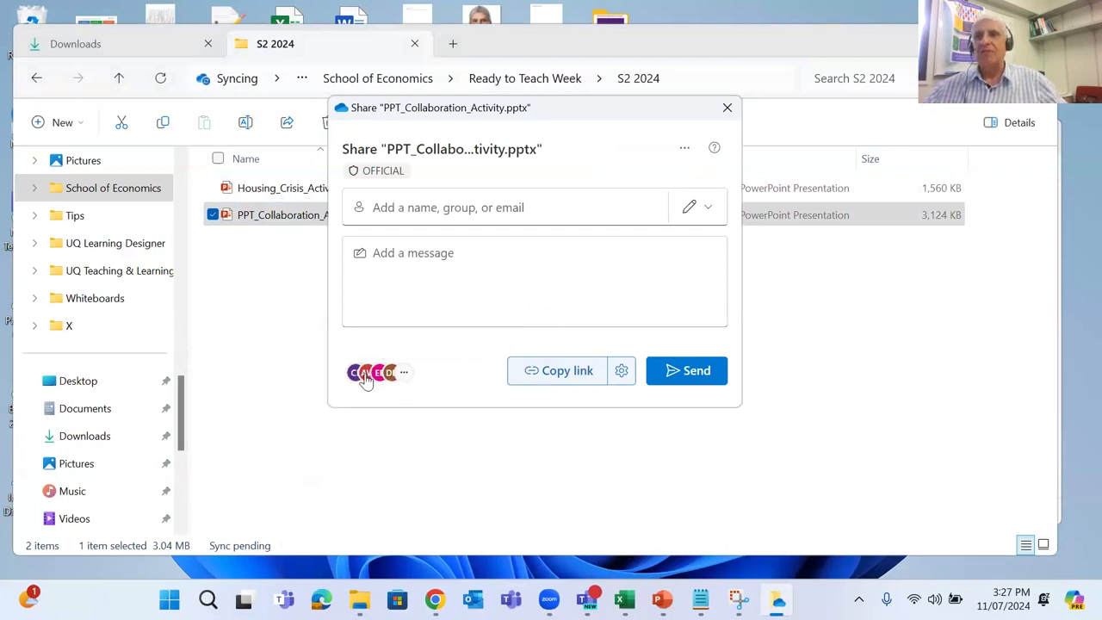
mouse_move(404, 372)
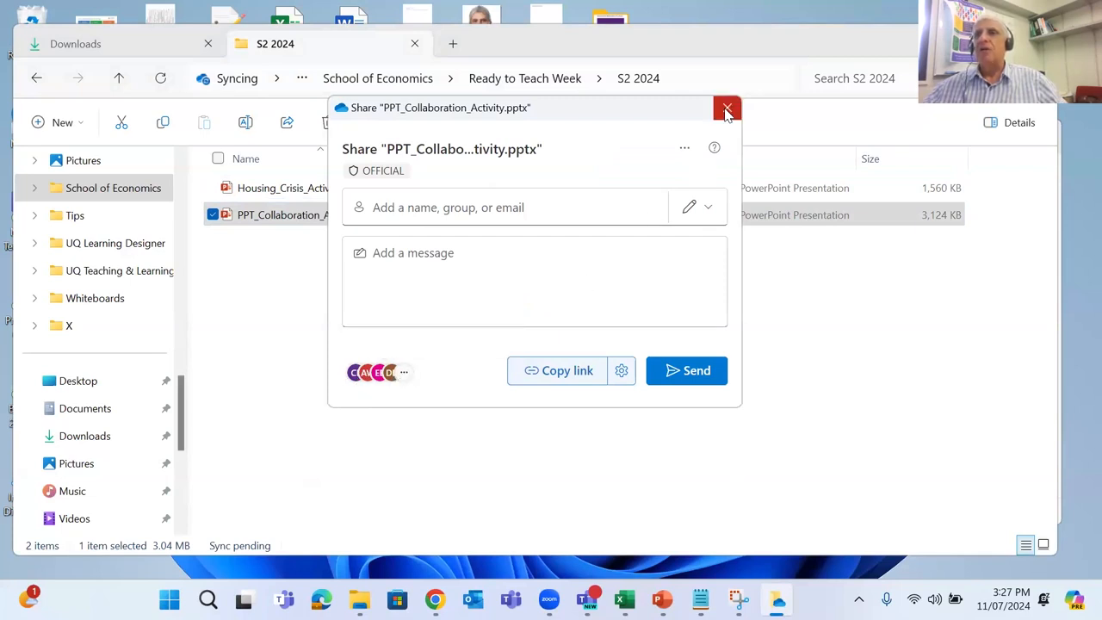
left_click(726, 110)
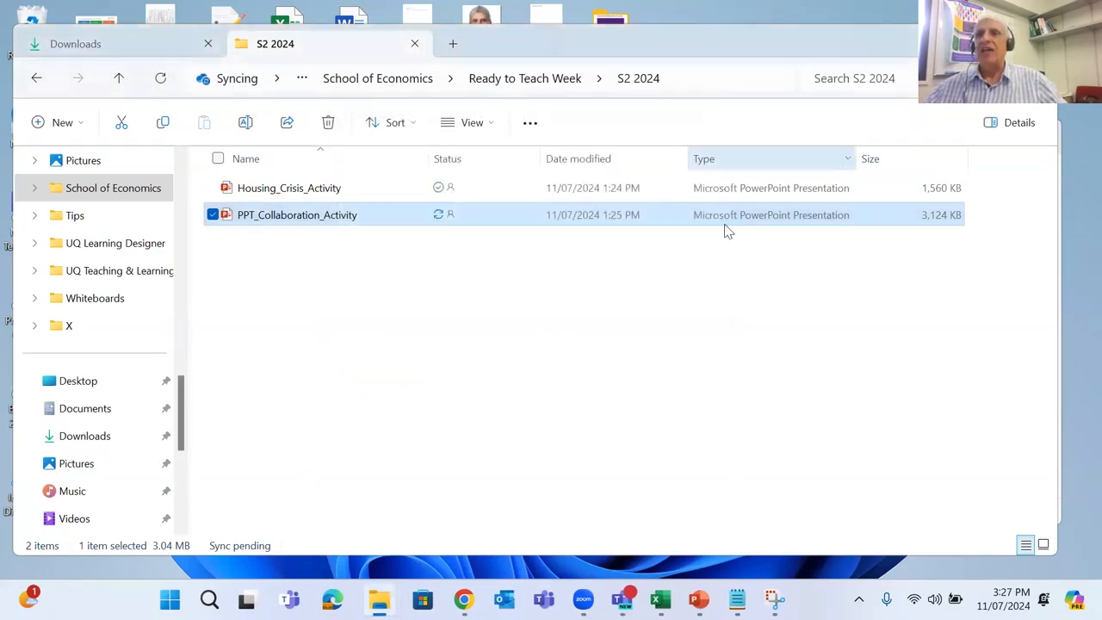
mouse_move(723, 306)
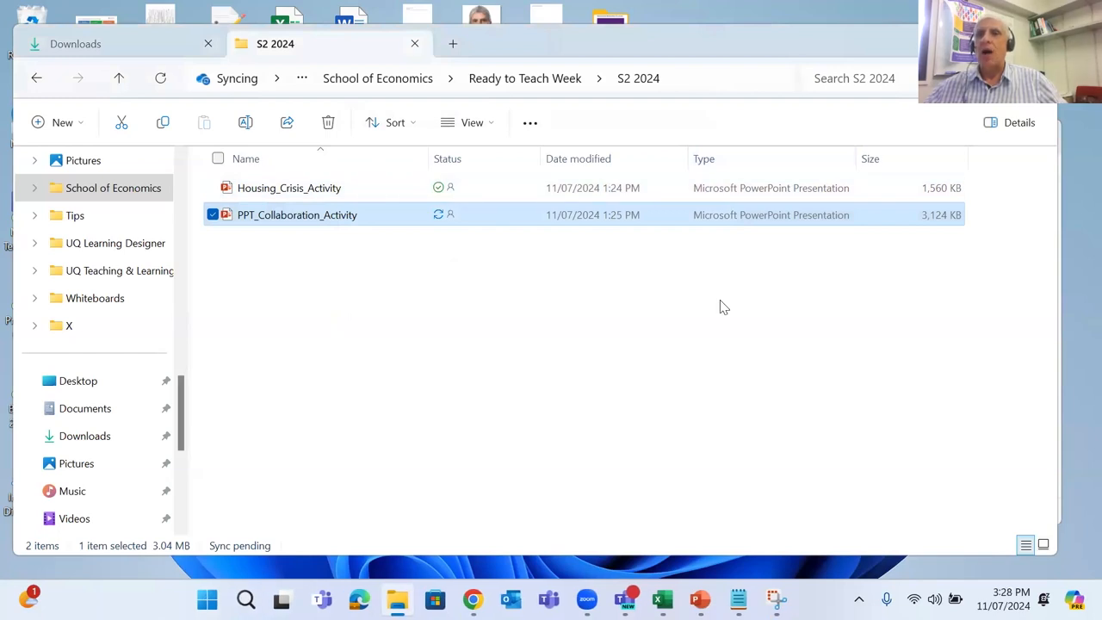
mouse_move(268, 192)
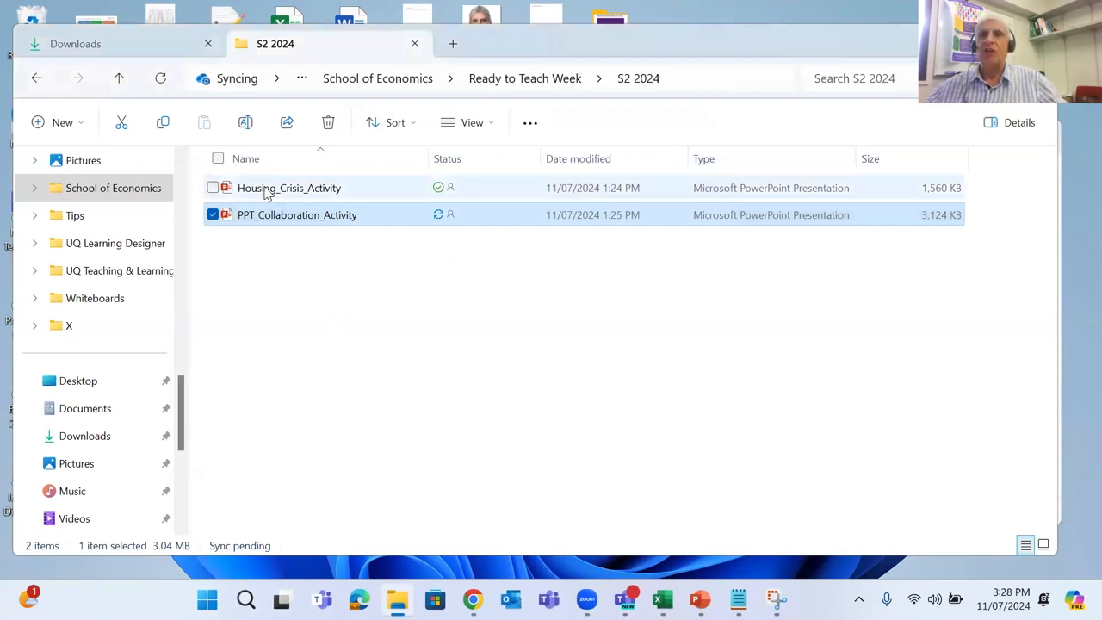
mouse_move(272, 196)
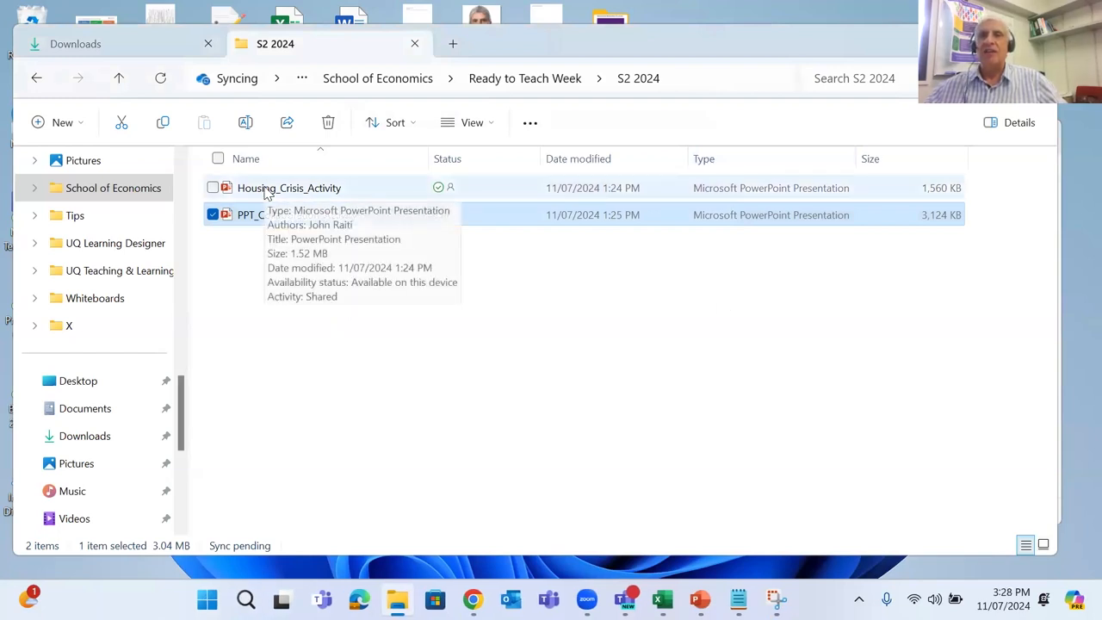
mouse_move(696, 599)
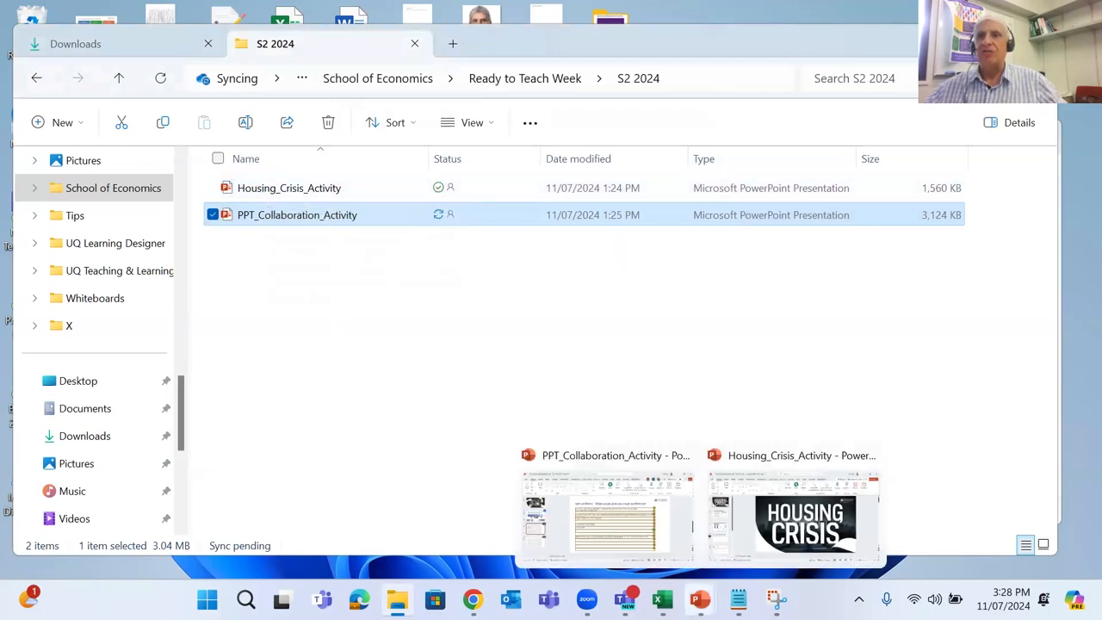
Switch to the Housing_Crisis_Activity deck and show slide 4 on solutions and policy recommendations
left_click(792, 515)
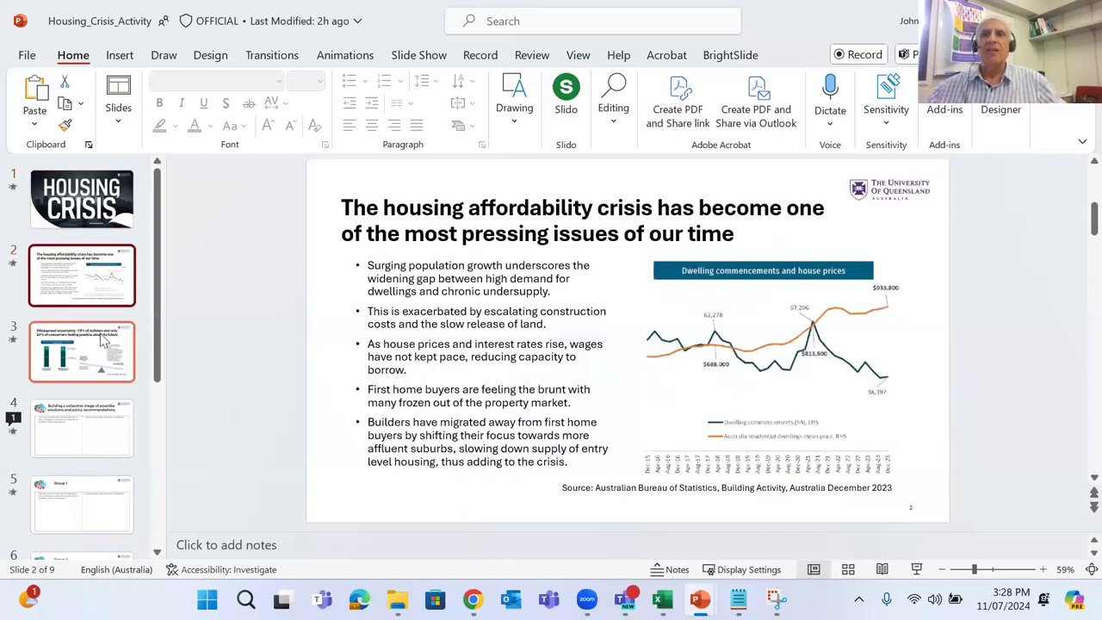
left_click(82, 352)
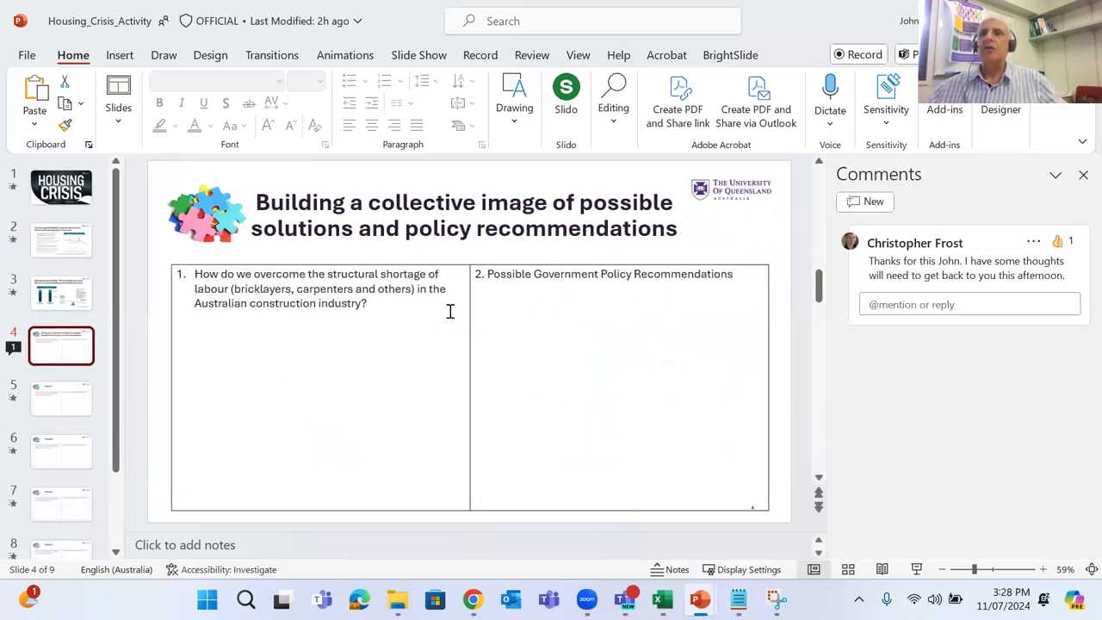
mouse_move(438, 341)
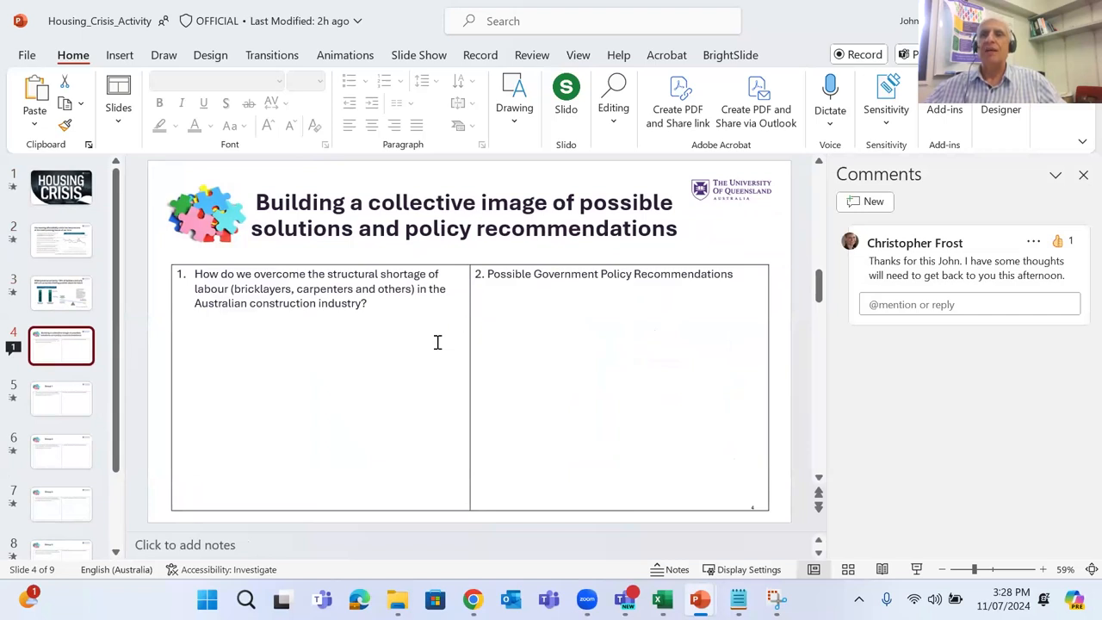
mouse_move(145, 434)
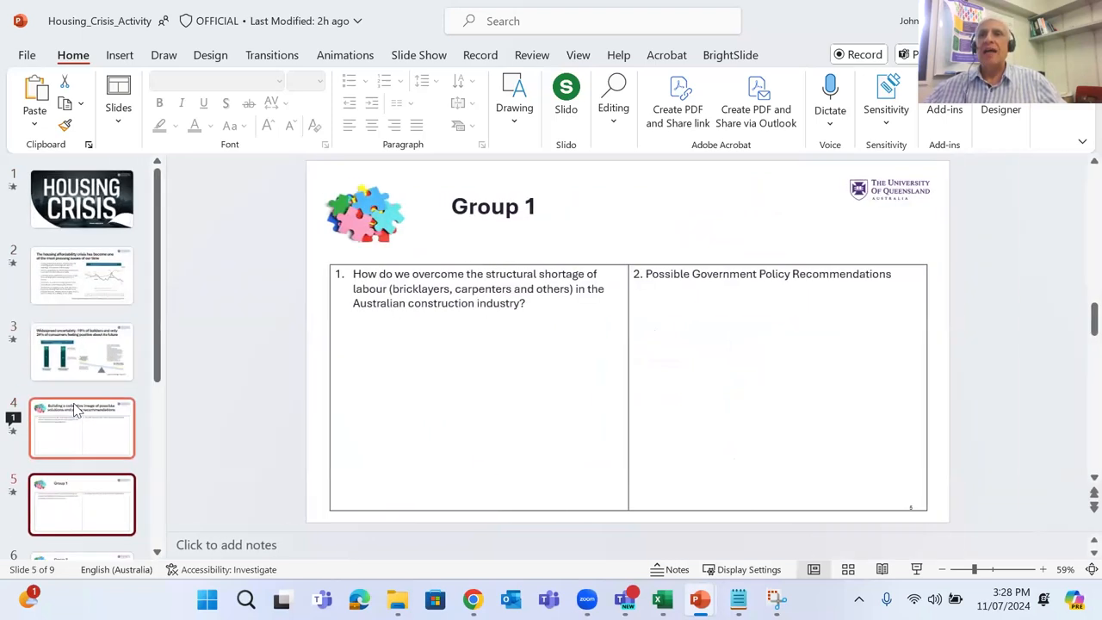
Browse the Group 2, 3, 4 and last group slides, then head back toward slide 3
scroll("down", 3)
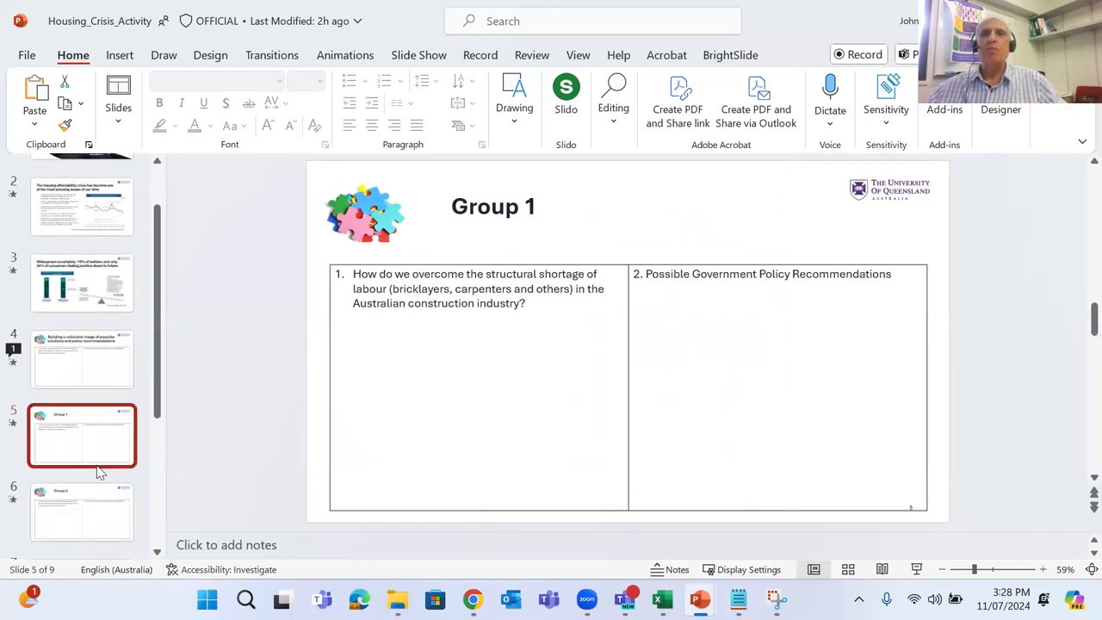
left_click(82, 403)
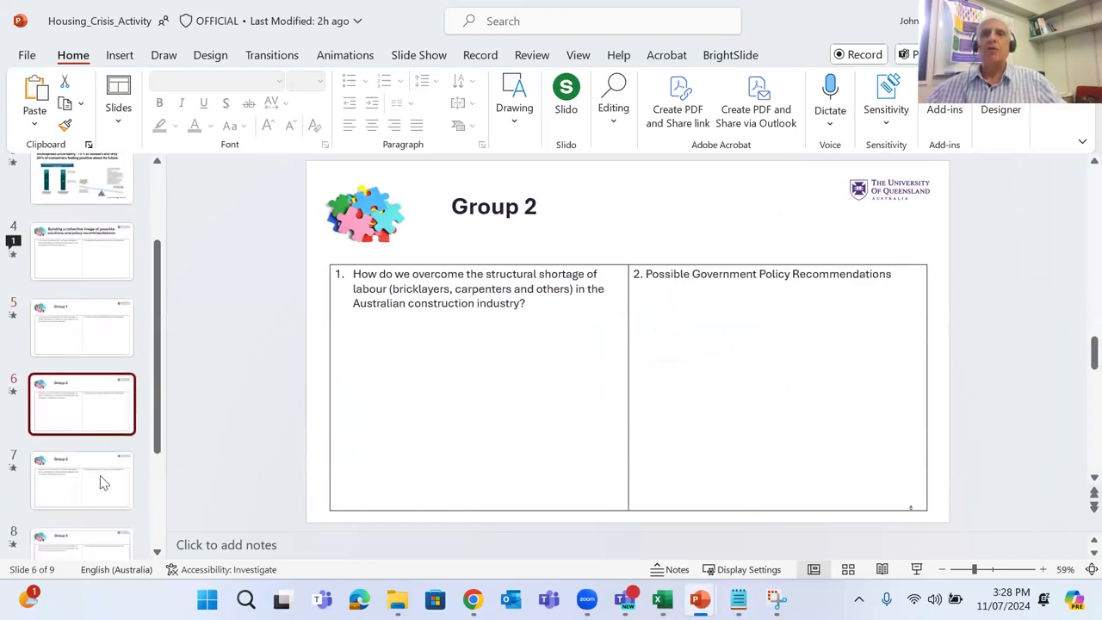
left_click(82, 426)
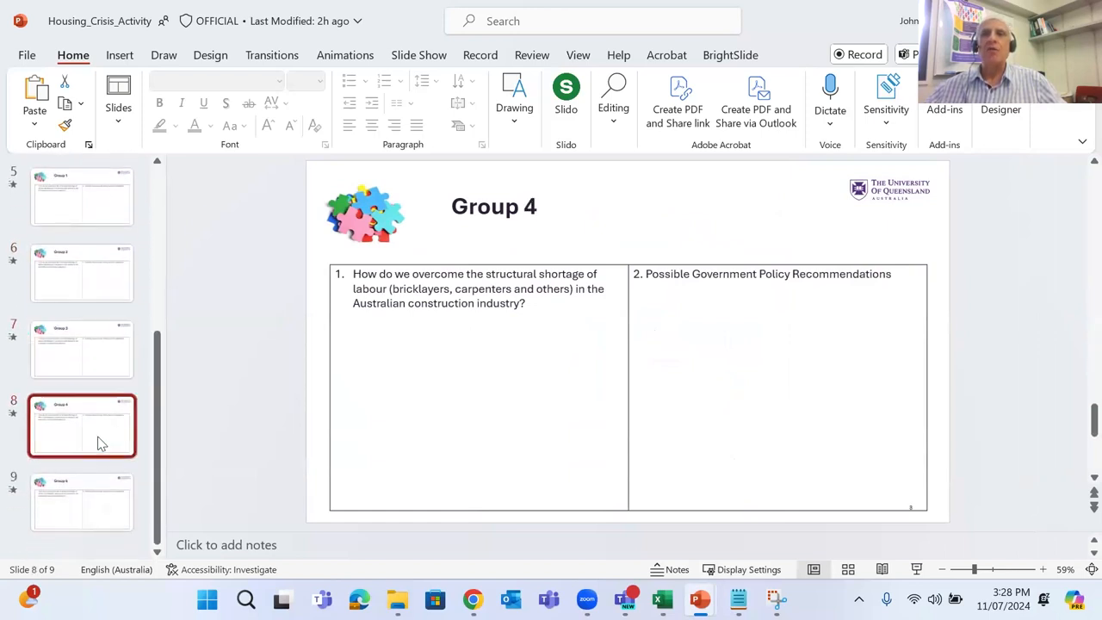
mouse_move(100, 443)
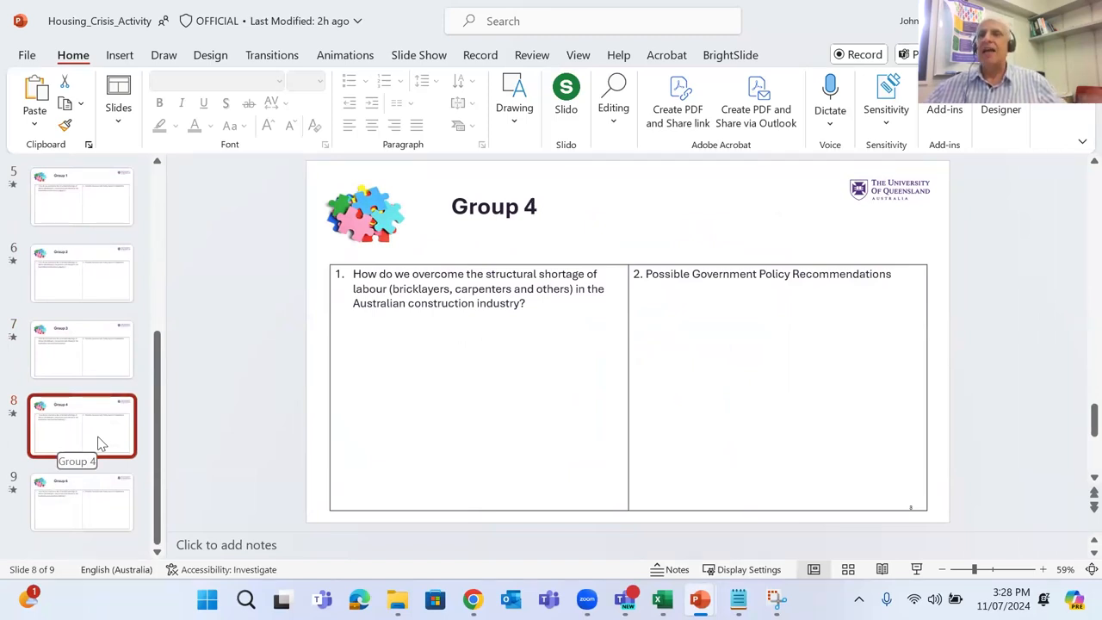
left_click(83, 348)
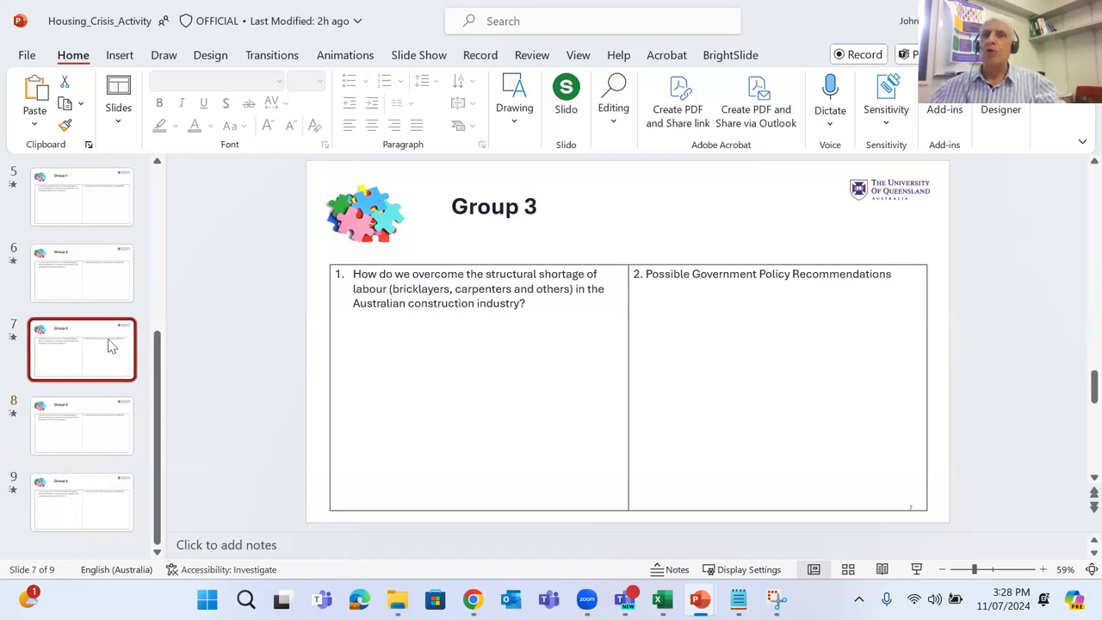
left_click(102, 289)
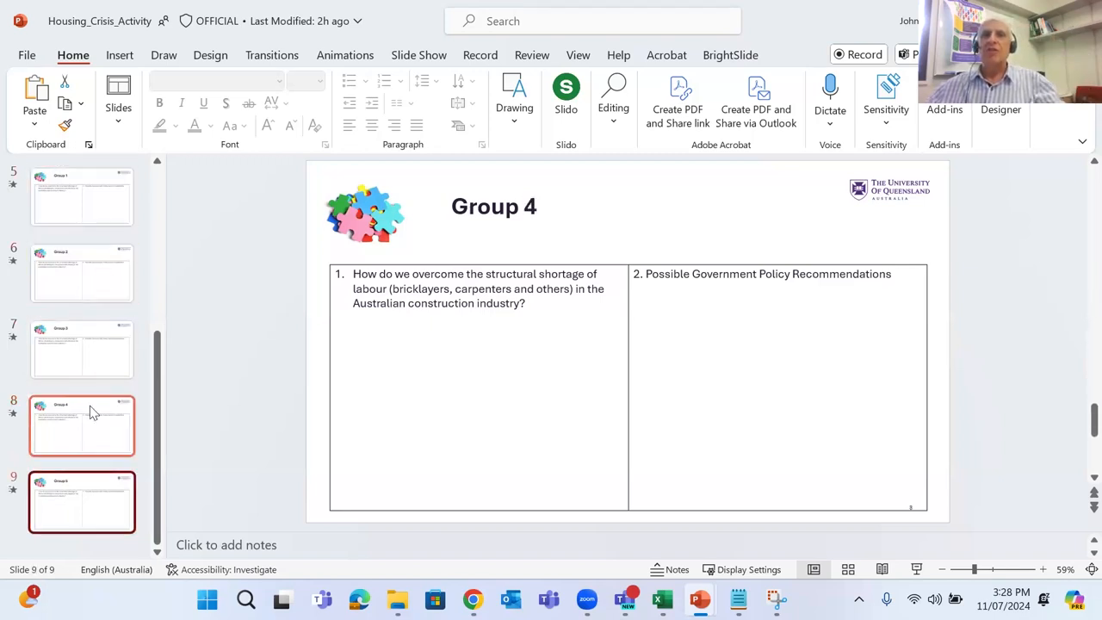
left_click(82, 272)
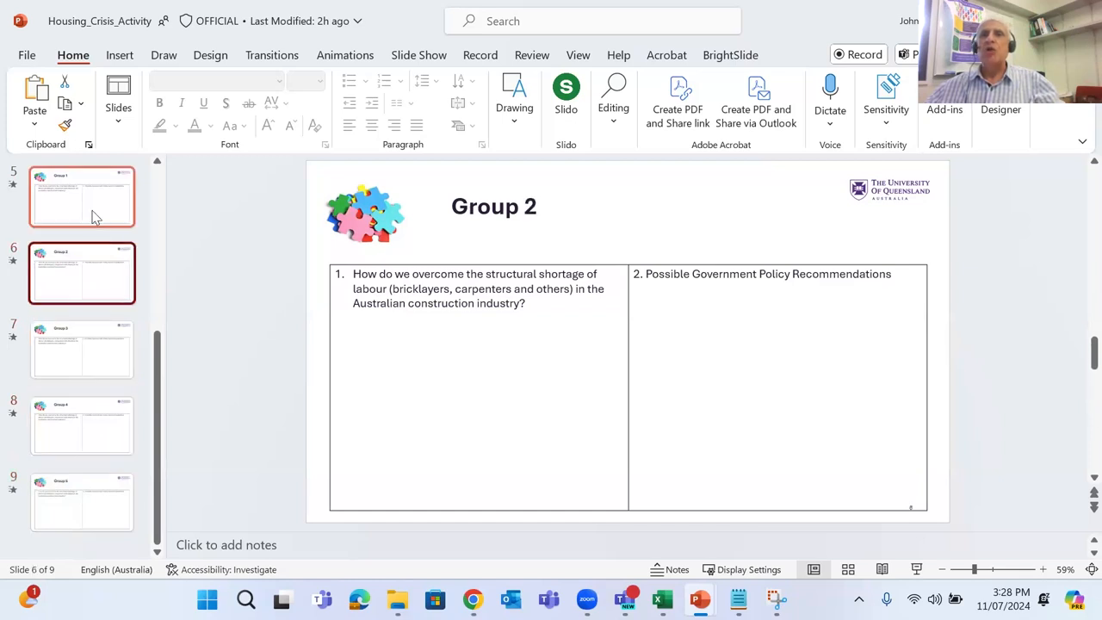
left_click(83, 197)
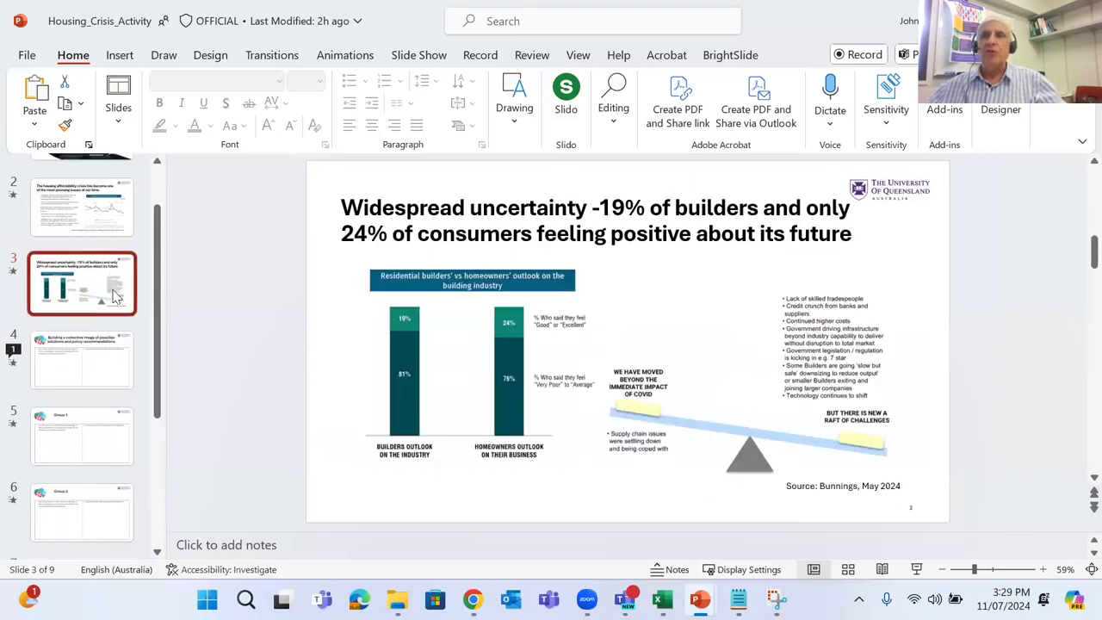
Show slide 4 on collective solutions and hide its Comments pane
left_click(83, 206)
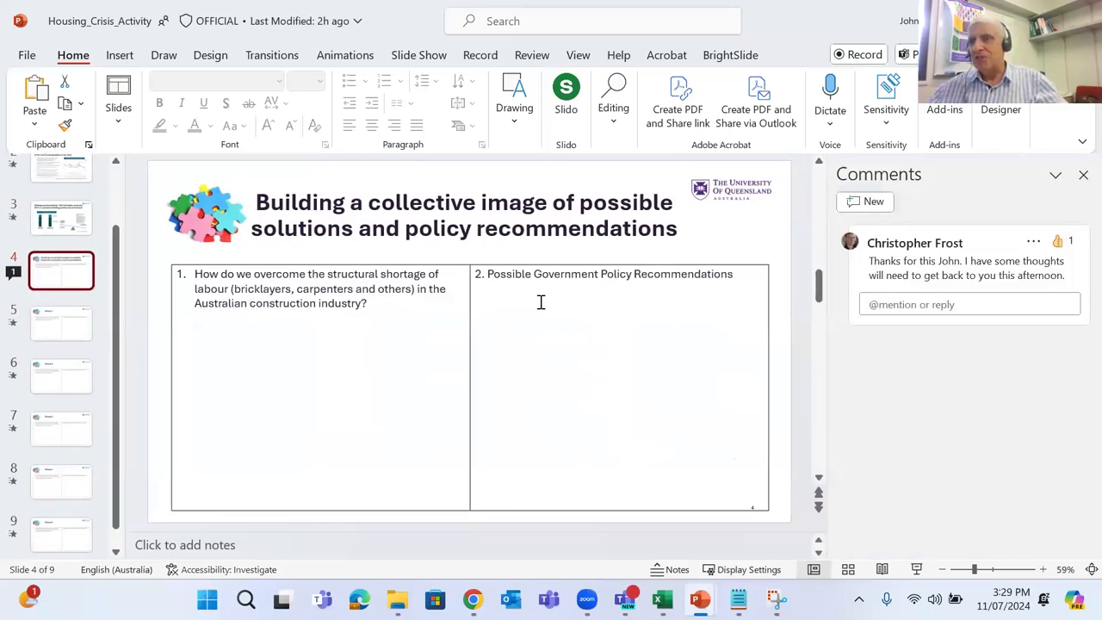
left_click(1085, 175)
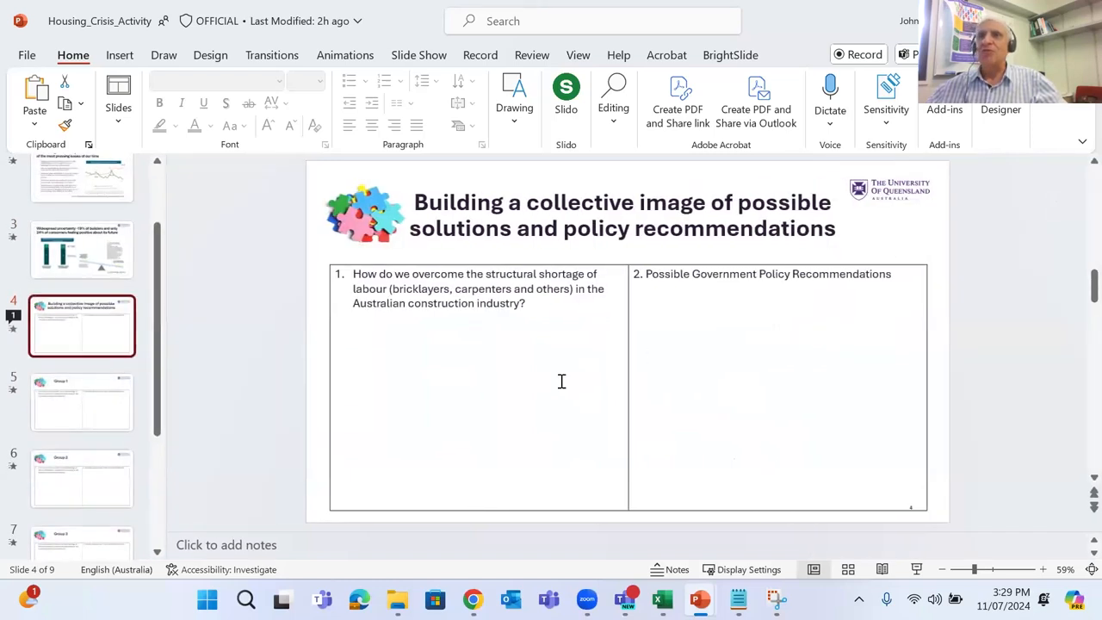
mouse_move(483, 399)
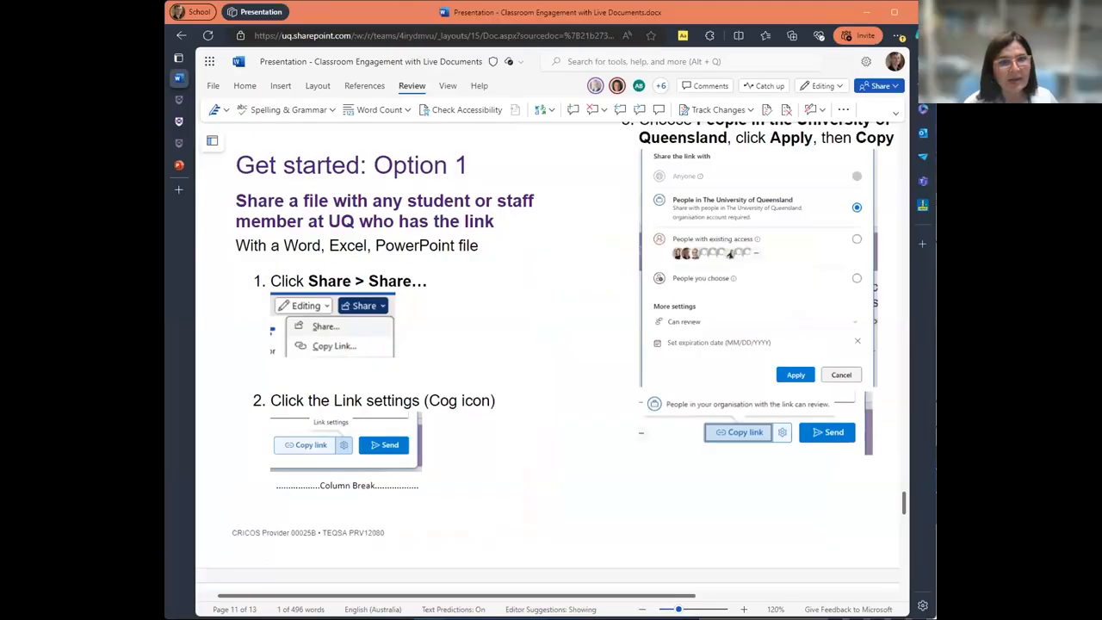
mouse_move(471, 389)
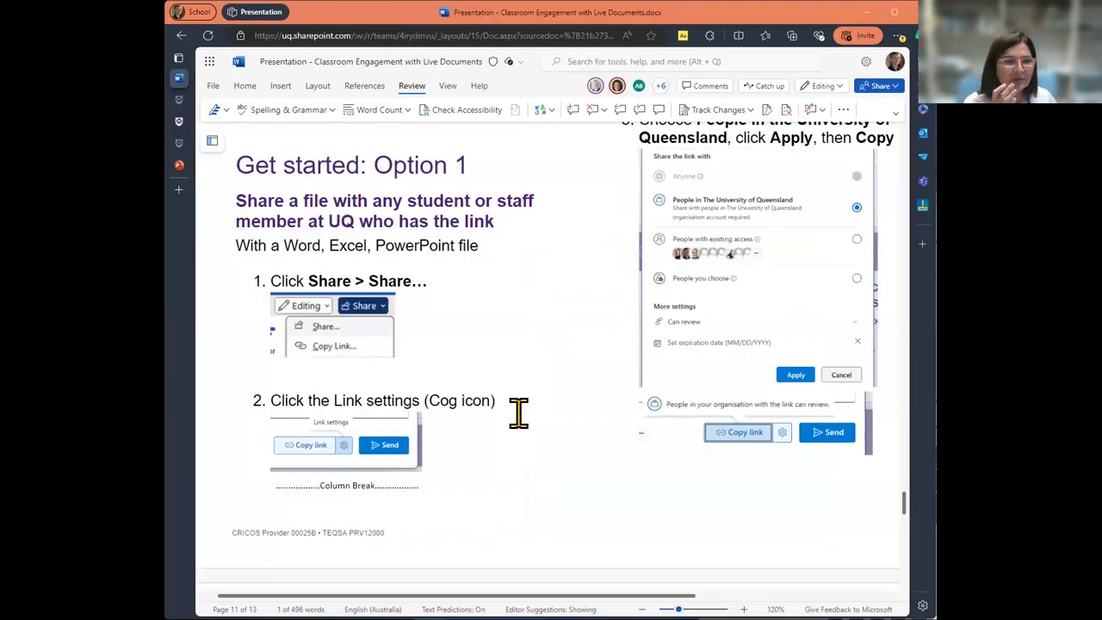
mouse_move(530, 422)
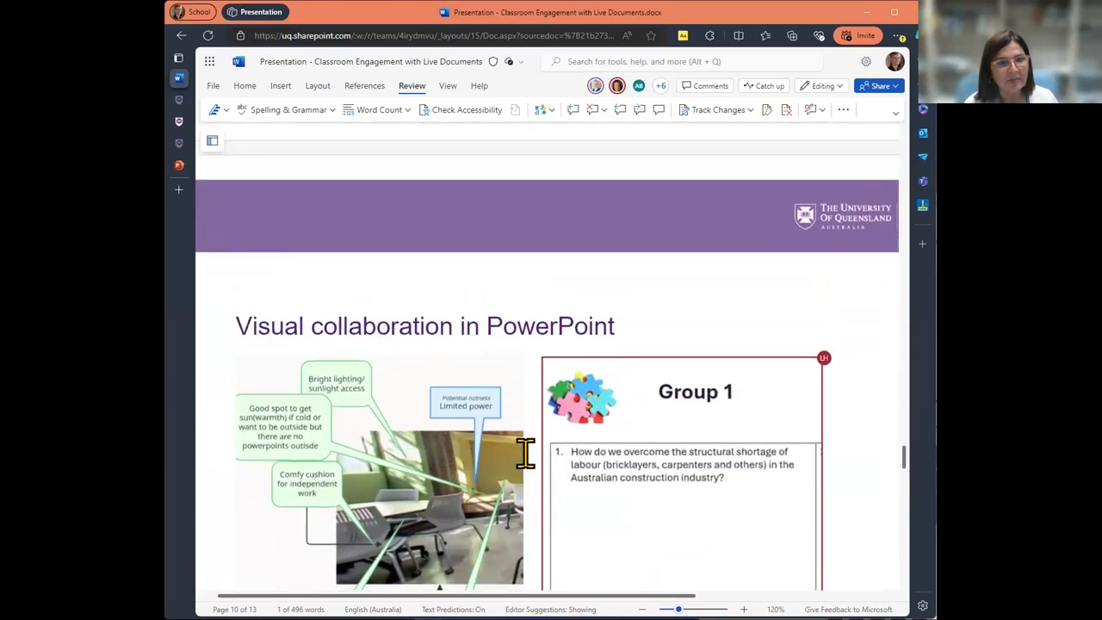
Scroll the handout down to the Get started: Option 1 page
scroll("down", 3)
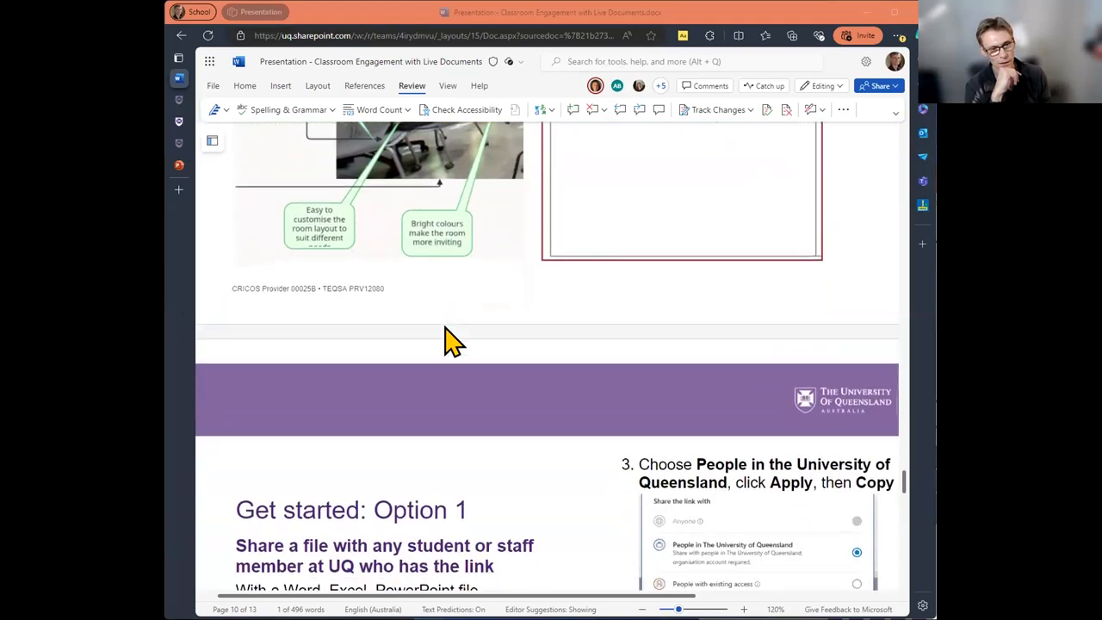
Scroll past Option 1 to the Get started: Option 2 course-restricted sharing page
scroll("down", 3)
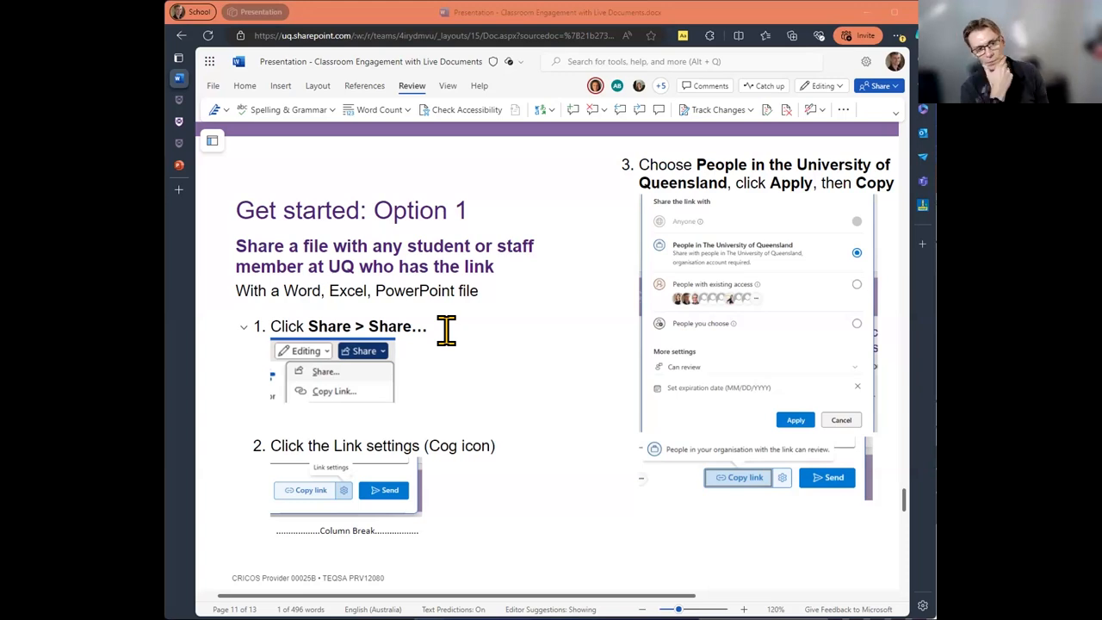
scroll("down", 3)
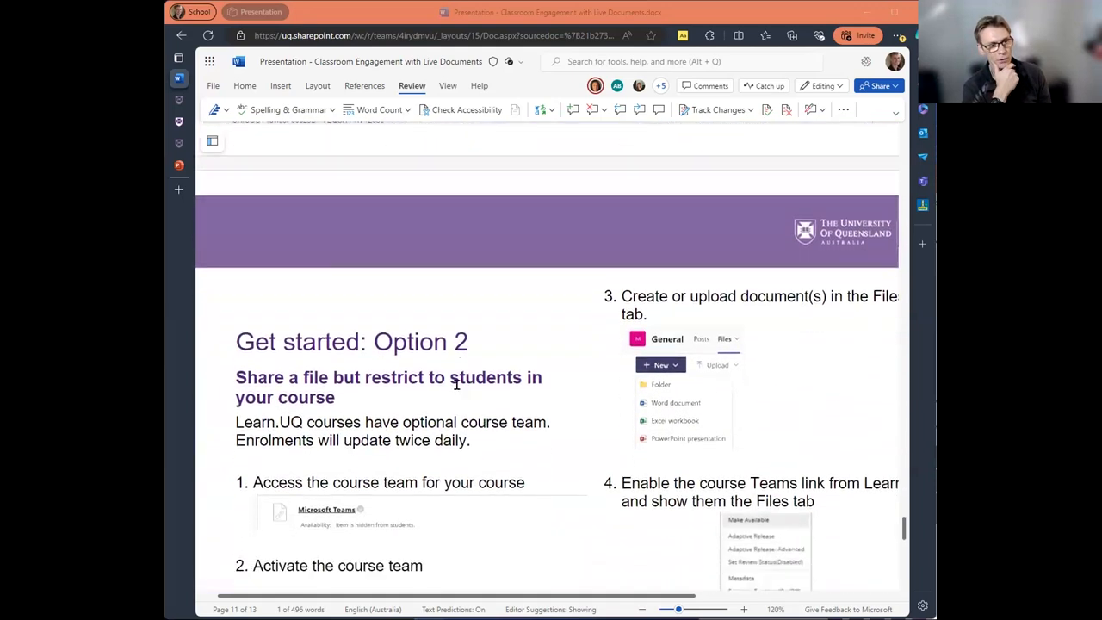
Scroll past Option 2 to the 'Resources, tips, questions' page with guide links and questions table
scroll("down", 3)
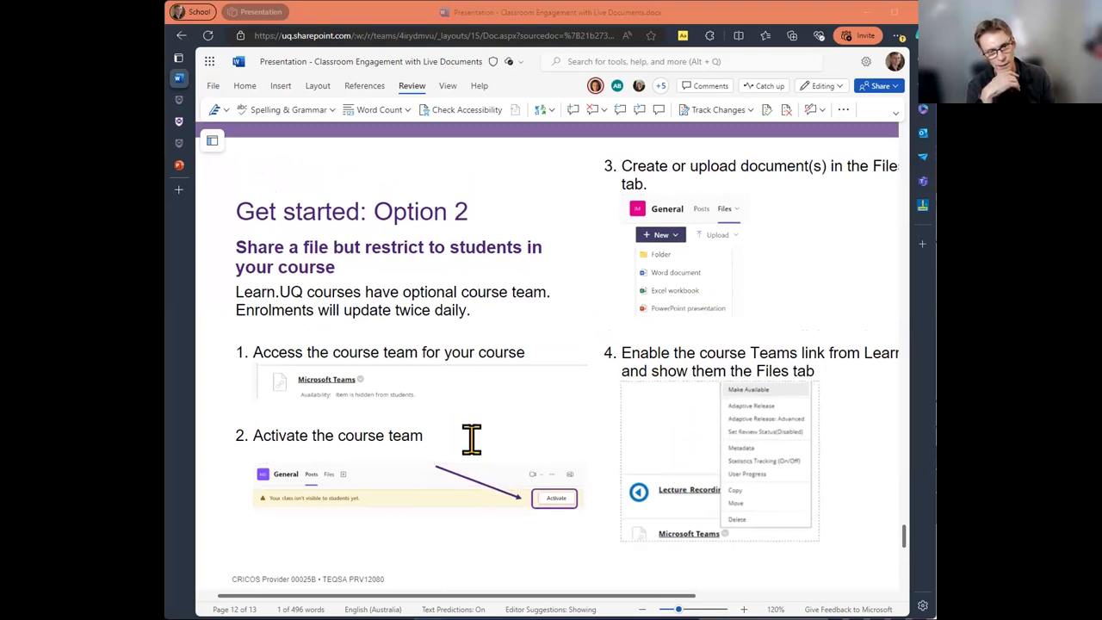
scroll("down", 3)
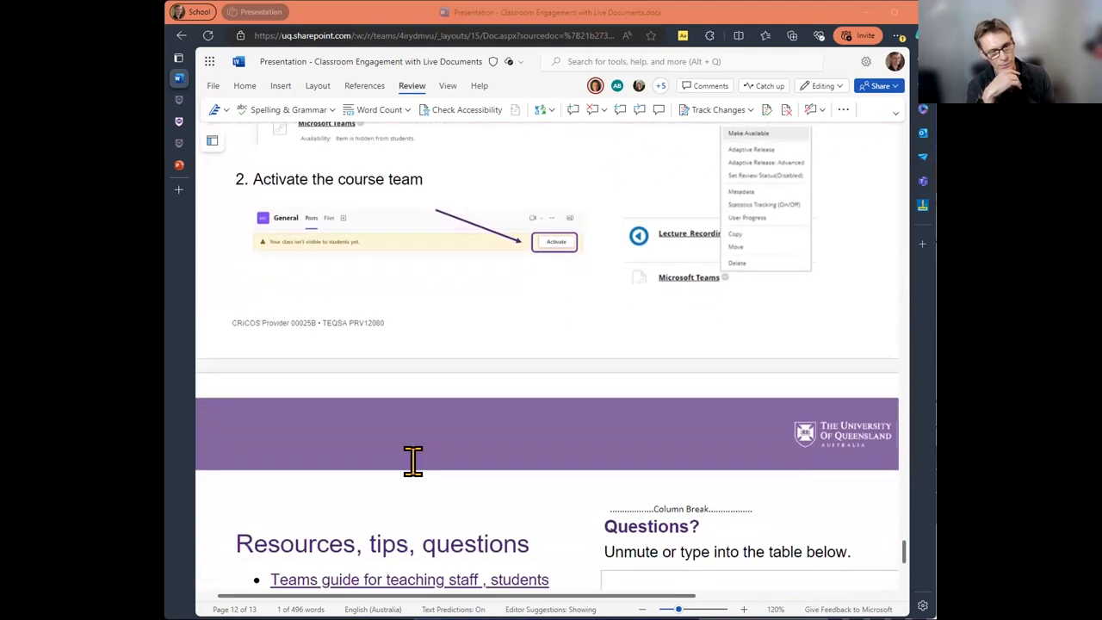
scroll("down", 3)
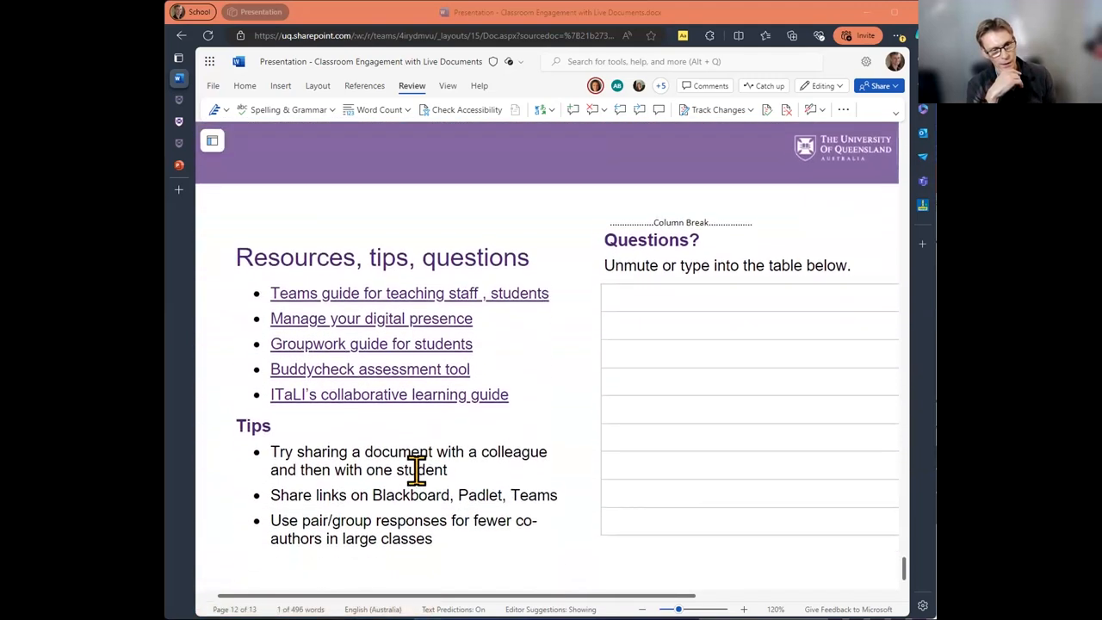
scroll("down", 3)
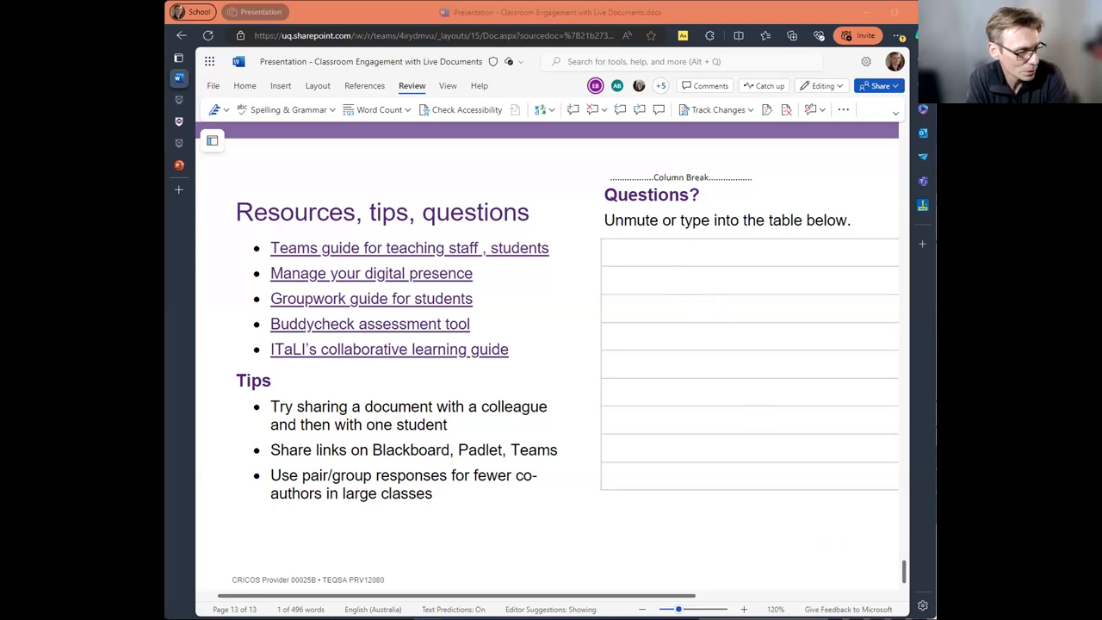
left_click(612, 308)
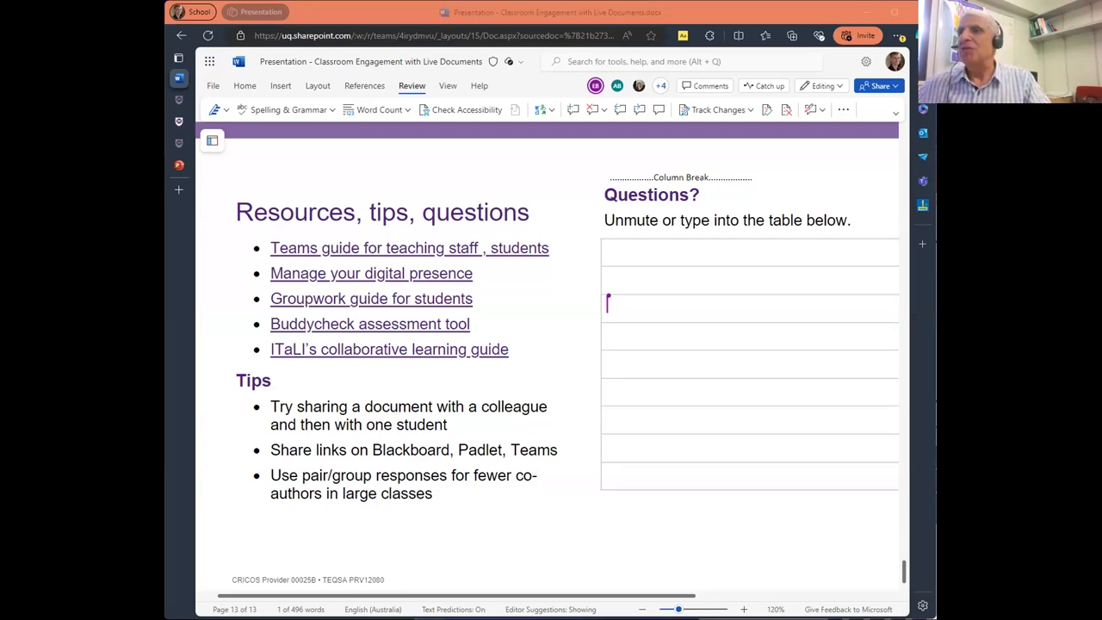
mouse_move(548, 485)
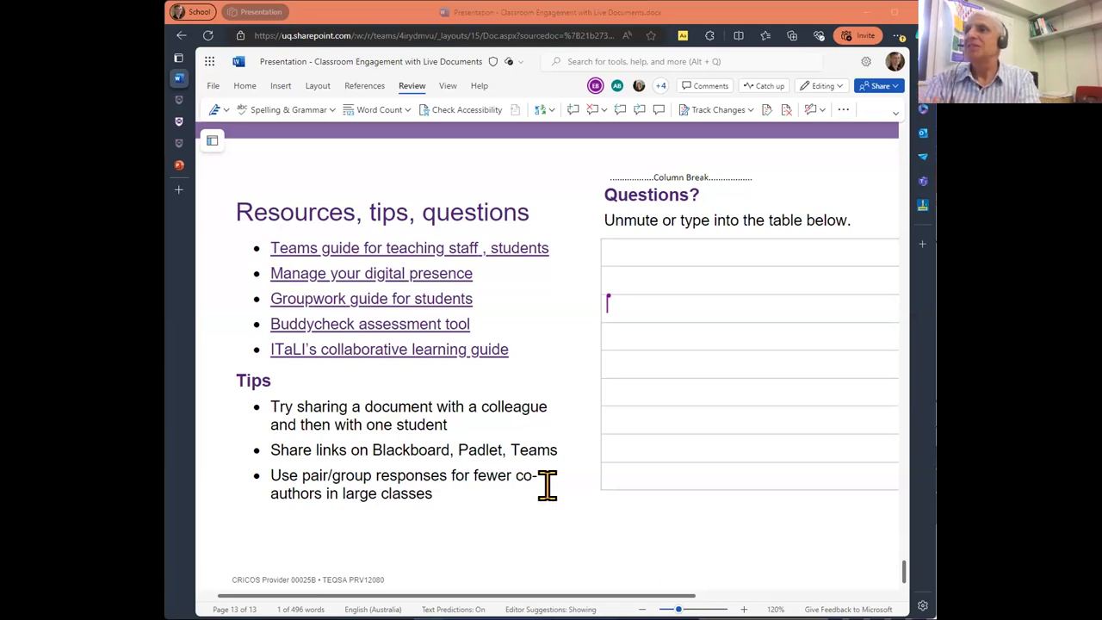
mouse_move(554, 500)
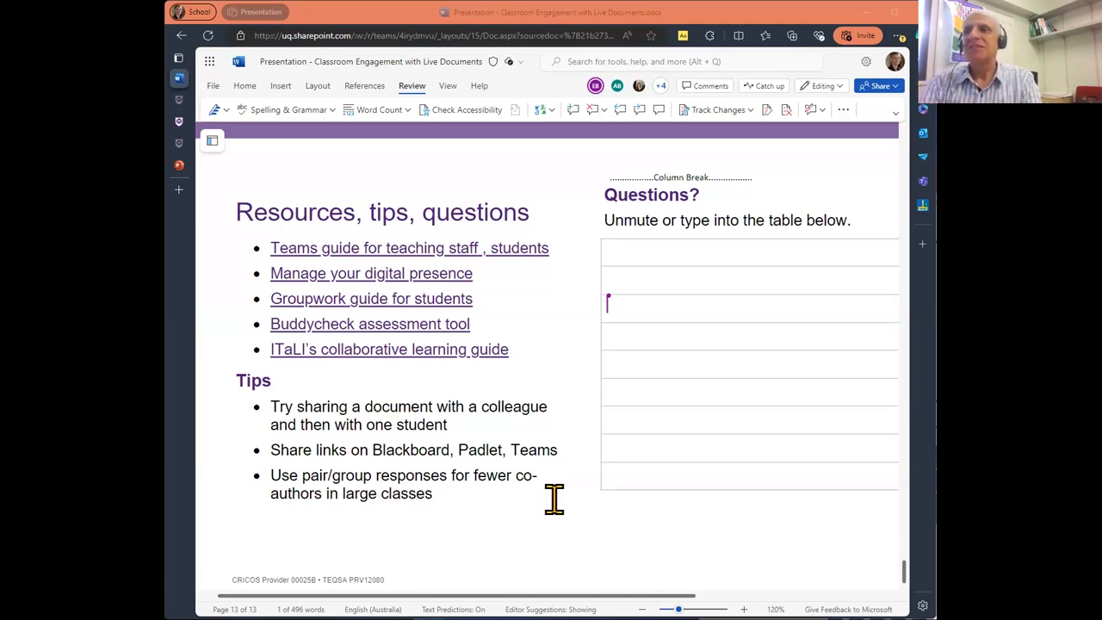